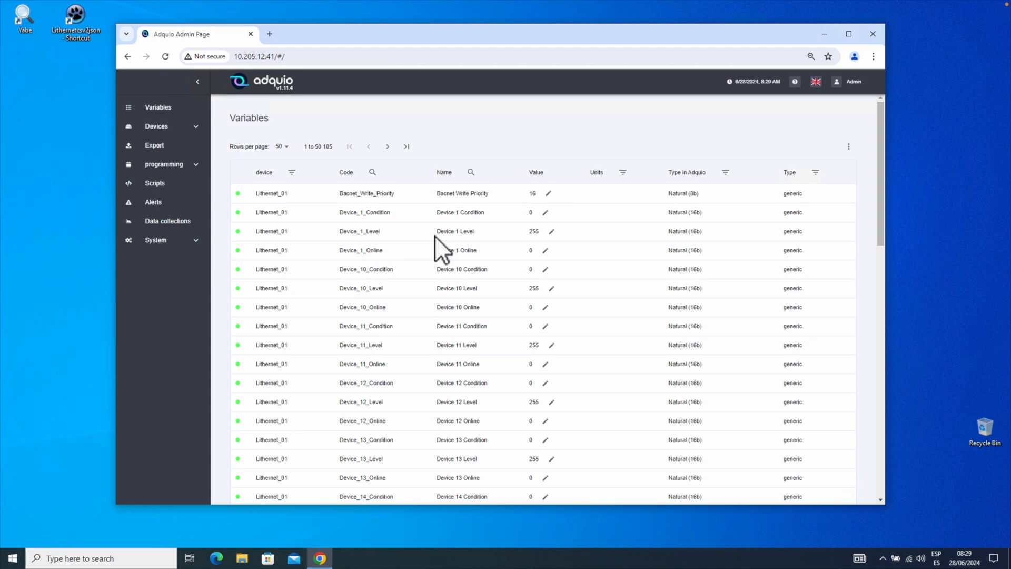
{"action": "mouse_move", "coordinate": [446, 257]}
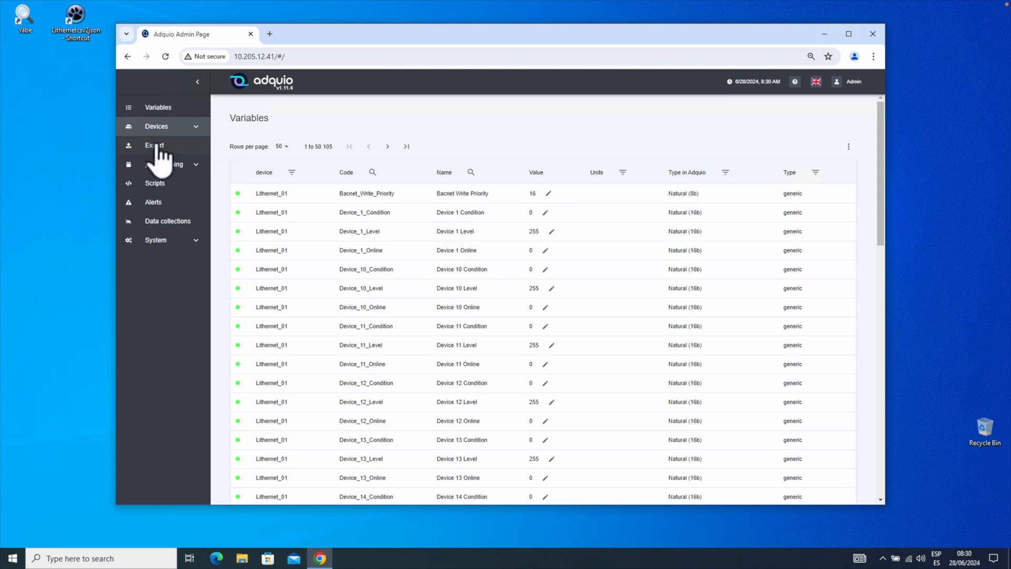
Enable the Modbus TCP export with Modbus slave number 1 and save the settings.
{"action": "left_click", "coordinate": [154, 144]}
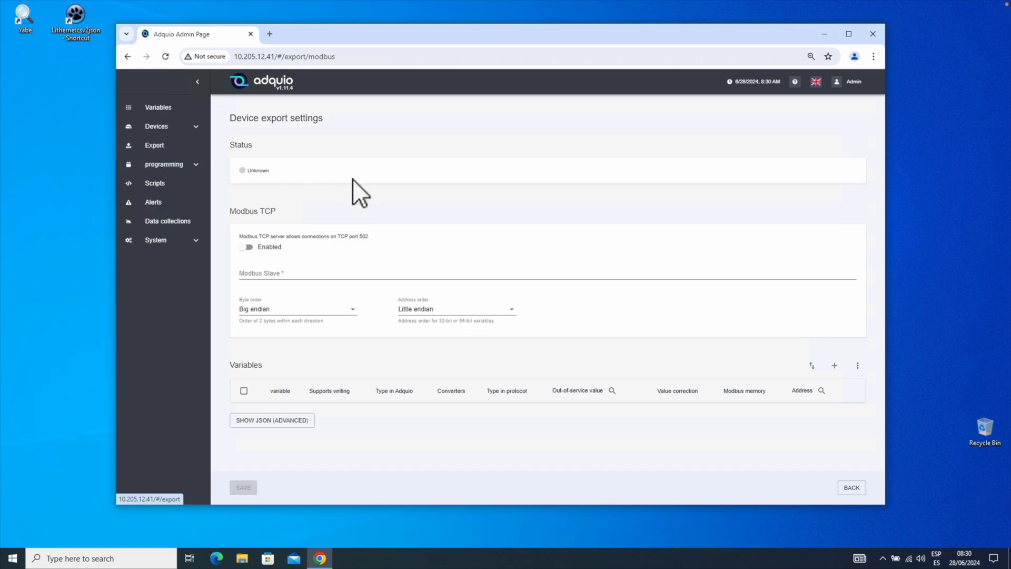
{"action": "mouse_move", "coordinate": [253, 217]}
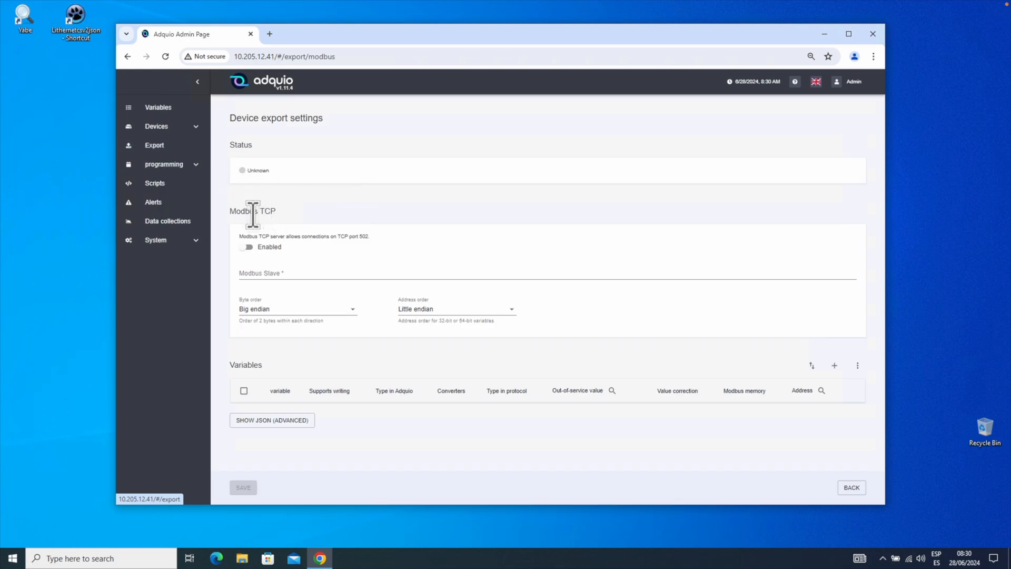
{"action": "mouse_move", "coordinate": [287, 269]}
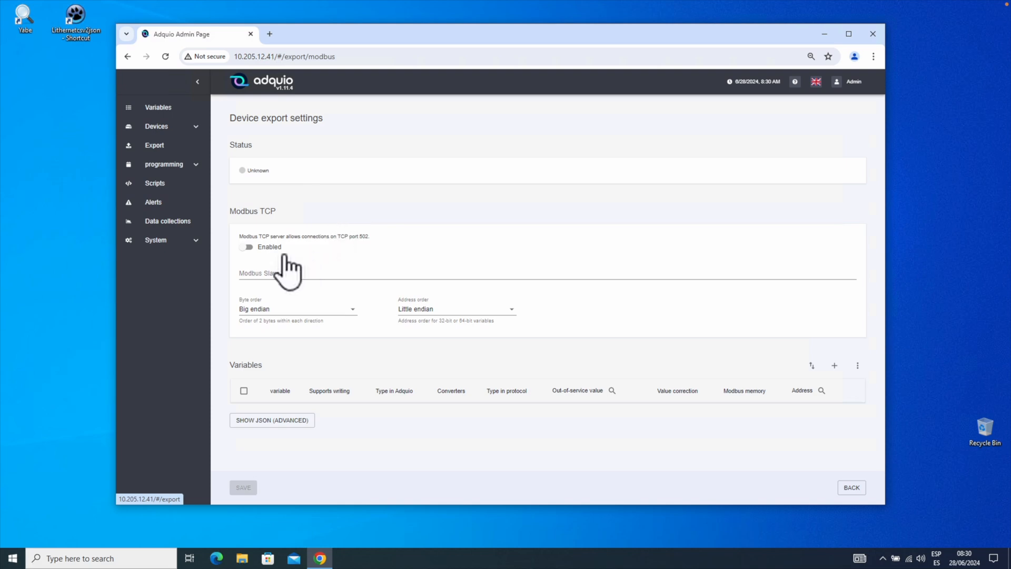
{"action": "left_click", "coordinate": [247, 247]}
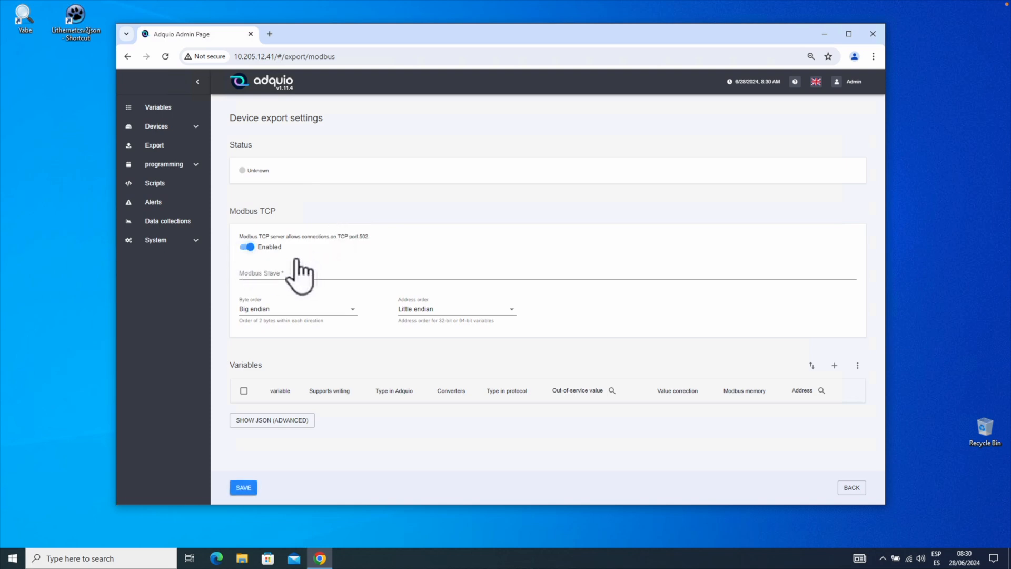
{"action": "left_click", "coordinate": [270, 272]}
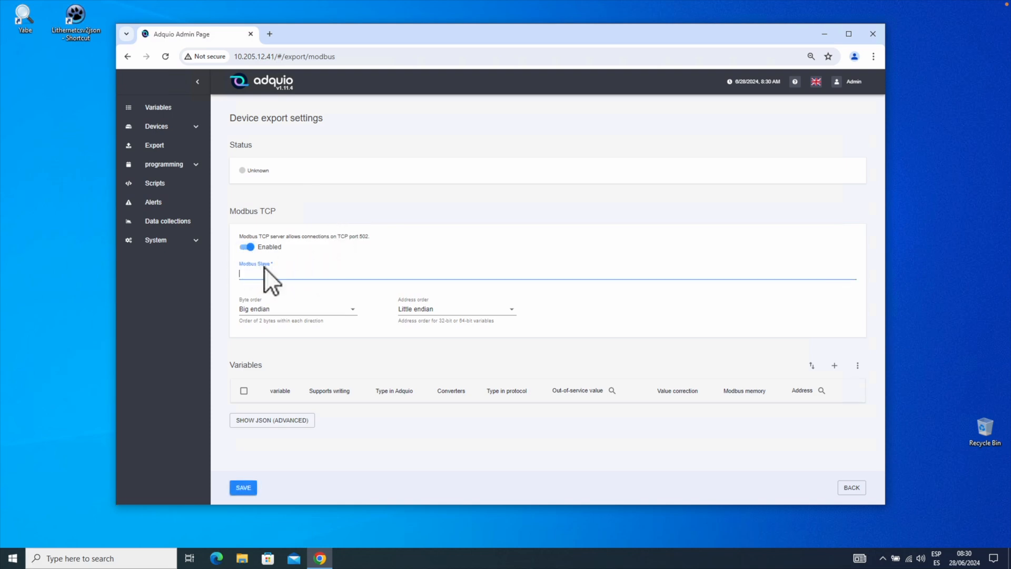
{"action": "type", "text": "1"}
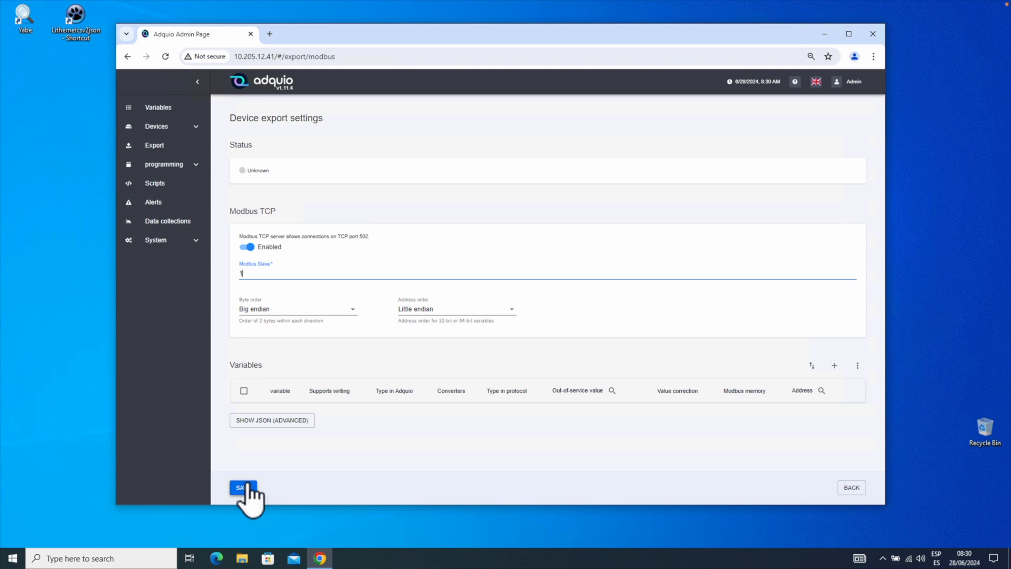
{"action": "left_click", "coordinate": [243, 486]}
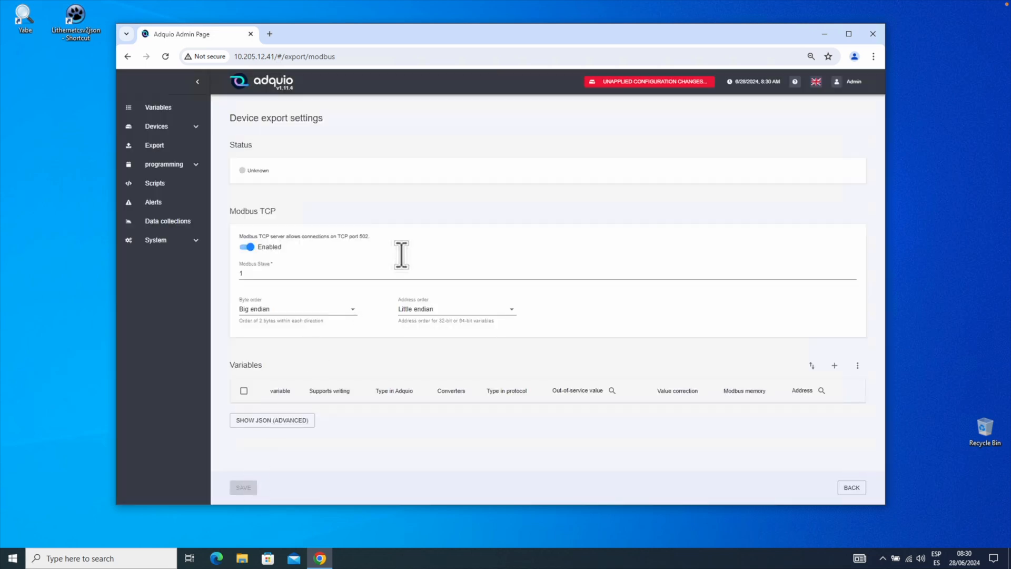
{"action": "mouse_move", "coordinate": [662, 77]}
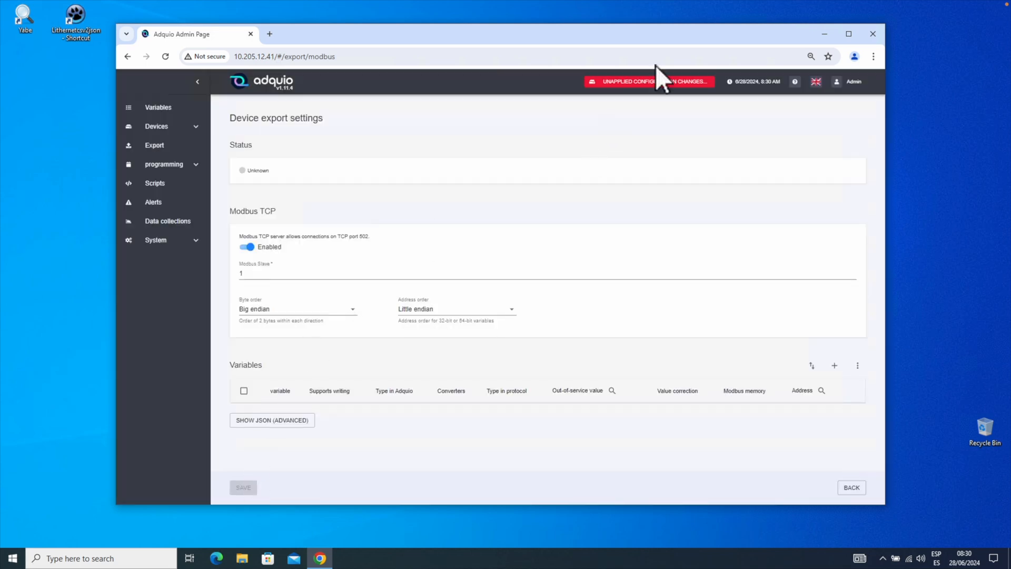
Apply the pending configuration changes so the export status shows Running.
{"action": "left_click", "coordinate": [644, 81]}
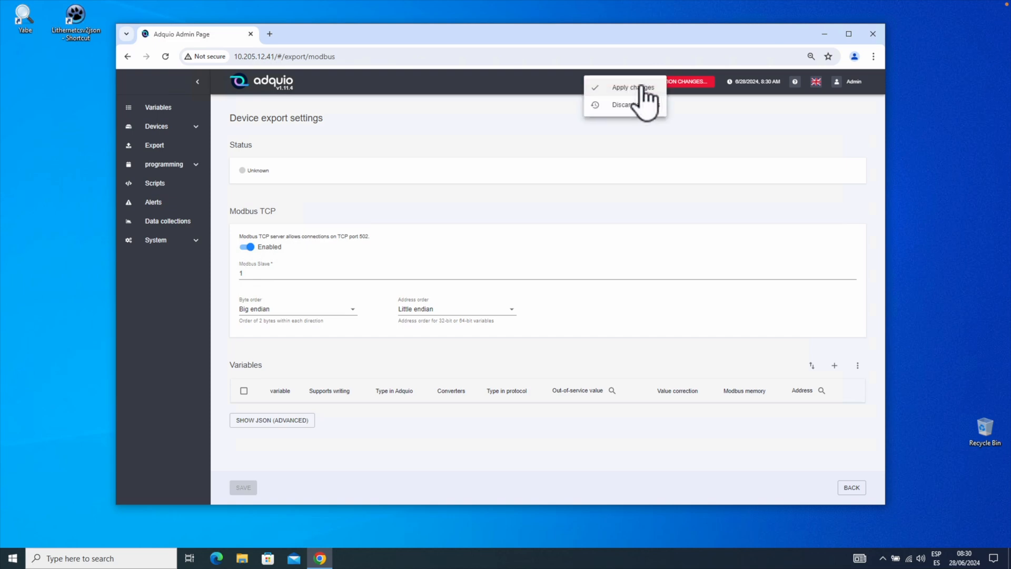
{"action": "left_click", "coordinate": [631, 88]}
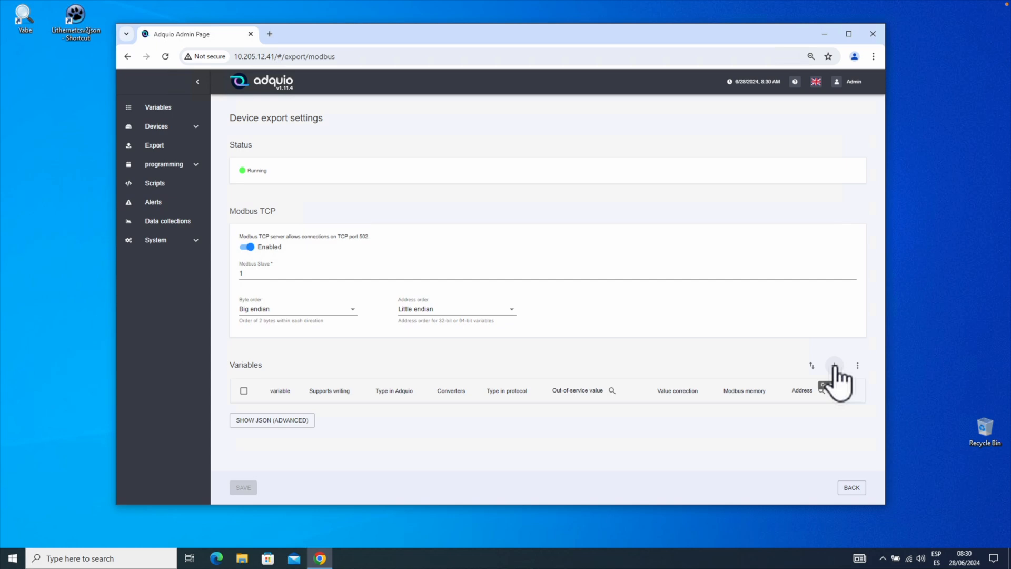
Add variables to the export, filtering the picker to Lithernet_01 device and names matching *Level.
{"action": "left_click", "coordinate": [834, 366]}
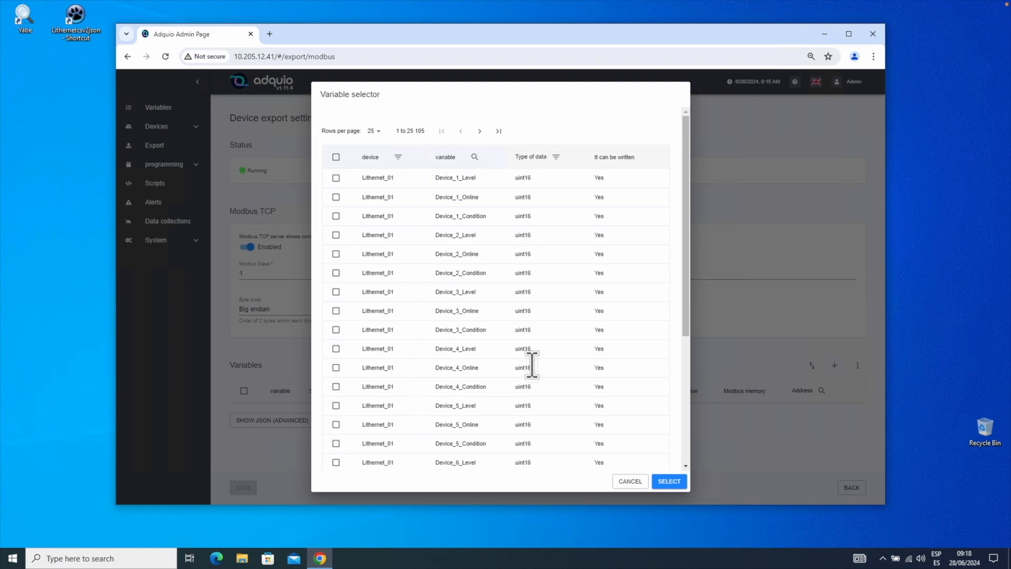
{"action": "mouse_move", "coordinate": [338, 213]}
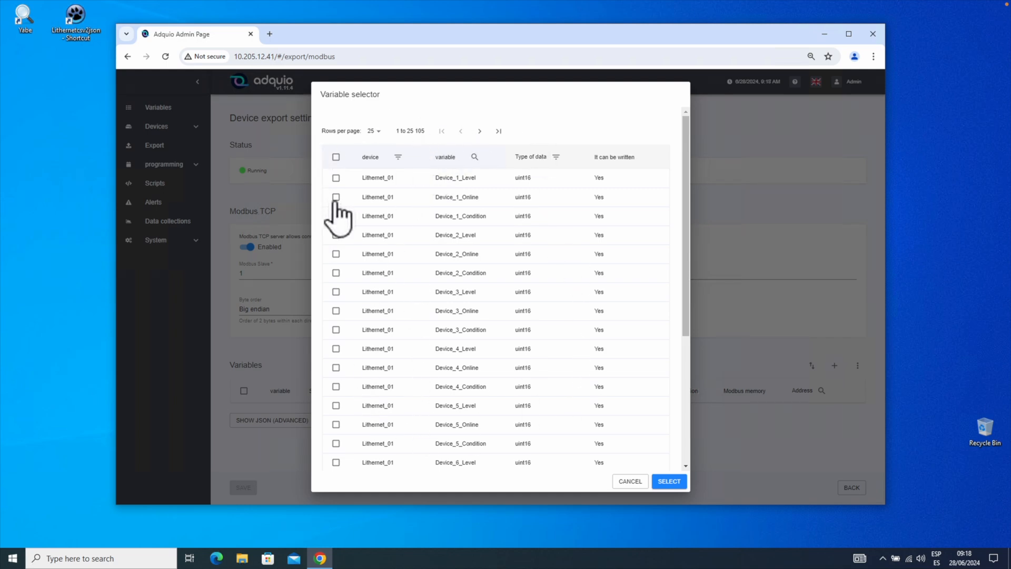
{"action": "mouse_move", "coordinate": [422, 180]}
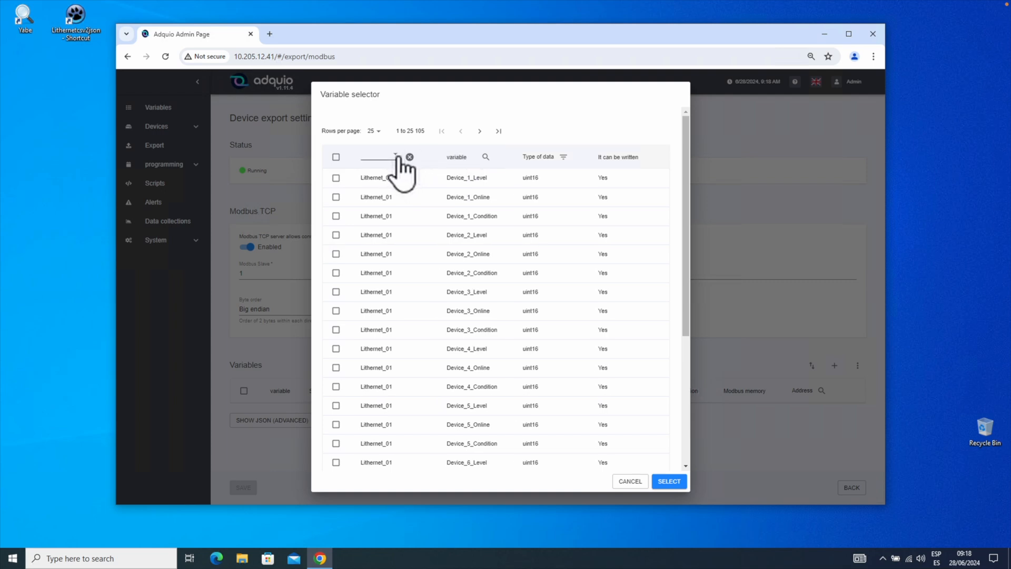
{"action": "left_click", "coordinate": [393, 157]}
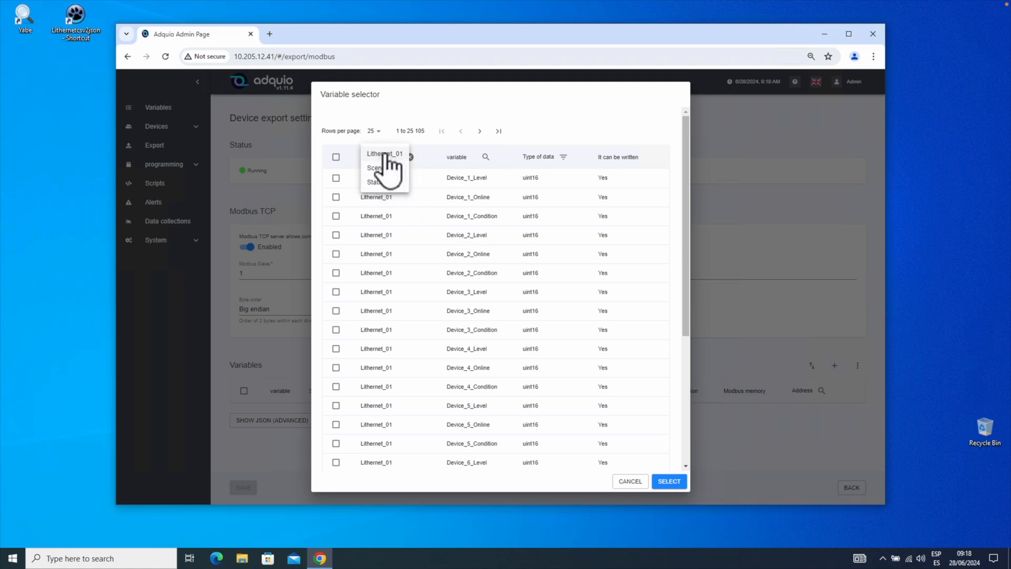
{"action": "left_click", "coordinate": [384, 154]}
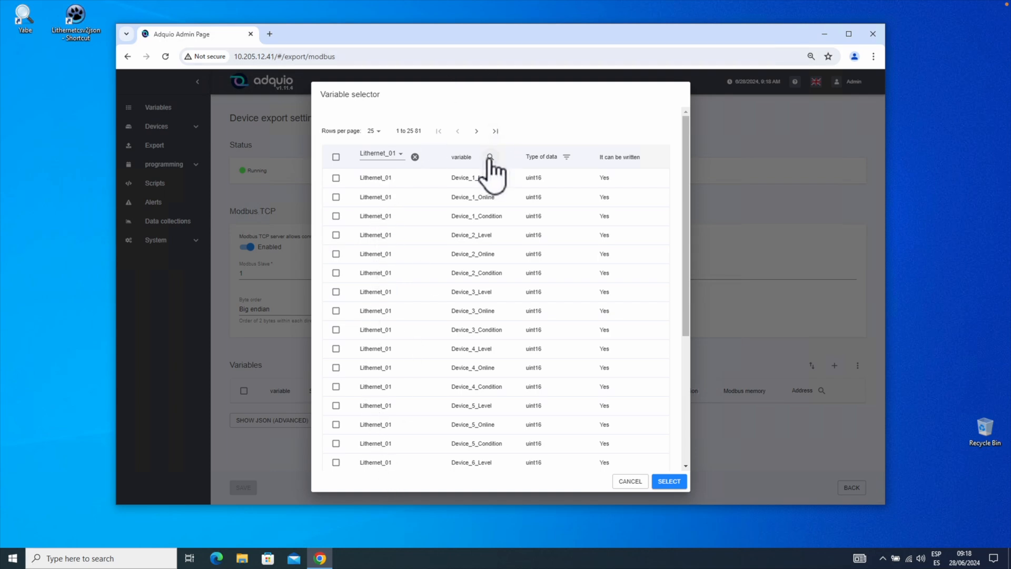
{"action": "left_click", "coordinate": [490, 157]}
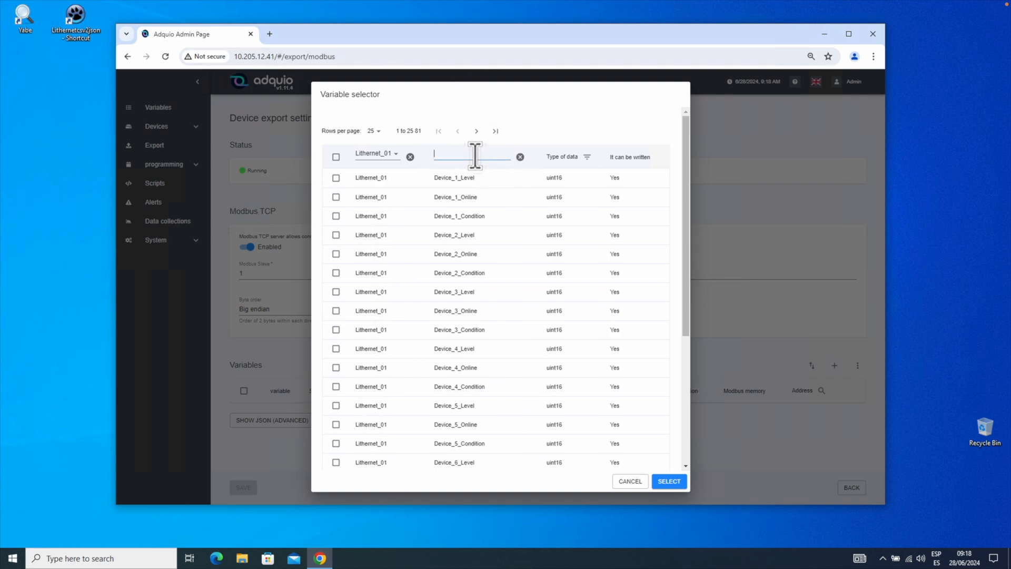
{"action": "type", "text": "*Level"}
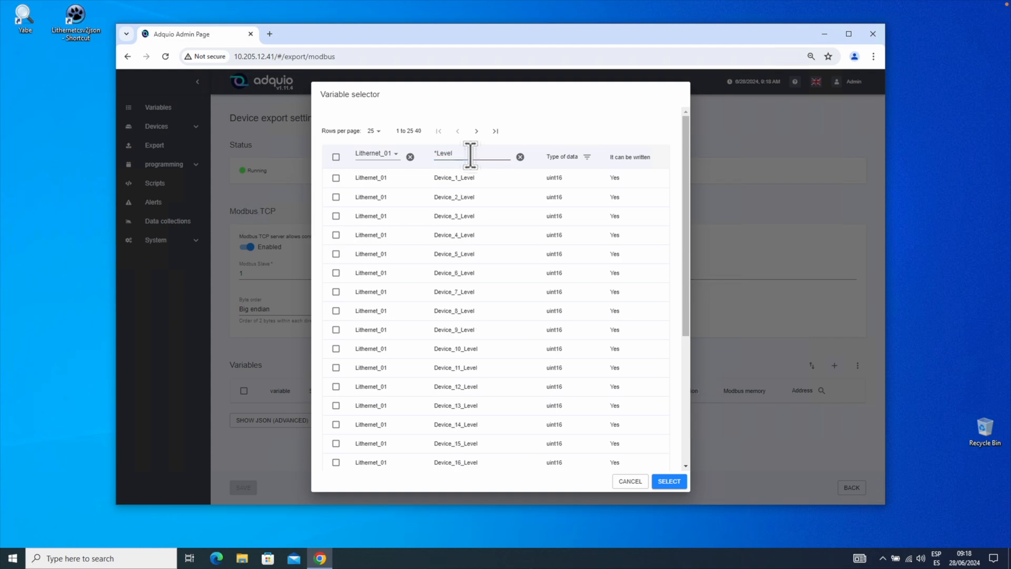
{"action": "mouse_move", "coordinate": [445, 405]}
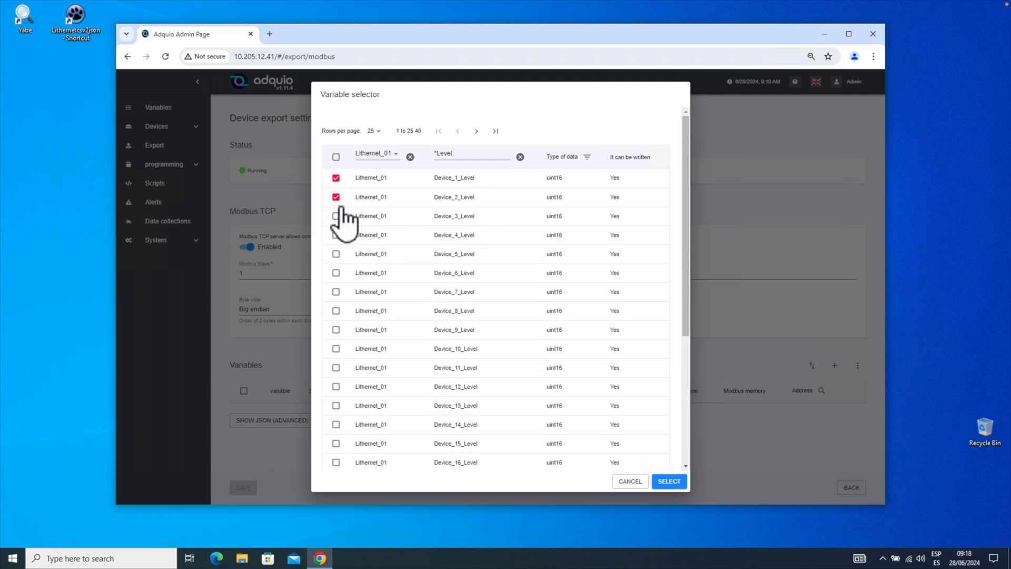
Select all 40 filtered Level variables and check the second page of the picker.
{"action": "left_click", "coordinate": [335, 216]}
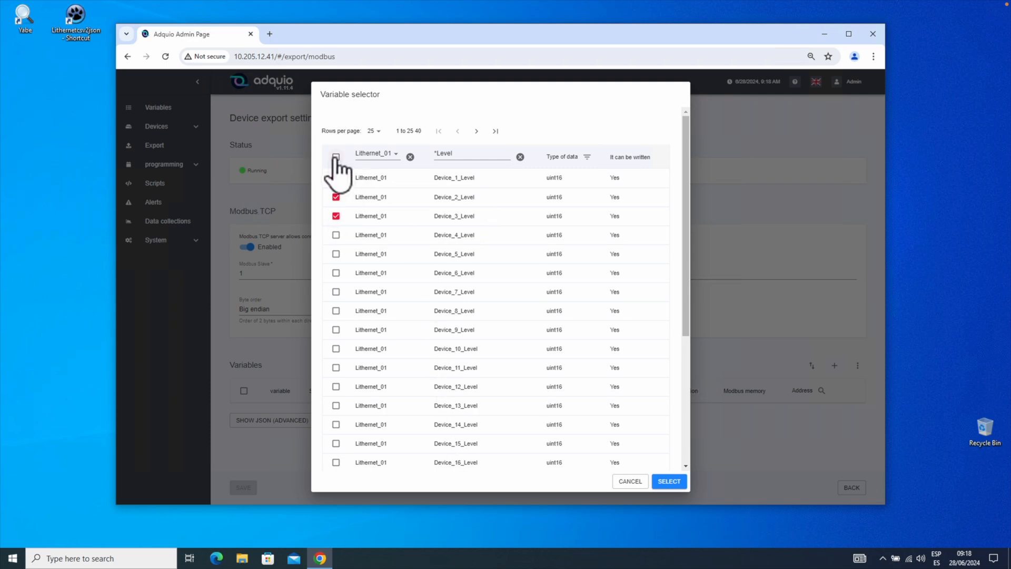
{"action": "left_click", "coordinate": [335, 157]}
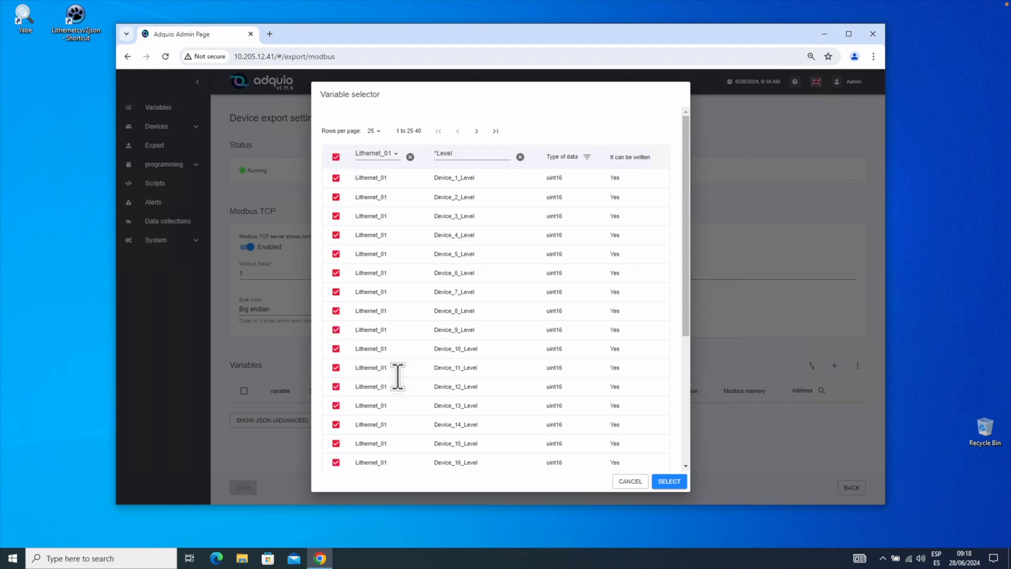
{"action": "scroll", "scroll_direction": "down", "scroll_amount": 3}
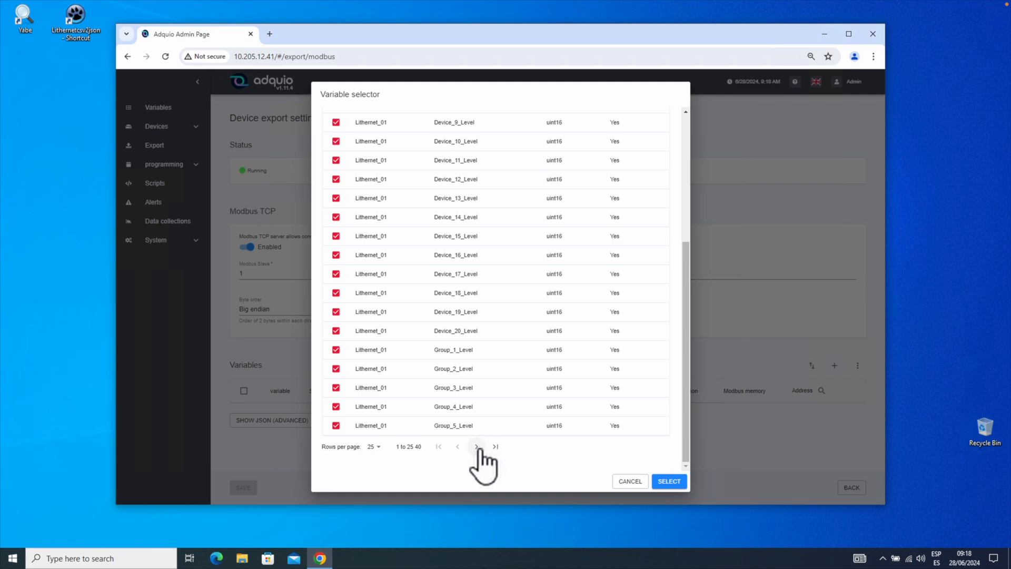
{"action": "left_click", "coordinate": [477, 447]}
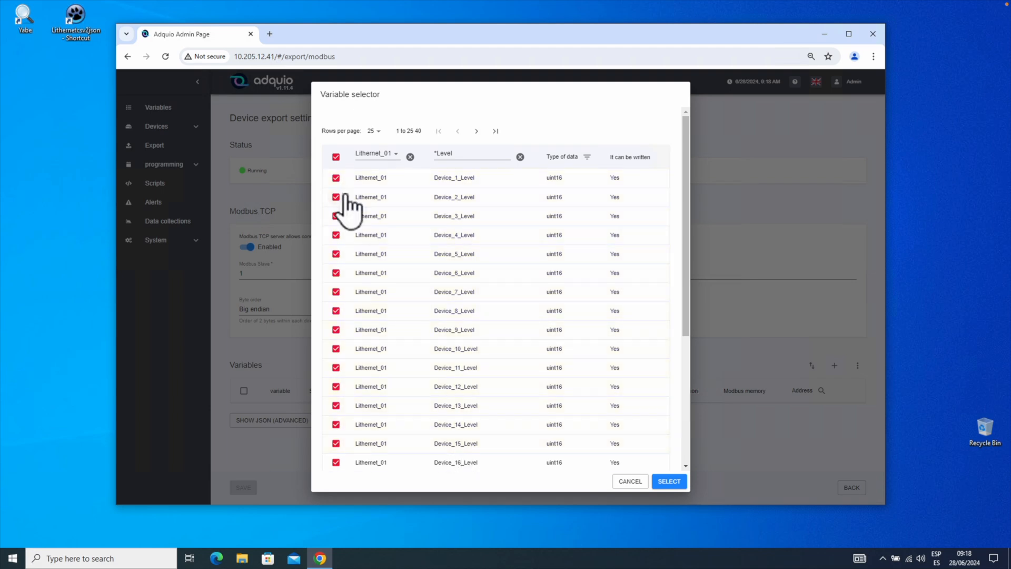
{"action": "mouse_move", "coordinate": [628, 468]}
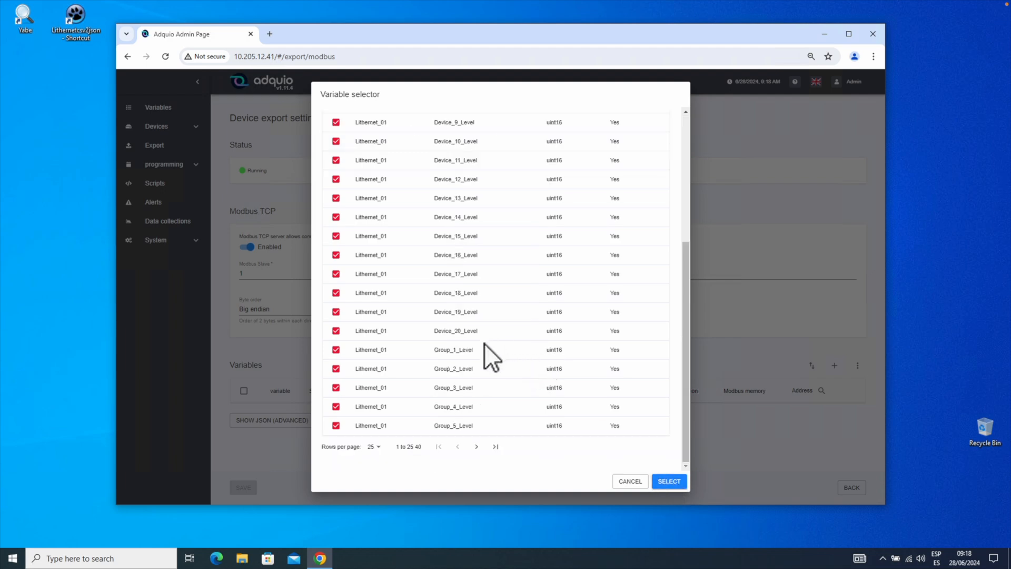
{"action": "mouse_move", "coordinate": [477, 446]}
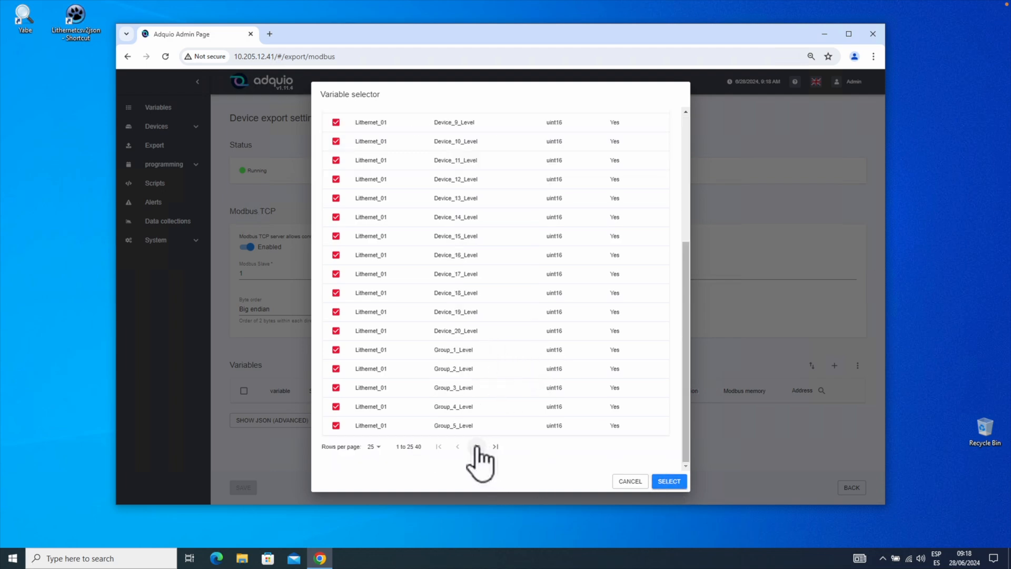
{"action": "left_click", "coordinate": [480, 447]}
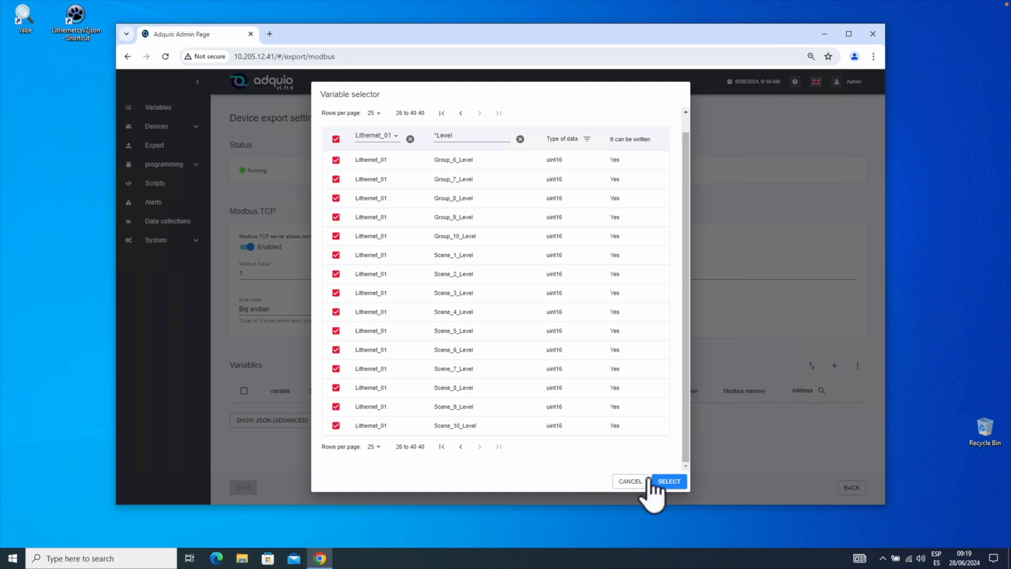
{"action": "mouse_move", "coordinate": [661, 496]}
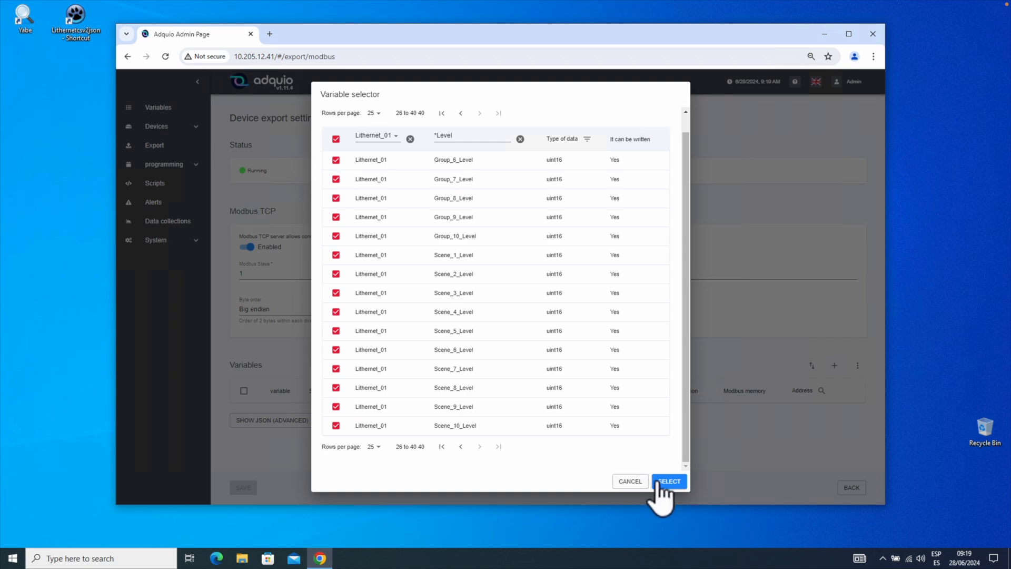
{"action": "left_click", "coordinate": [669, 481]}
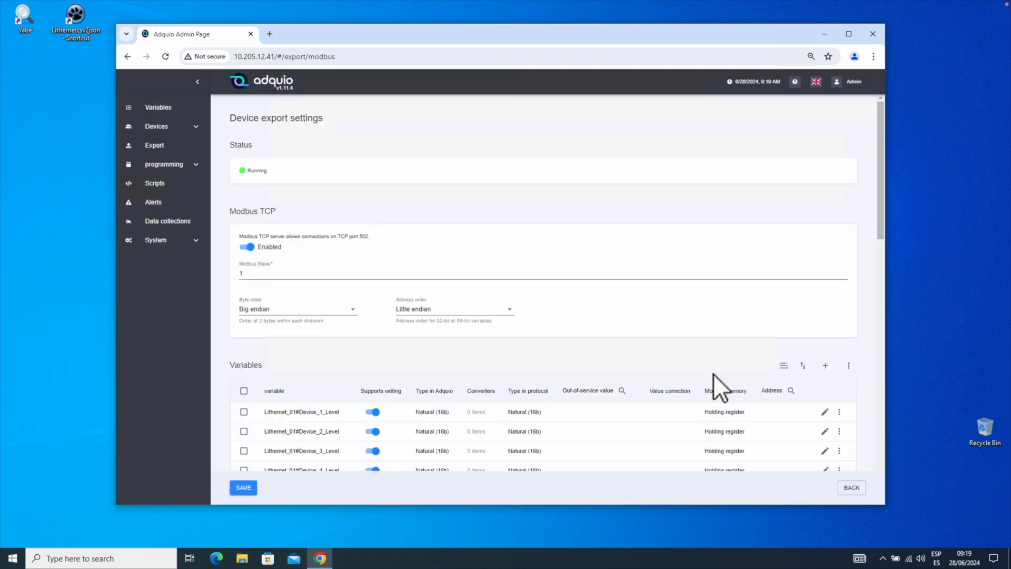
{"action": "scroll", "scroll_direction": "down", "scroll_amount": 3}
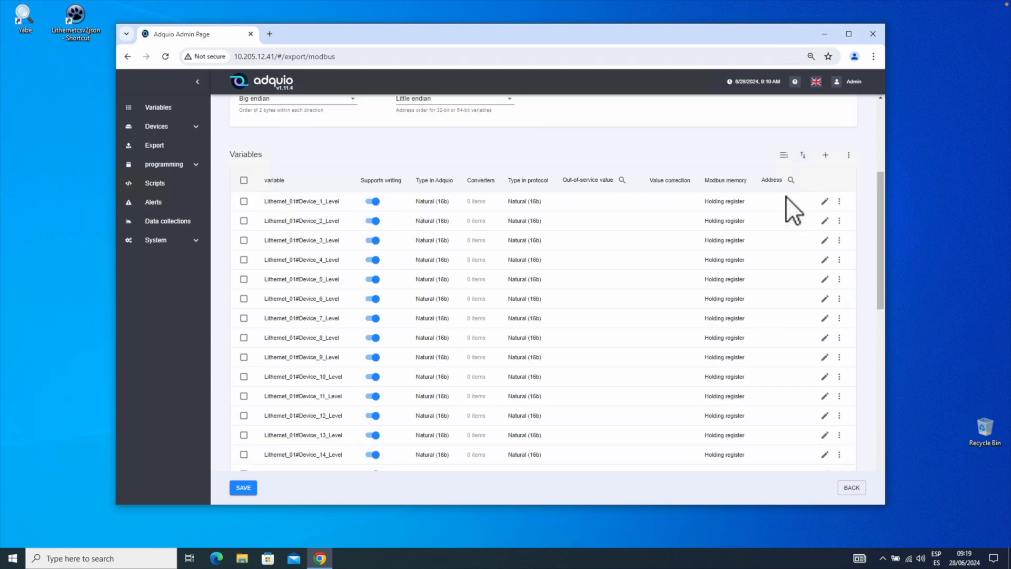
{"action": "mouse_move", "coordinate": [792, 212]}
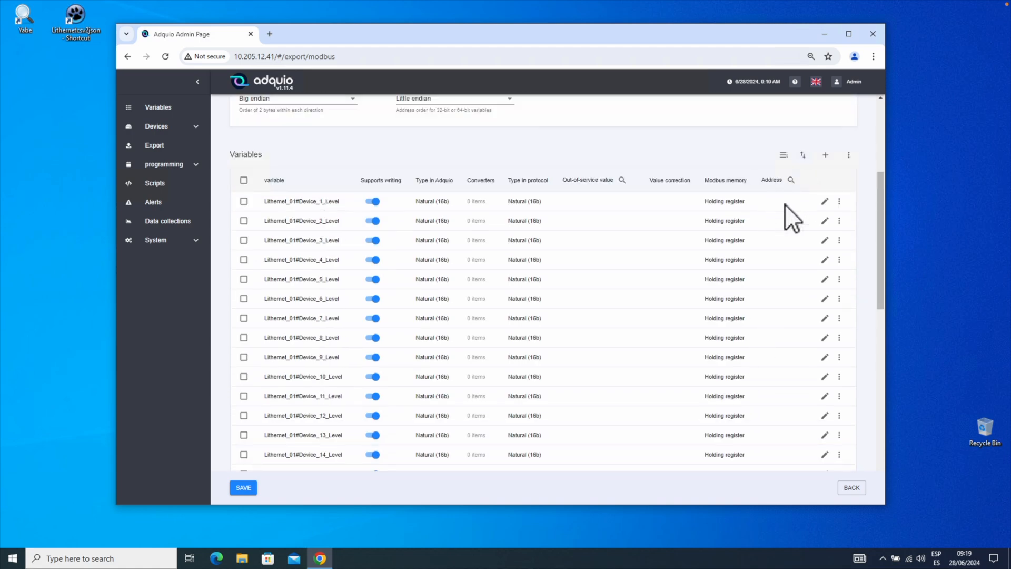
{"action": "mouse_move", "coordinate": [780, 303]}
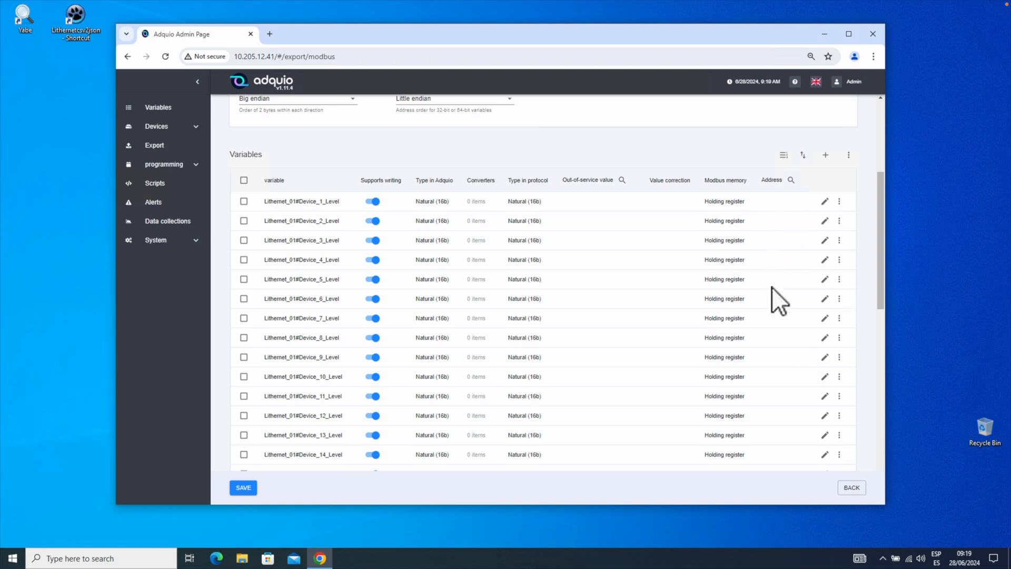
{"action": "mouse_move", "coordinate": [798, 444]}
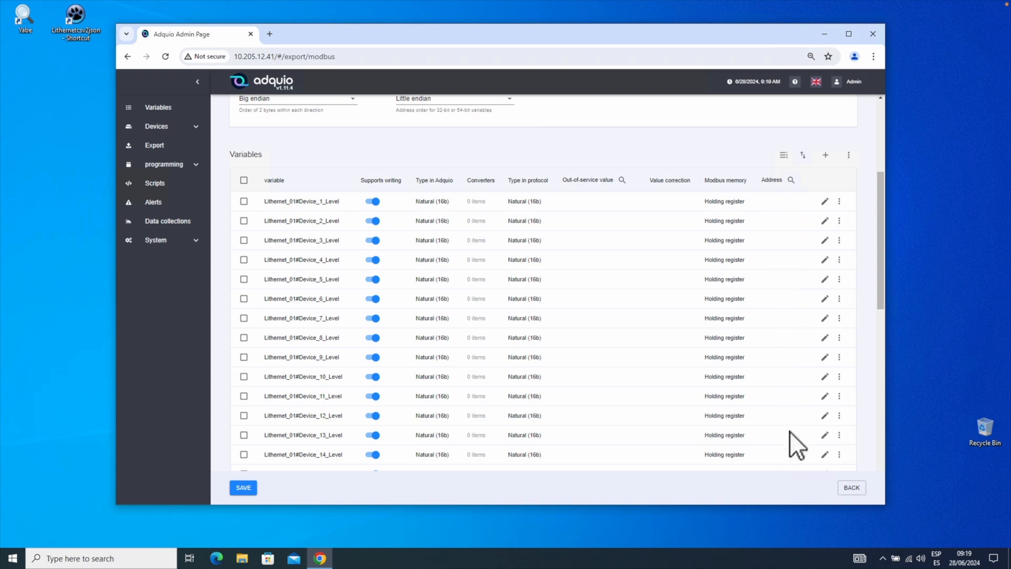
{"action": "mouse_move", "coordinate": [796, 251]}
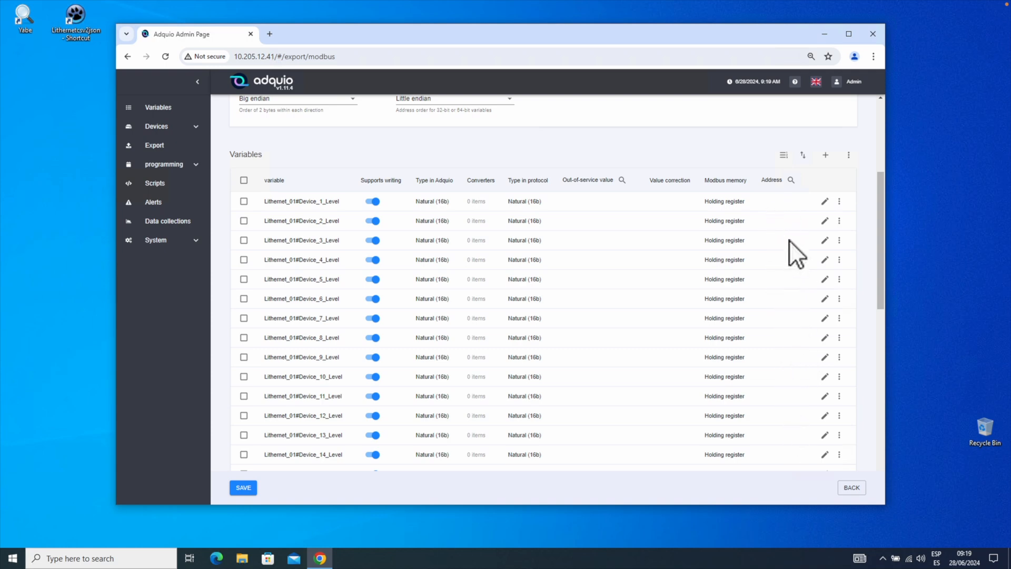
{"action": "mouse_move", "coordinate": [783, 155]}
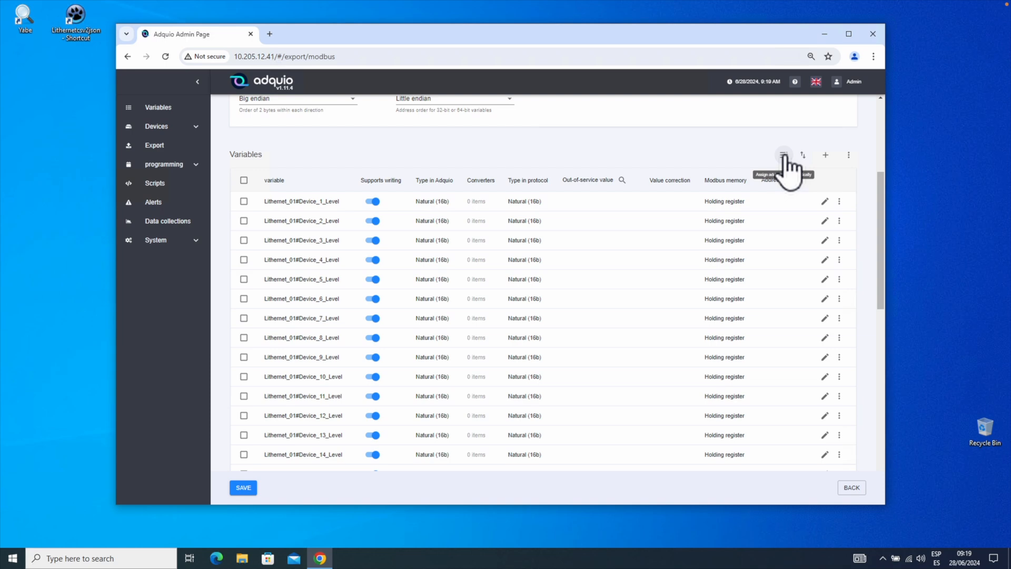
Auto-assign holding-register addresses 1 to 40 to the exported variables and save the export.
{"action": "left_click", "coordinate": [783, 155]}
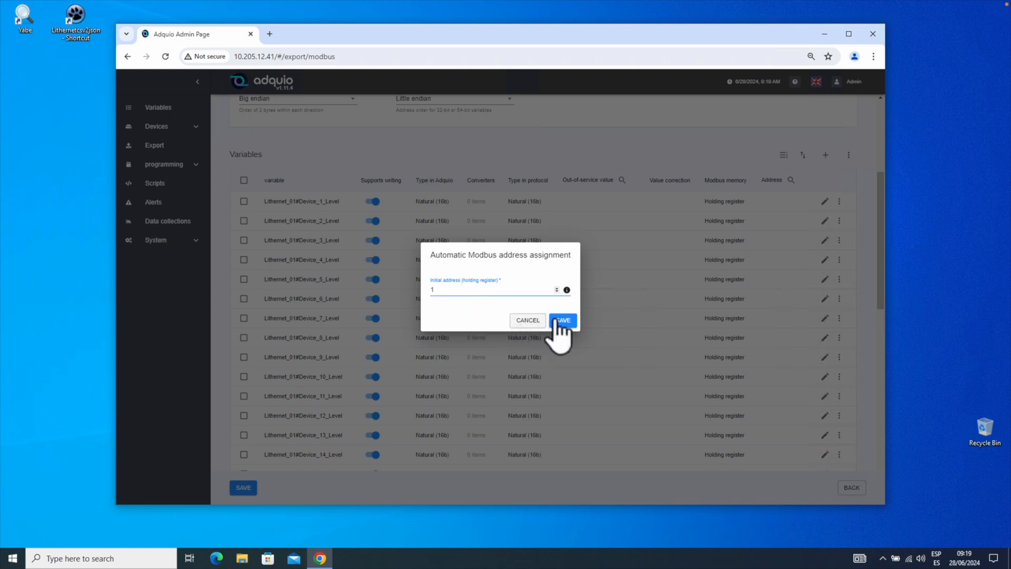
{"action": "left_click", "coordinate": [561, 320]}
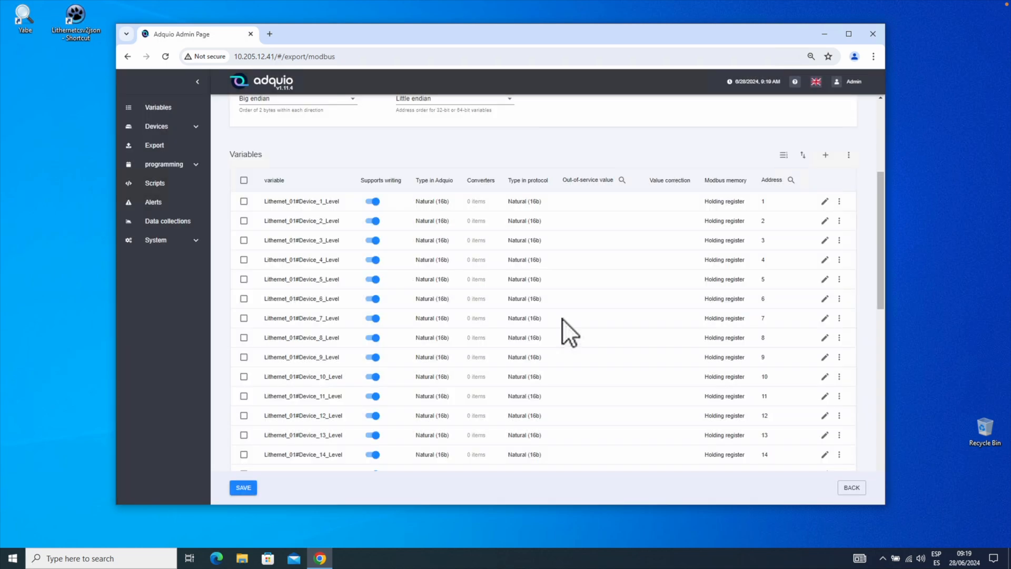
{"action": "scroll", "scroll_direction": "down", "scroll_amount": 3}
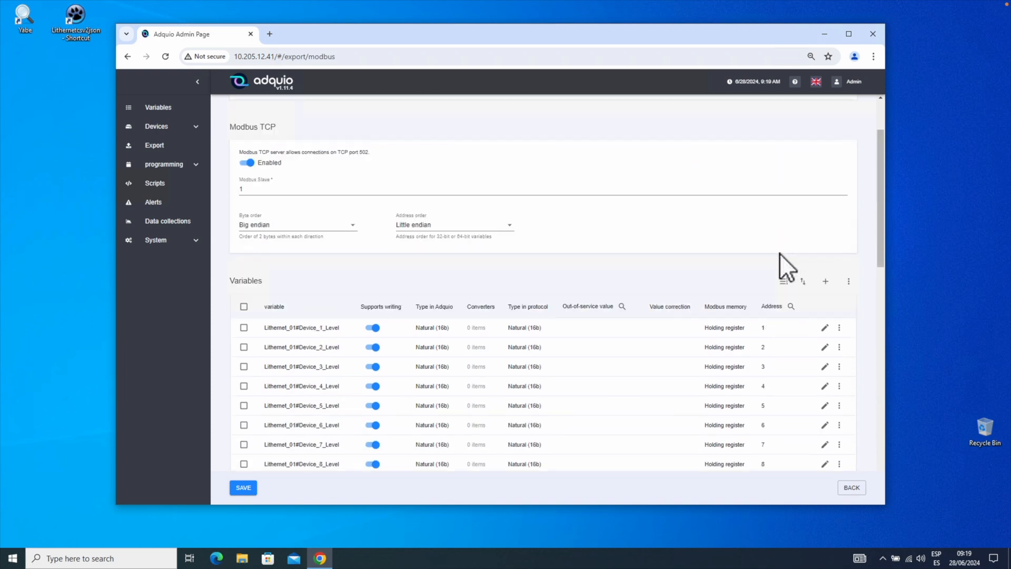
{"action": "left_click", "coordinate": [243, 486]}
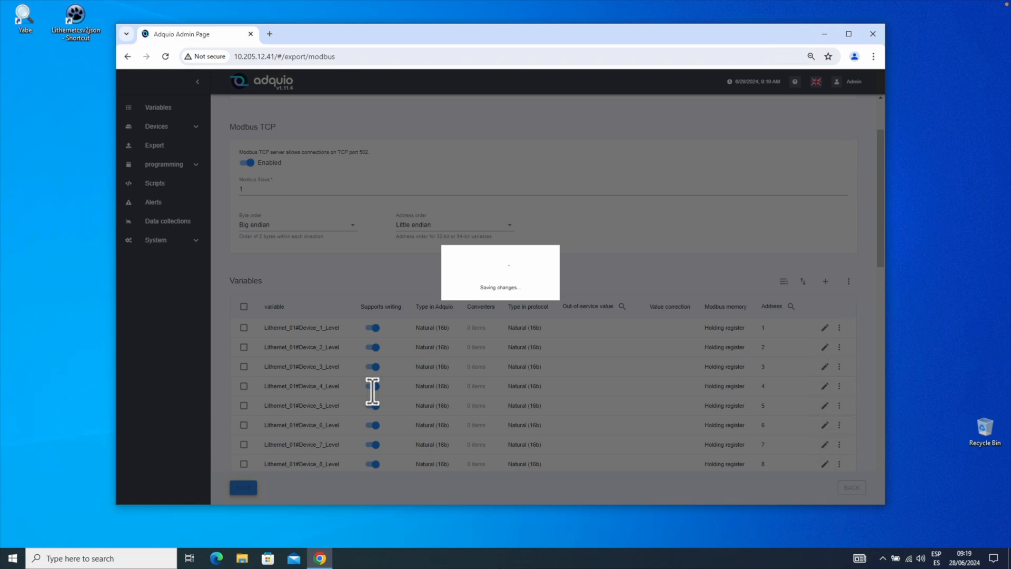
Review the pending changes banner and scroll through the assigned addresses.
{"action": "left_click", "coordinate": [686, 81]}
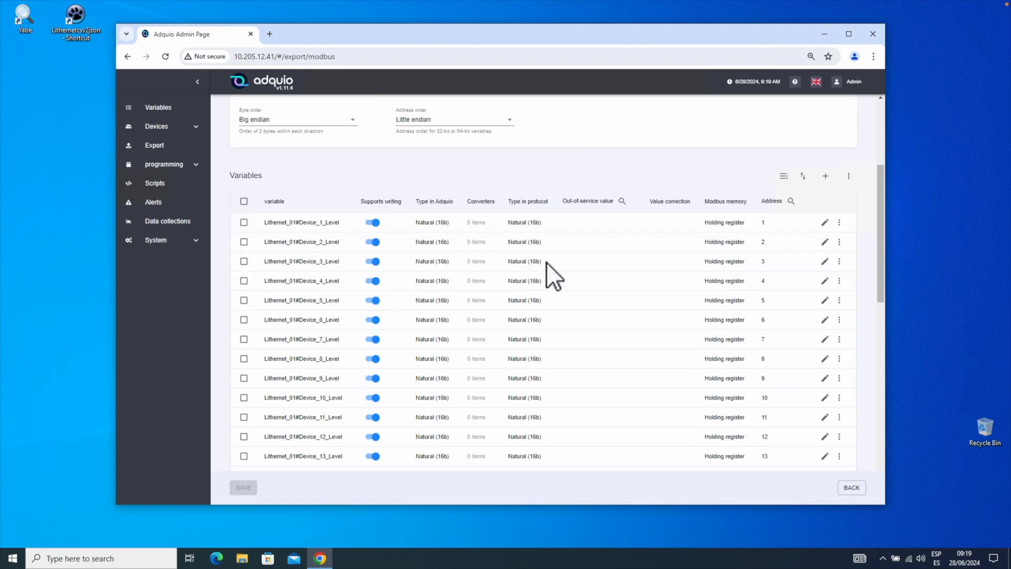
{"action": "scroll", "scroll_direction": "down", "scroll_amount": 3}
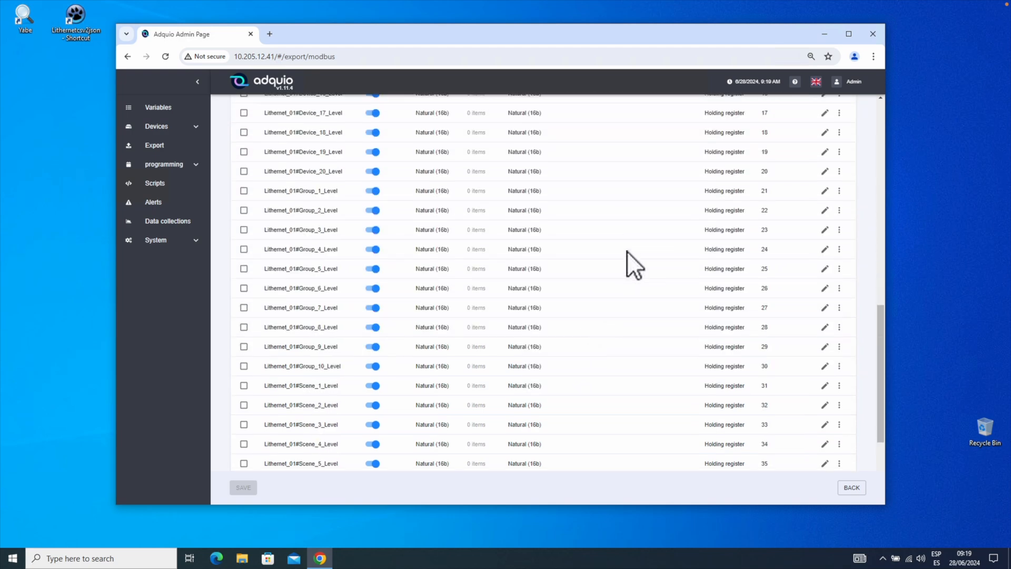
{"action": "scroll", "scroll_direction": "down", "scroll_amount": 3}
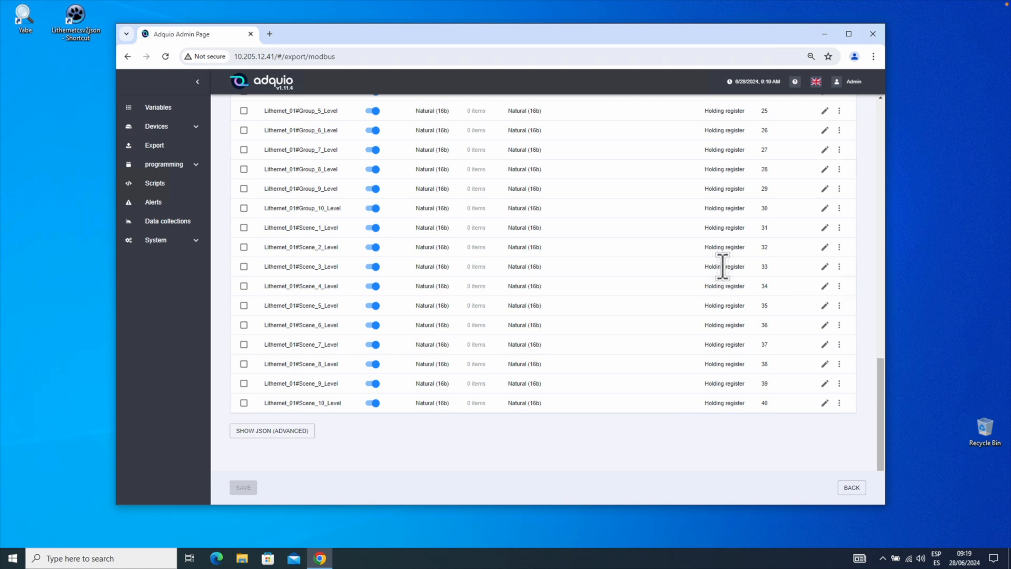
{"action": "scroll", "scroll_direction": "up", "scroll_amount": 3}
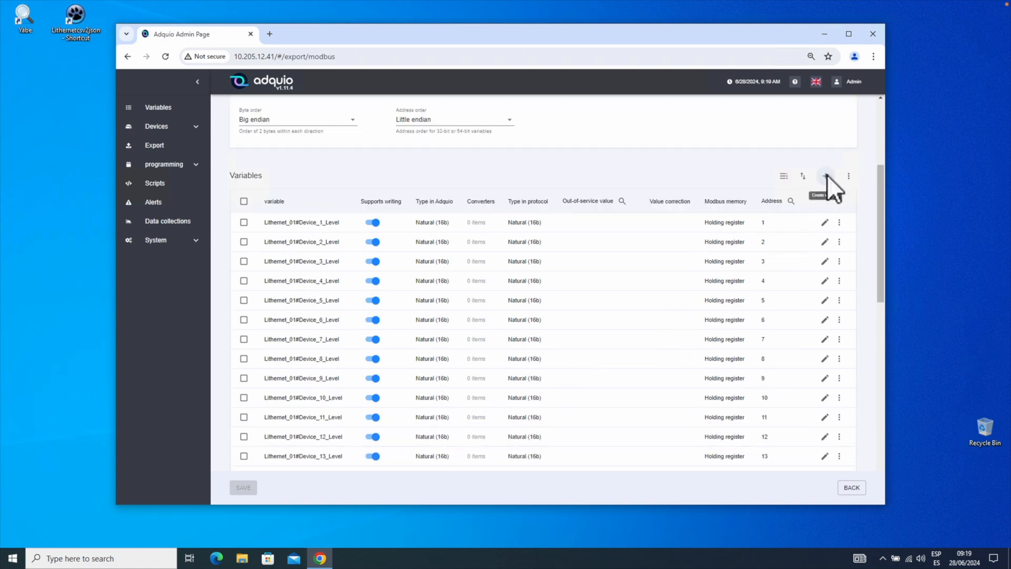
Add more variables, briefly selecting and deselecting all Scenes variables in the picker.
{"action": "left_click", "coordinate": [826, 176]}
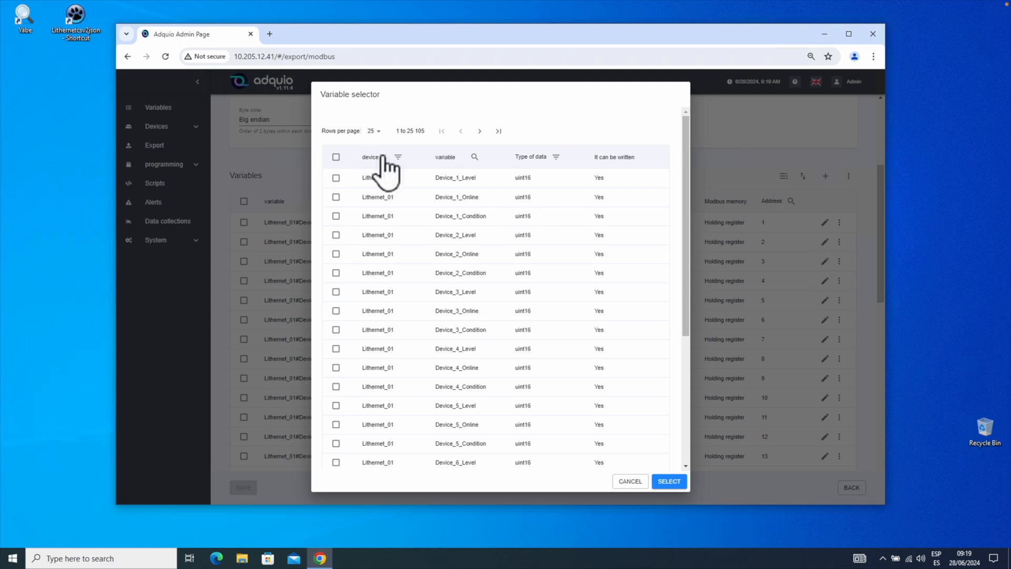
{"action": "left_click", "coordinate": [397, 157]}
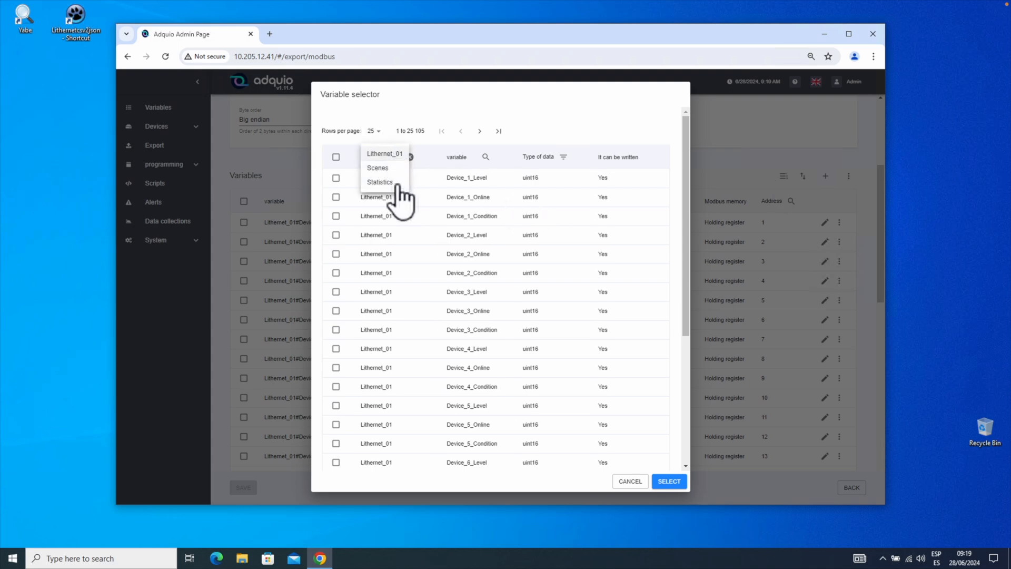
{"action": "left_click", "coordinate": [377, 168]}
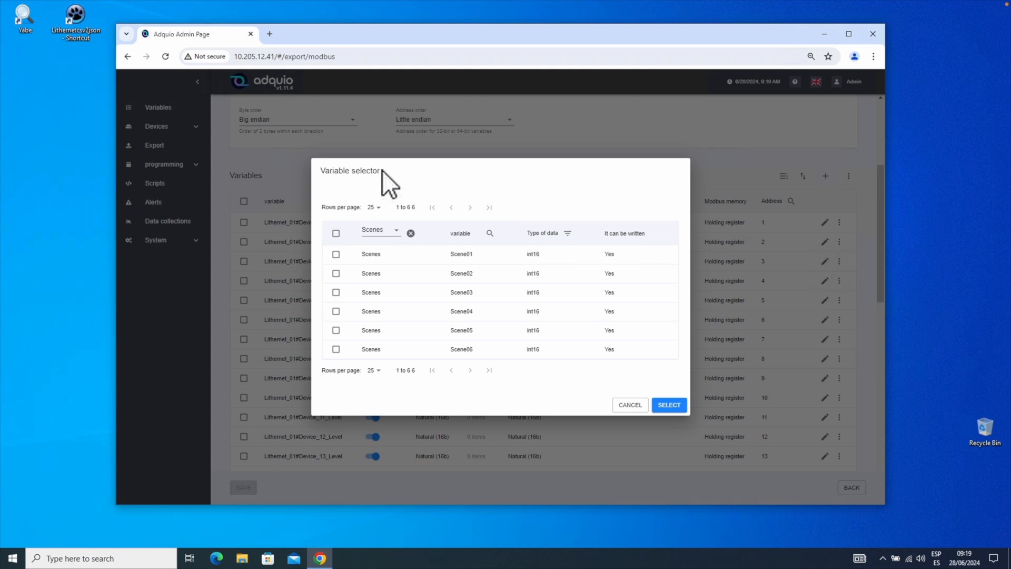
{"action": "left_click", "coordinate": [336, 233]}
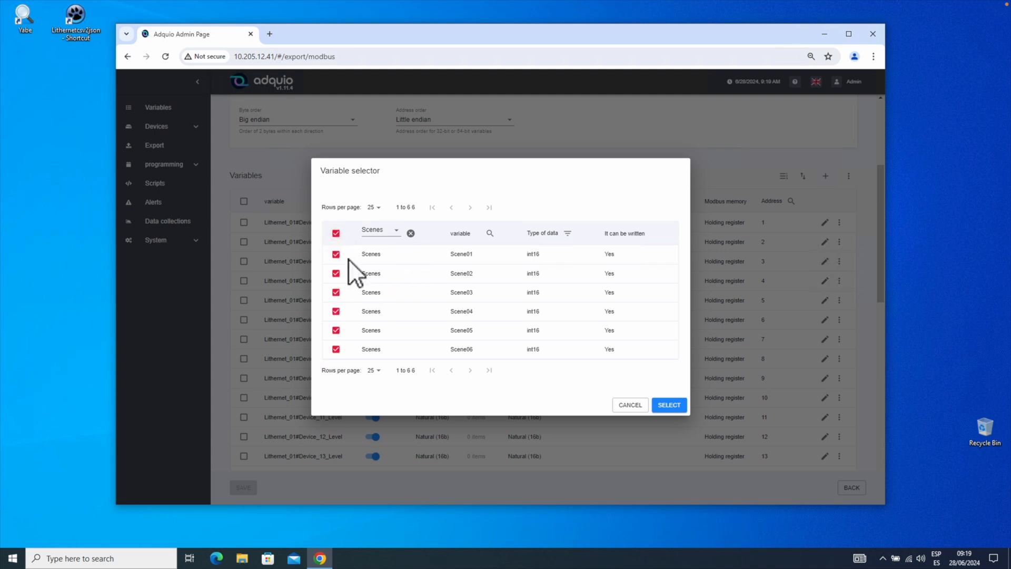
{"action": "left_click", "coordinate": [335, 233]}
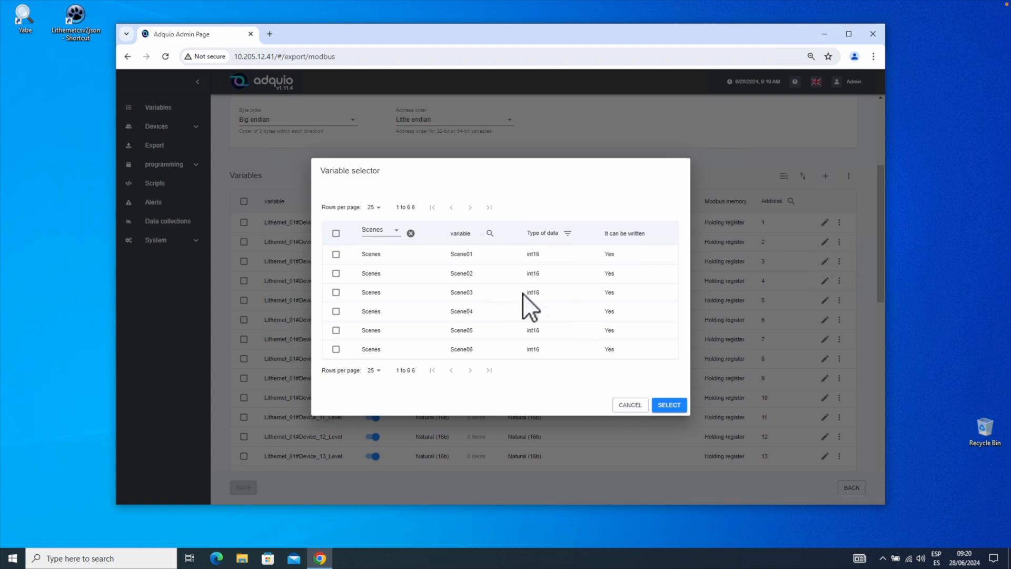
Filter to Statistics and add cpu_usage and cpu_temperature to the export list.
{"action": "left_click", "coordinate": [377, 230]}
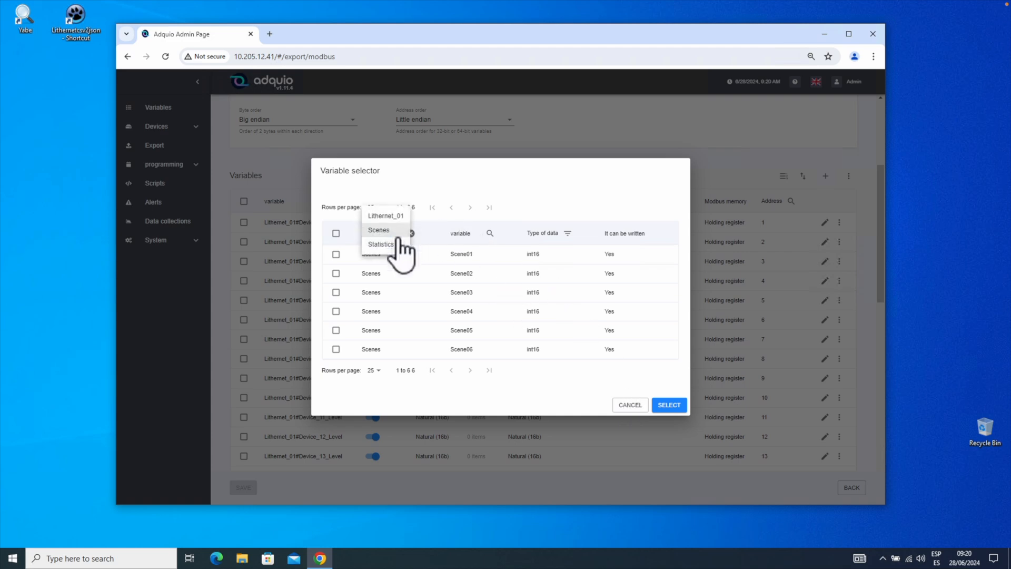
{"action": "left_click", "coordinate": [380, 243]}
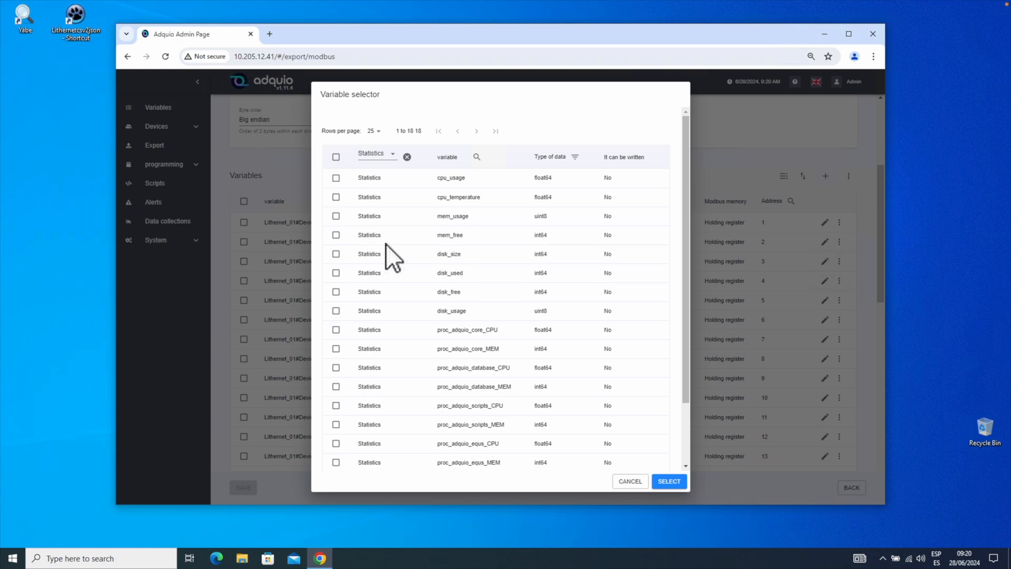
{"action": "mouse_move", "coordinate": [483, 251]}
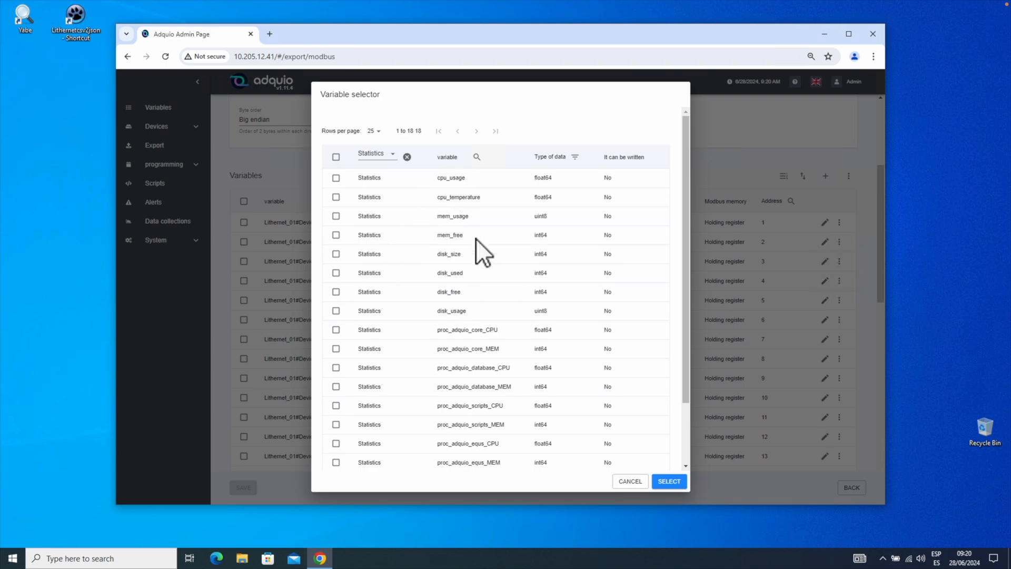
{"action": "left_click", "coordinate": [335, 177]}
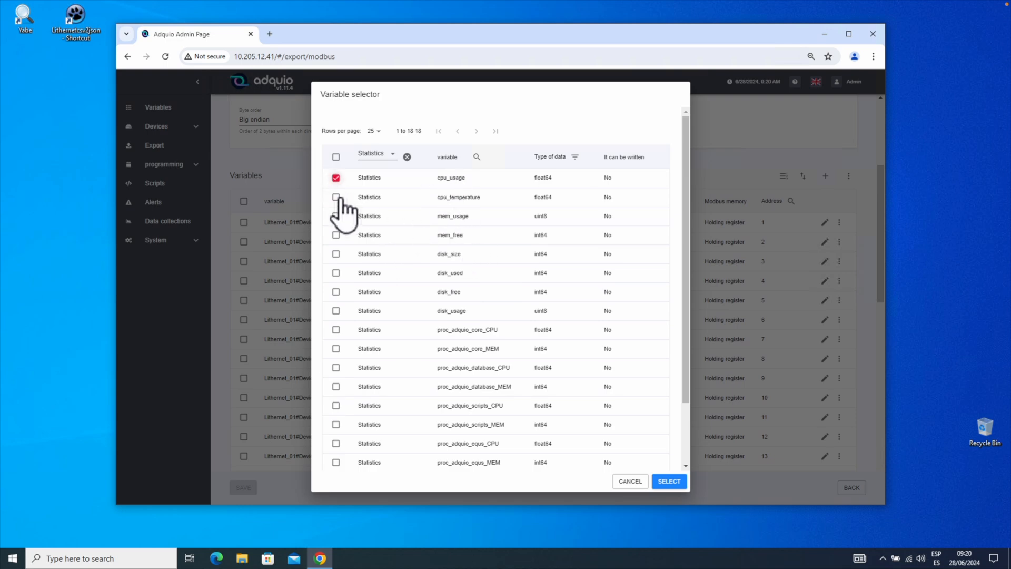
{"action": "left_click", "coordinate": [335, 197]}
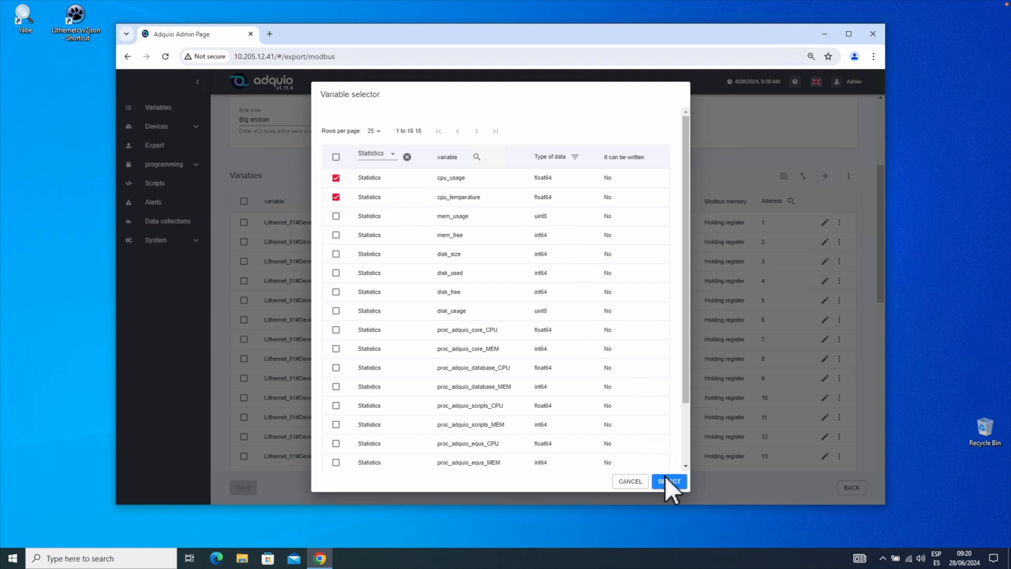
{"action": "left_click", "coordinate": [669, 481]}
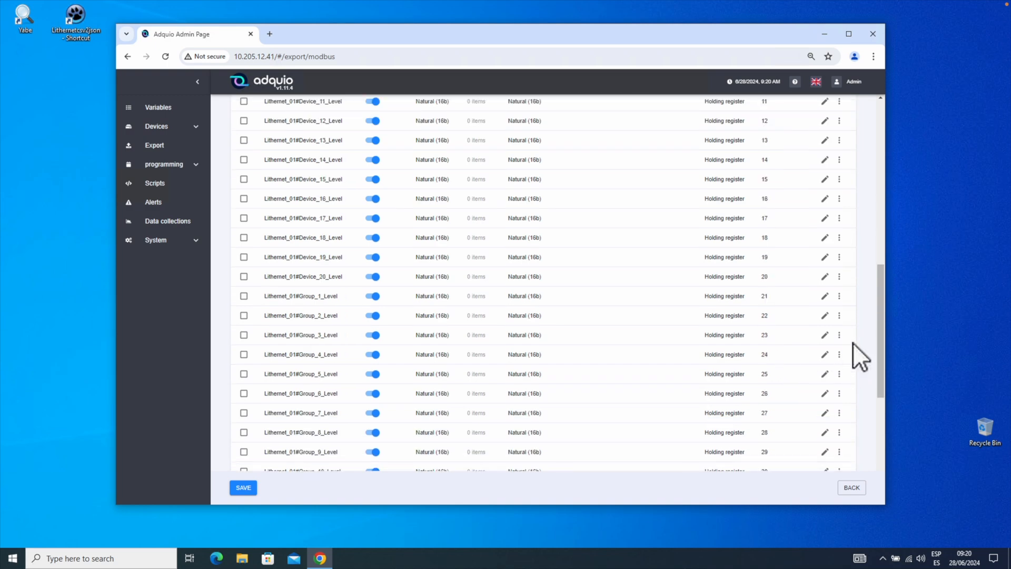
{"action": "scroll", "scroll_direction": "down", "scroll_amount": 3}
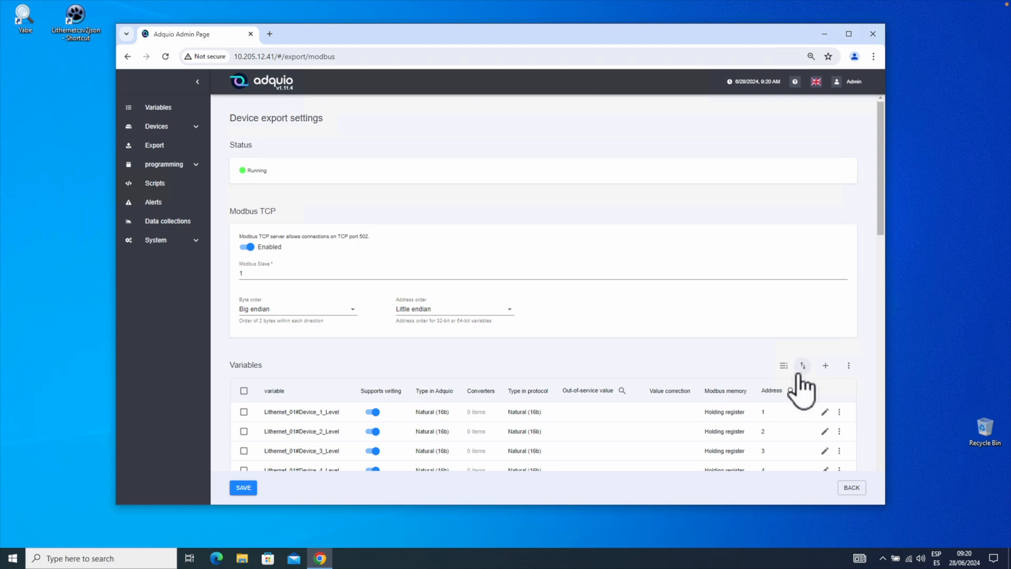
{"action": "left_click", "coordinate": [802, 365]}
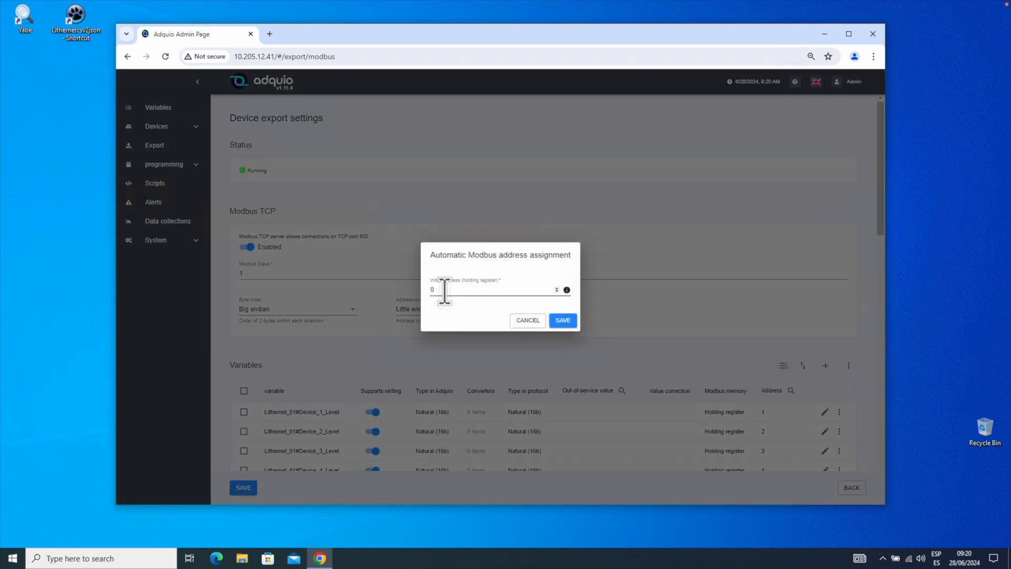
{"action": "type", "text": "1"}
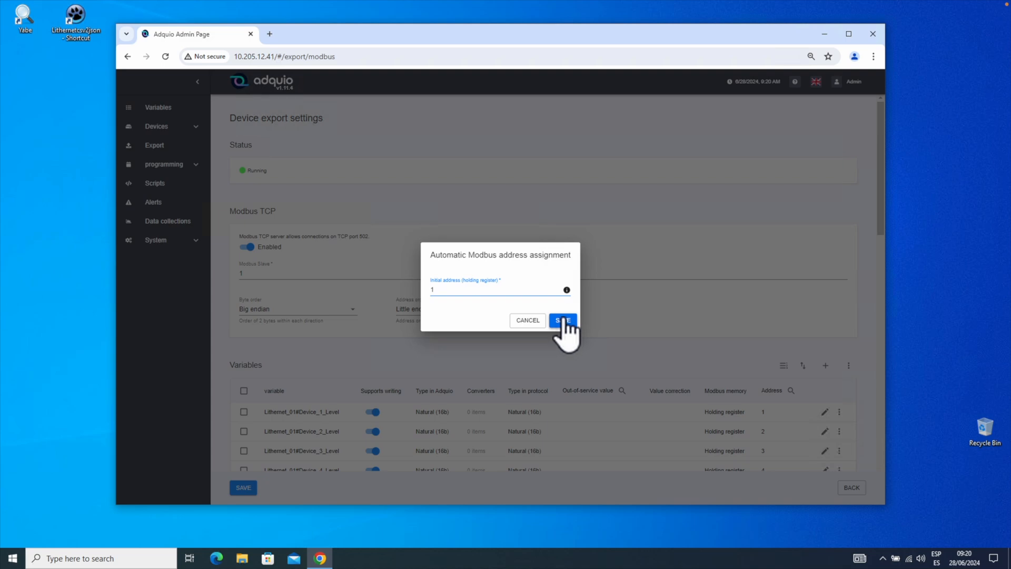
{"action": "left_click", "coordinate": [563, 320]}
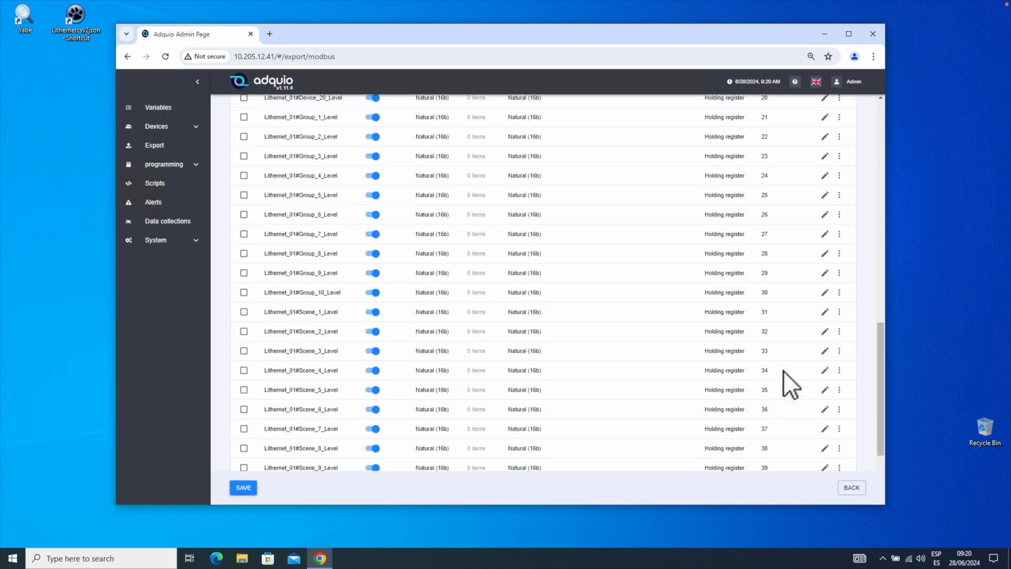
{"action": "scroll", "scroll_direction": "down", "scroll_amount": 3}
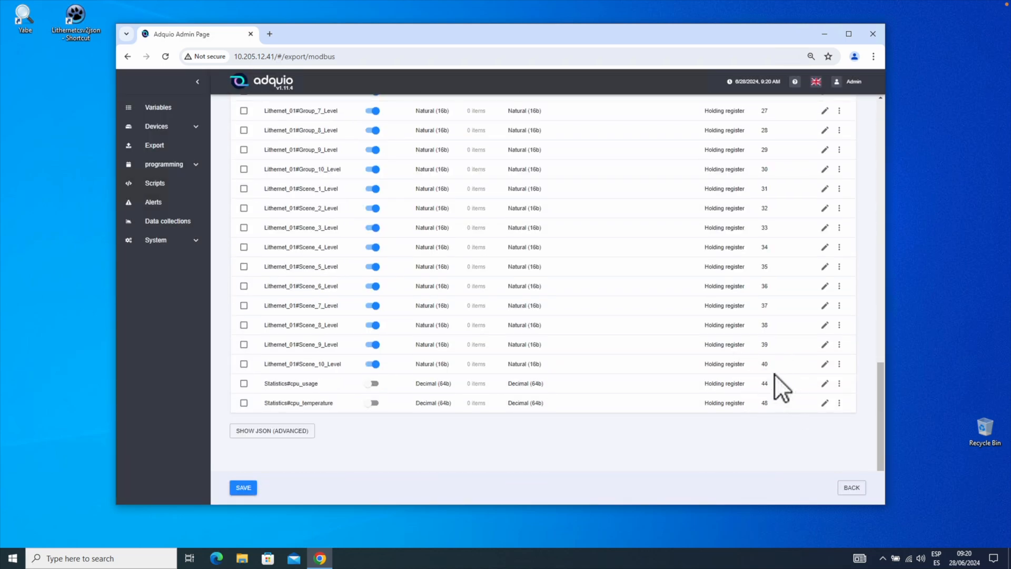
{"action": "mouse_move", "coordinate": [780, 407]}
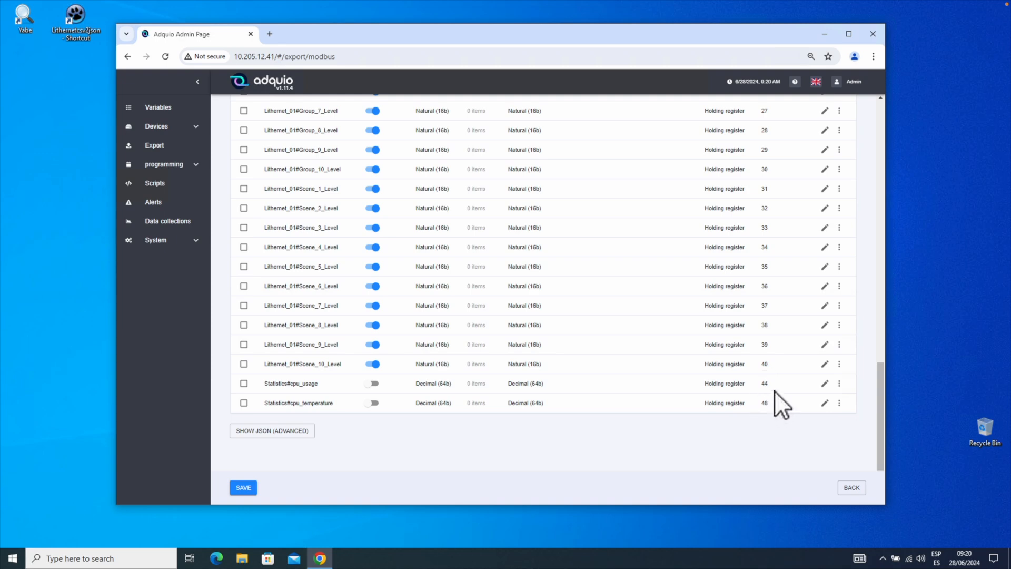
{"action": "mouse_move", "coordinate": [780, 416]}
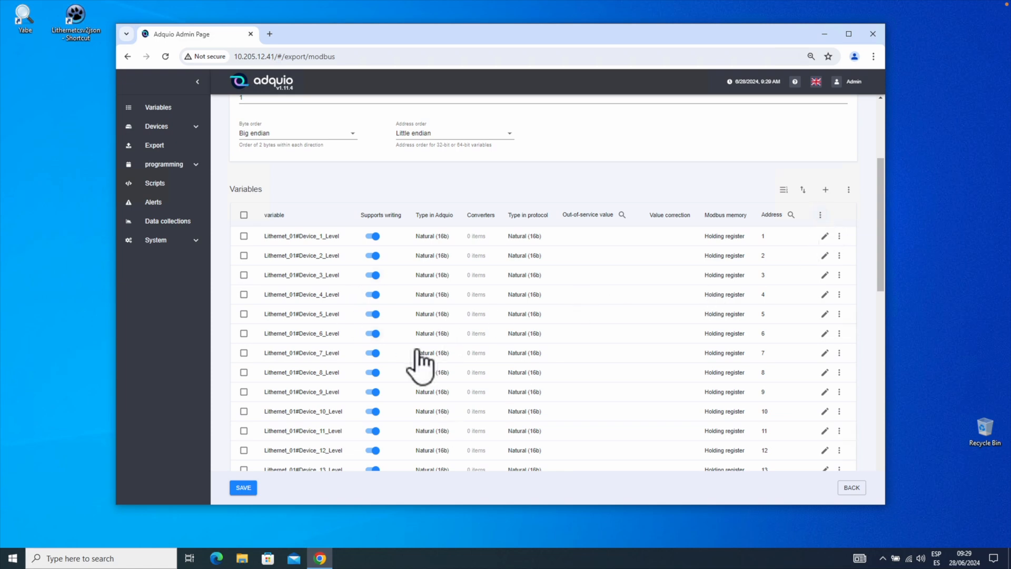
{"action": "left_click", "coordinate": [820, 214]}
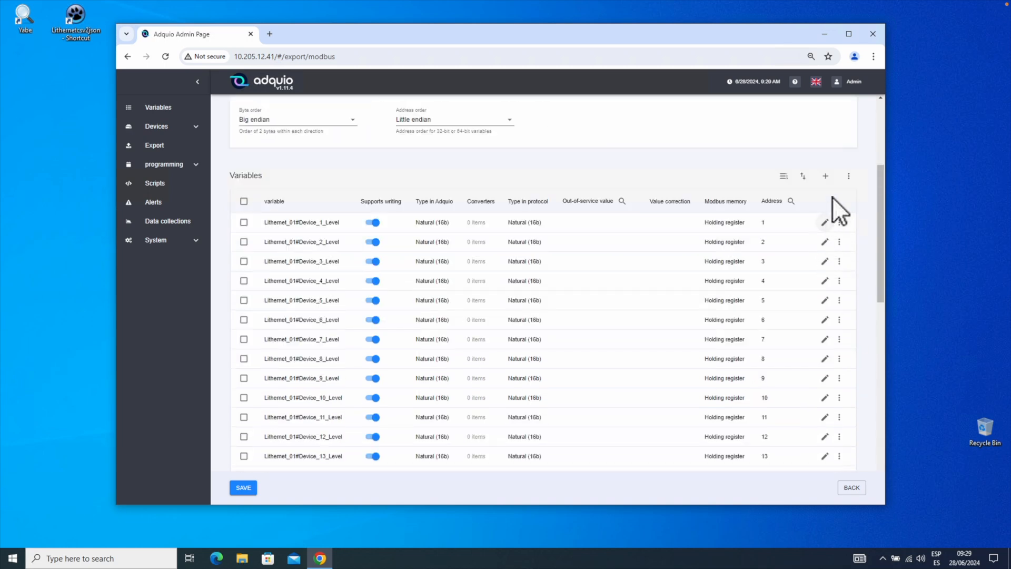
{"action": "left_click", "coordinate": [849, 176]}
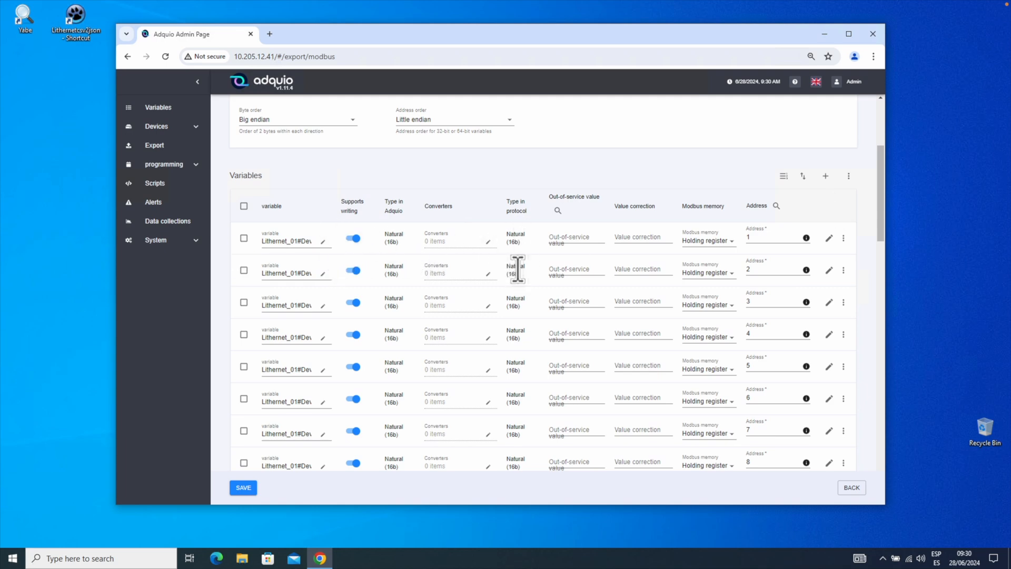
{"action": "scroll", "scroll_direction": "down", "scroll_amount": 3}
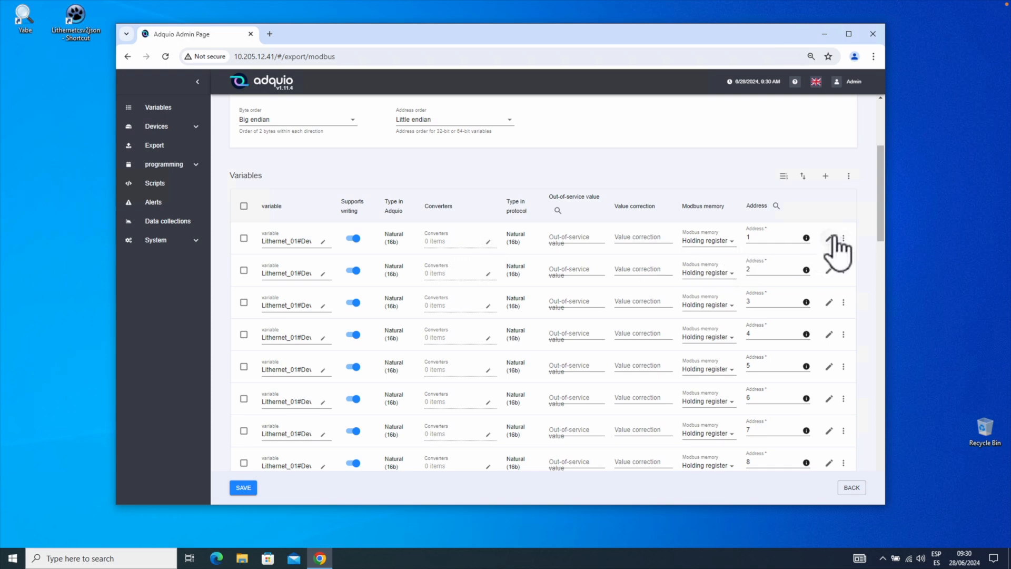
{"action": "mouse_move", "coordinate": [629, 373]}
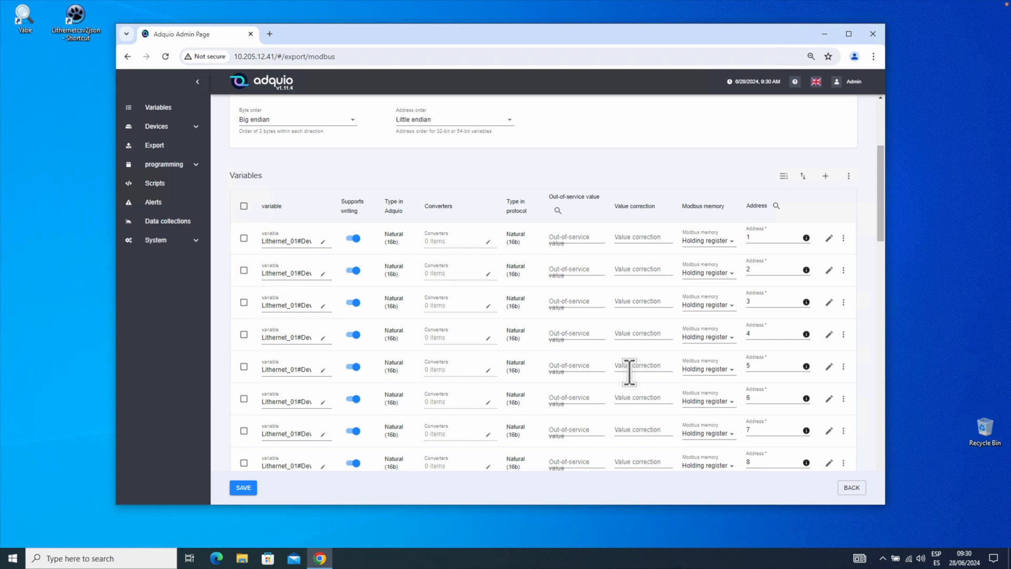
{"action": "mouse_move", "coordinate": [869, 269]}
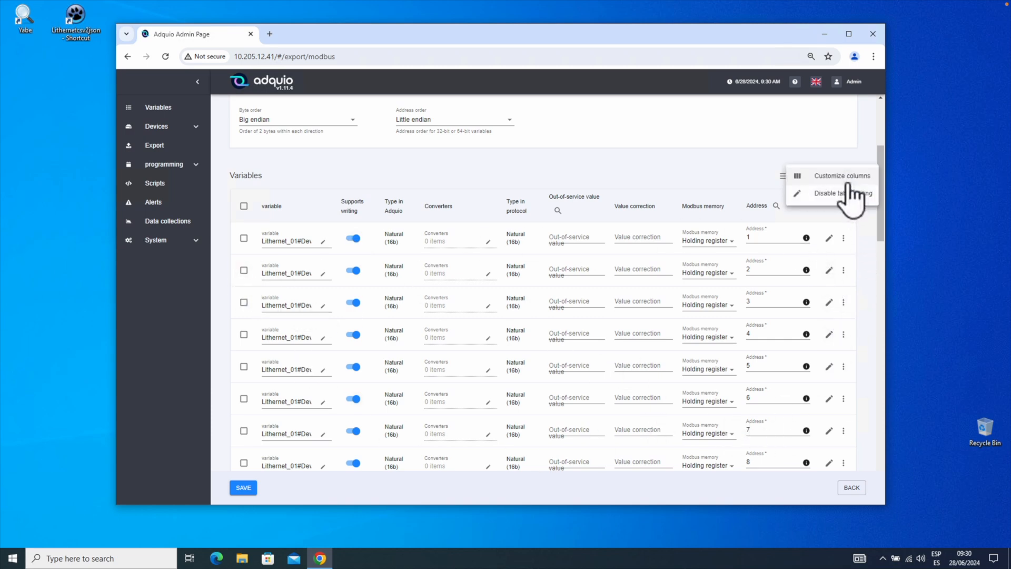
{"action": "left_click", "coordinate": [835, 193]}
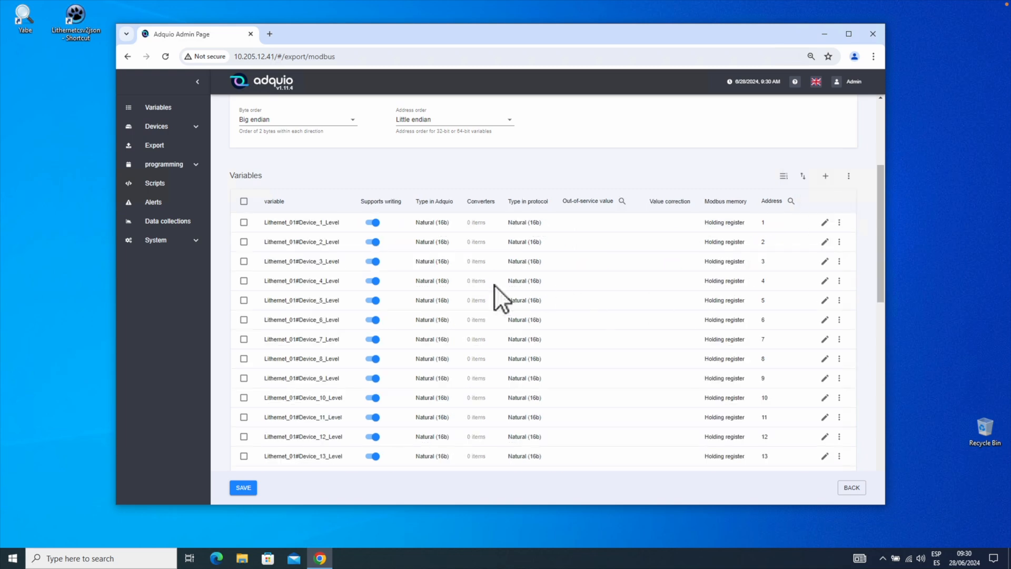
{"action": "scroll", "scroll_direction": "down", "scroll_amount": 3}
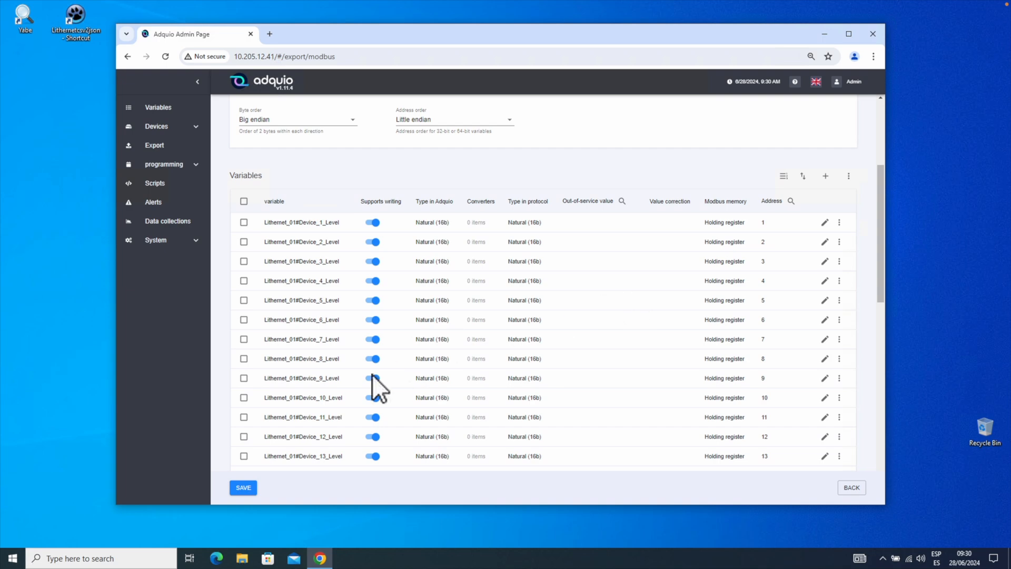
{"action": "mouse_move", "coordinate": [723, 383]}
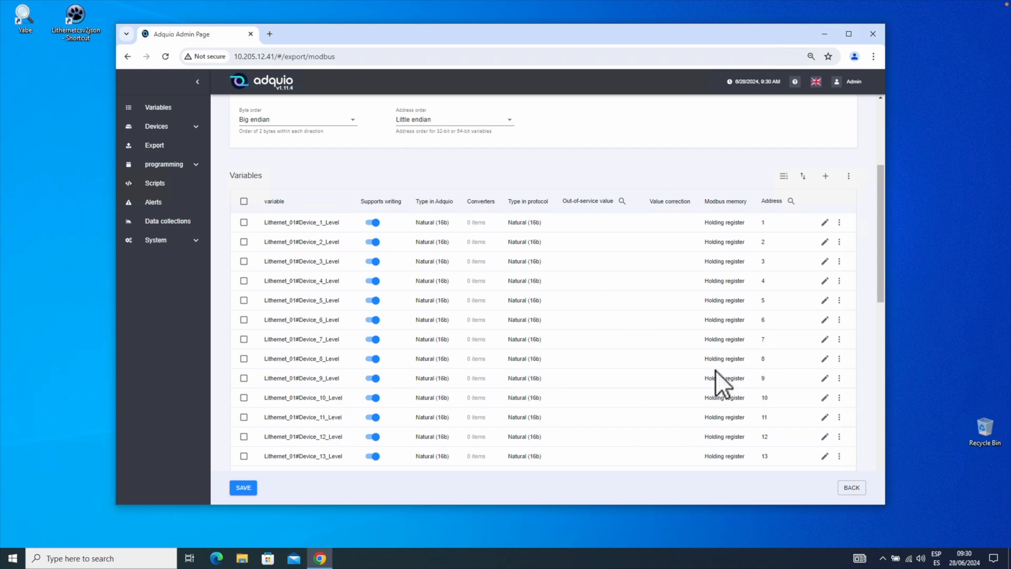
{"action": "mouse_move", "coordinate": [570, 235]}
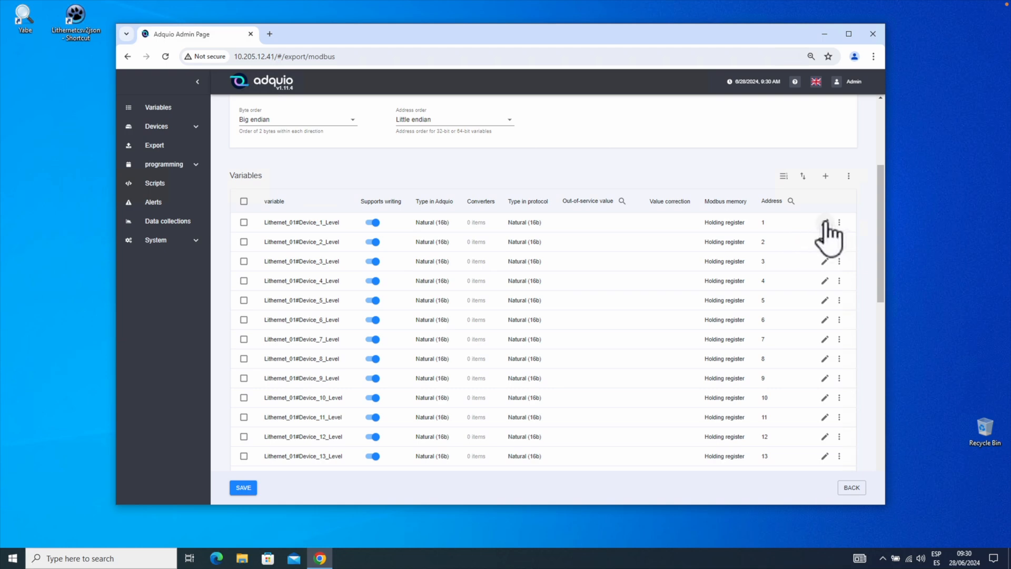
{"action": "mouse_move", "coordinate": [794, 251]}
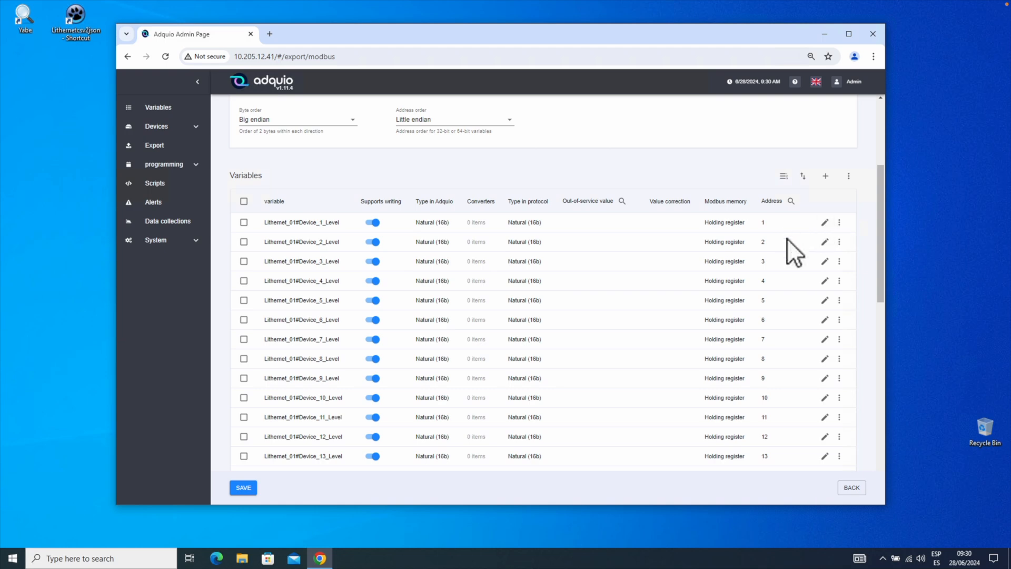
{"action": "scroll", "scroll_direction": "down", "scroll_amount": 3}
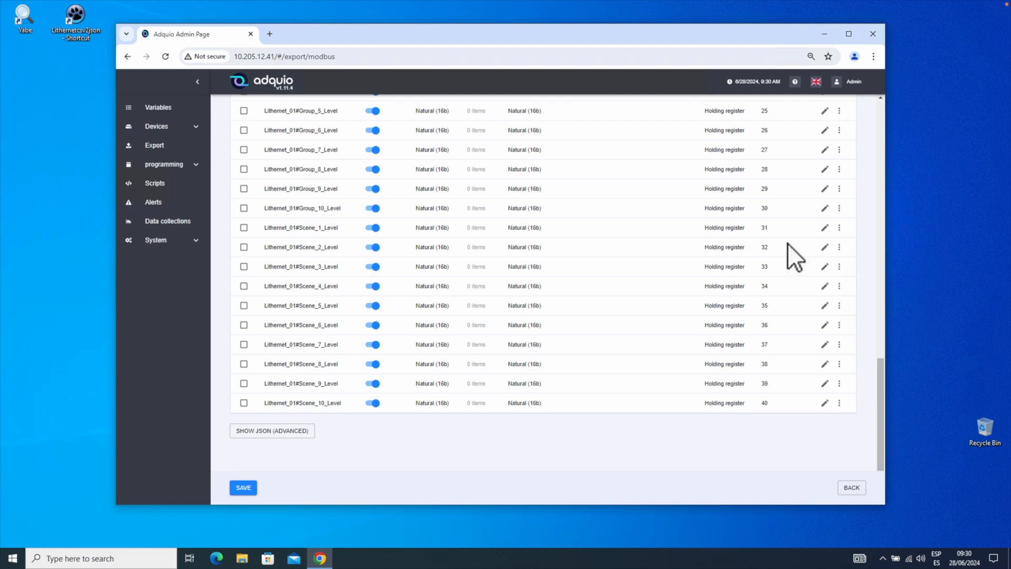
{"action": "mouse_move", "coordinate": [802, 341]}
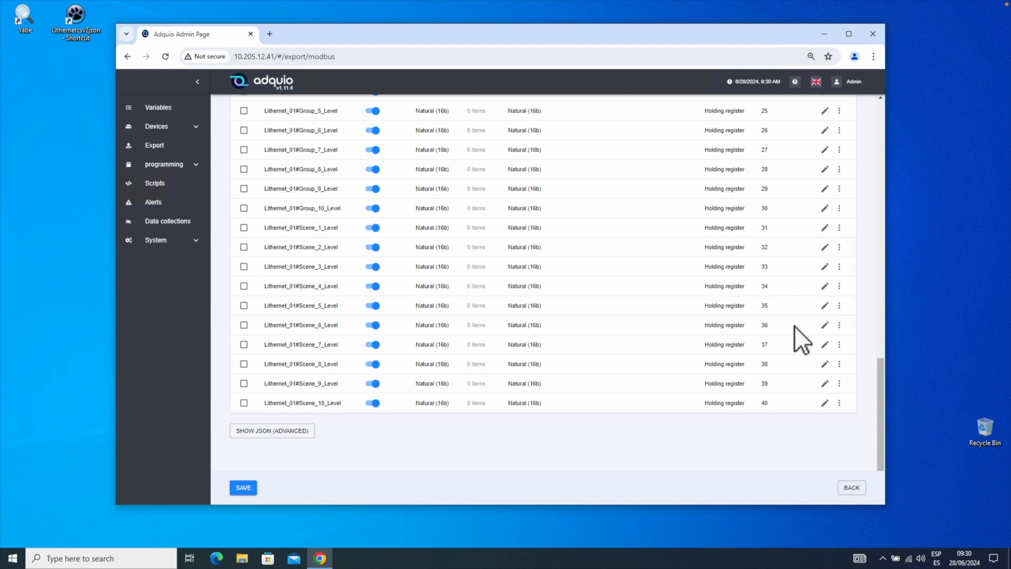
{"action": "mouse_move", "coordinate": [829, 432]}
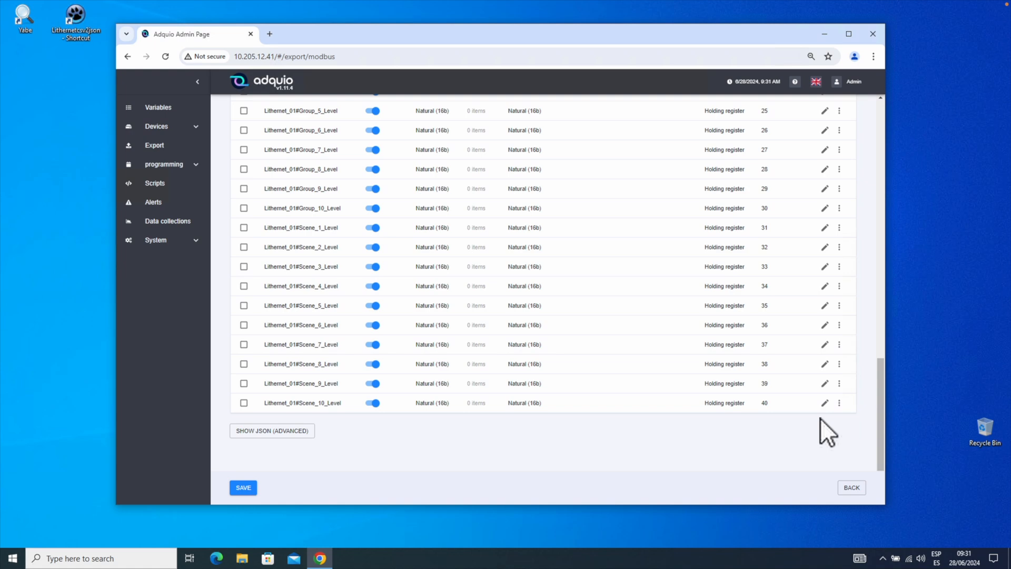
{"action": "mouse_move", "coordinate": [674, 378]}
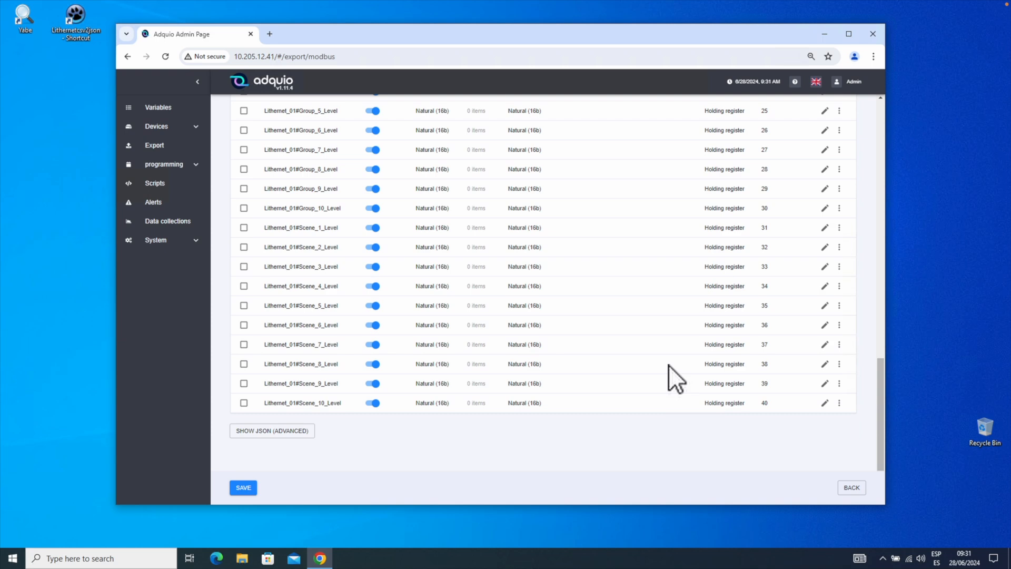
{"action": "mouse_move", "coordinate": [690, 377]}
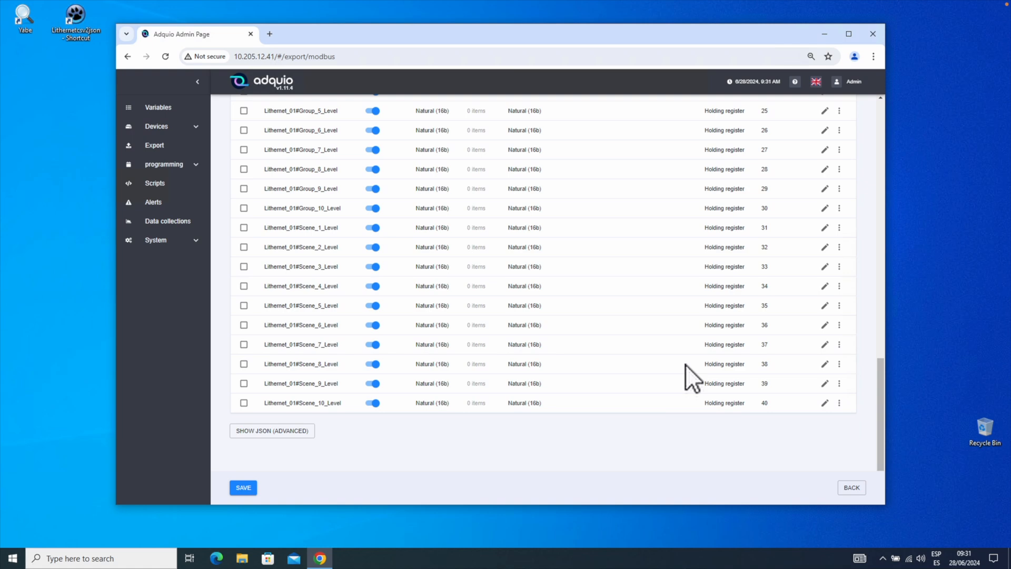
{"action": "mouse_move", "coordinate": [745, 416]}
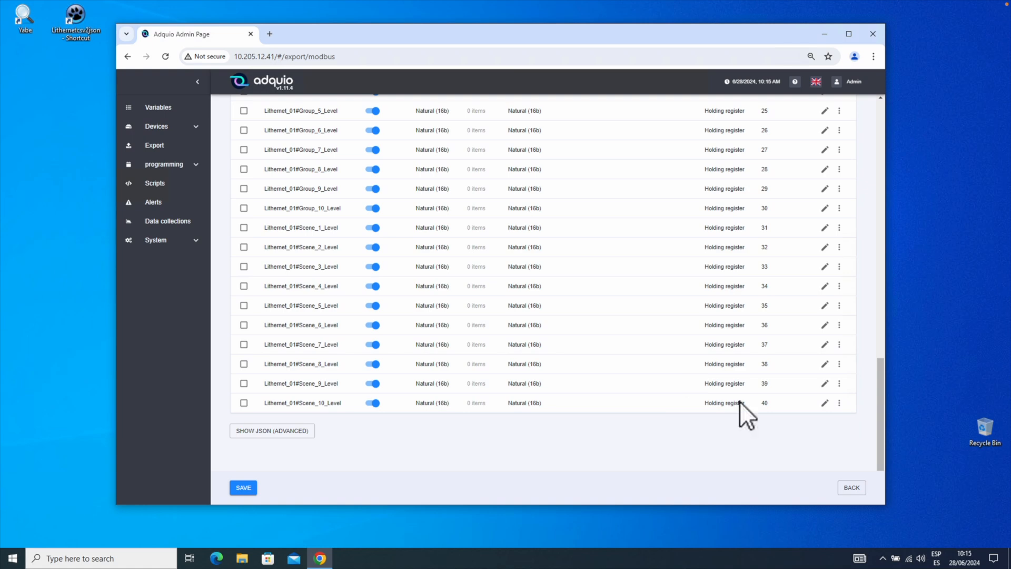
{"action": "mouse_move", "coordinate": [828, 412]}
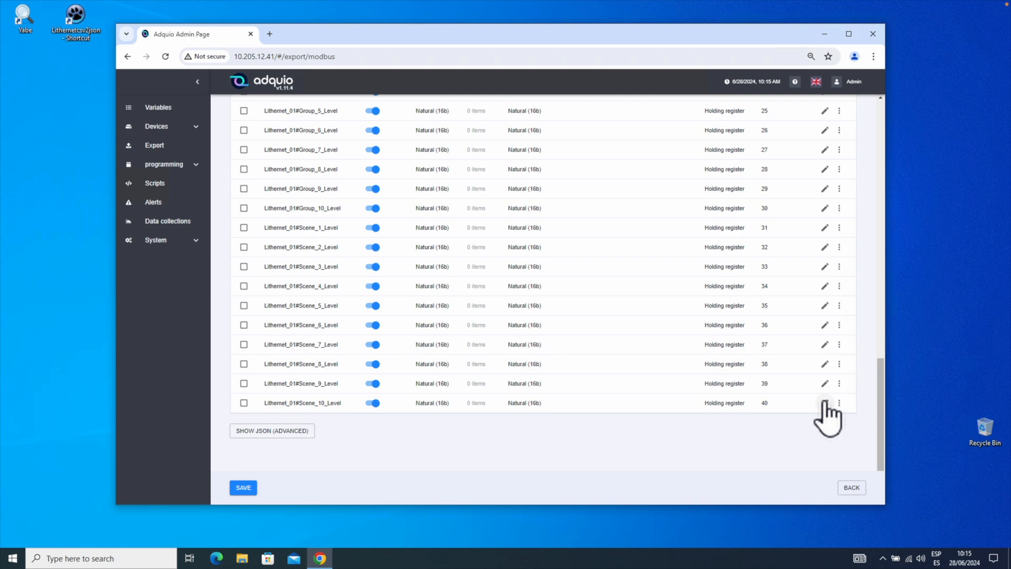
{"action": "mouse_move", "coordinate": [692, 413]}
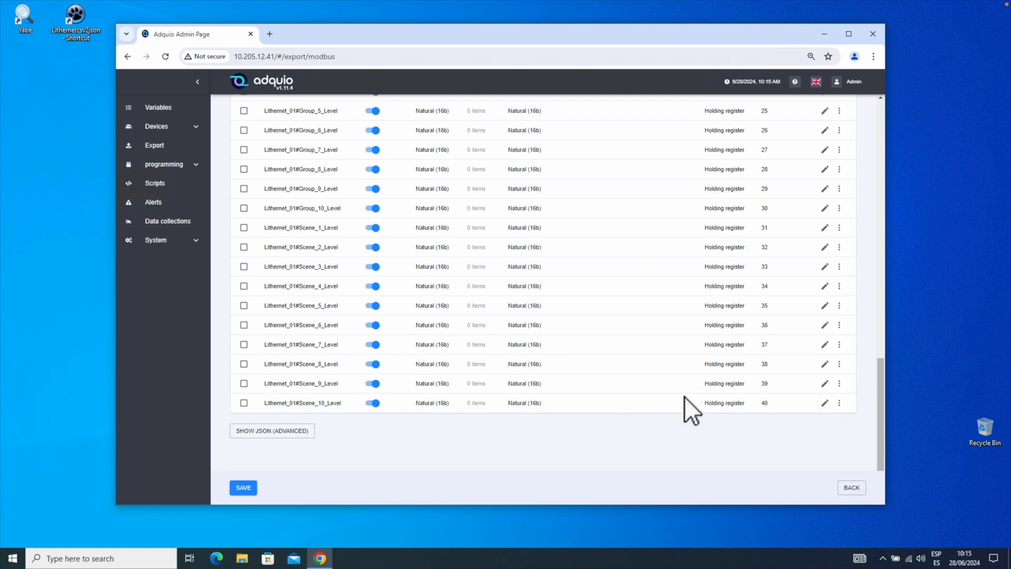
{"action": "mouse_move", "coordinate": [824, 419]}
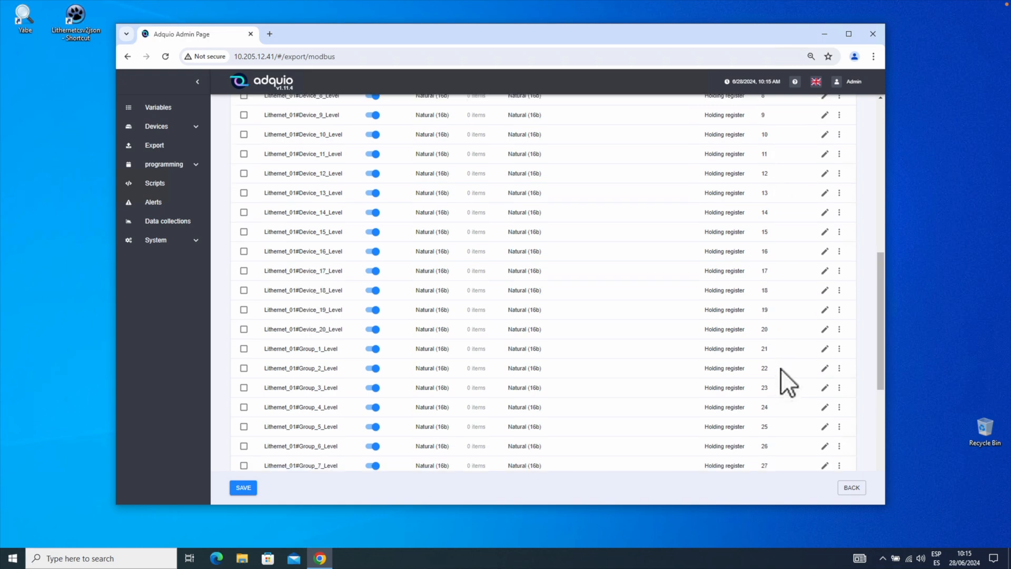
{"action": "mouse_move", "coordinate": [768, 264]}
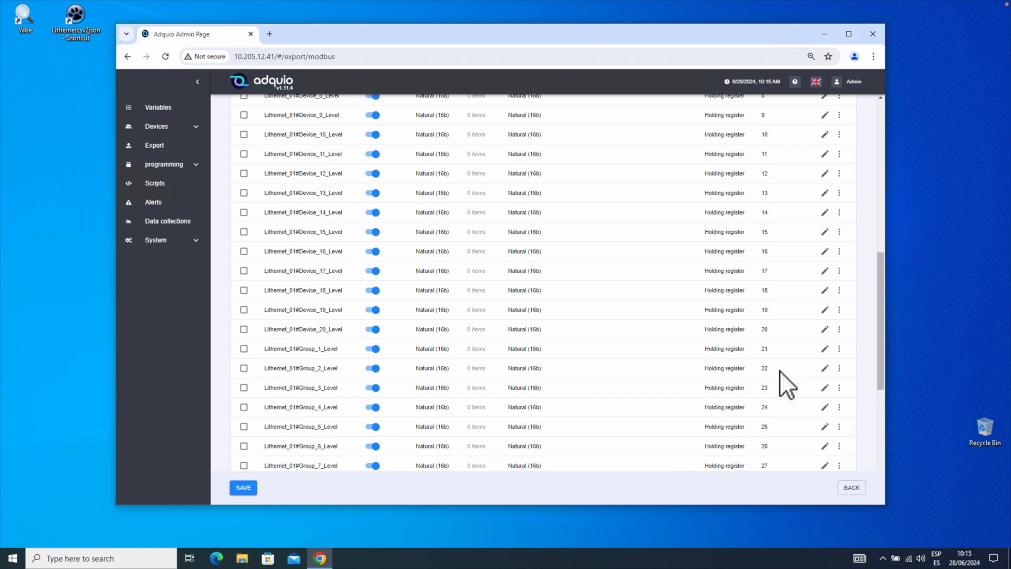
{"action": "mouse_move", "coordinate": [768, 262]}
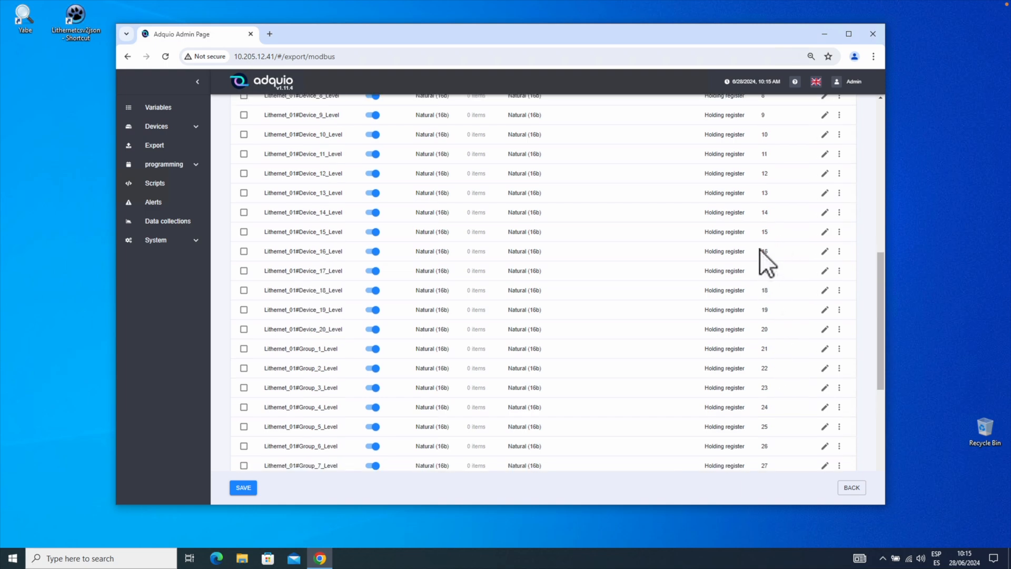
{"action": "mouse_move", "coordinate": [783, 338]}
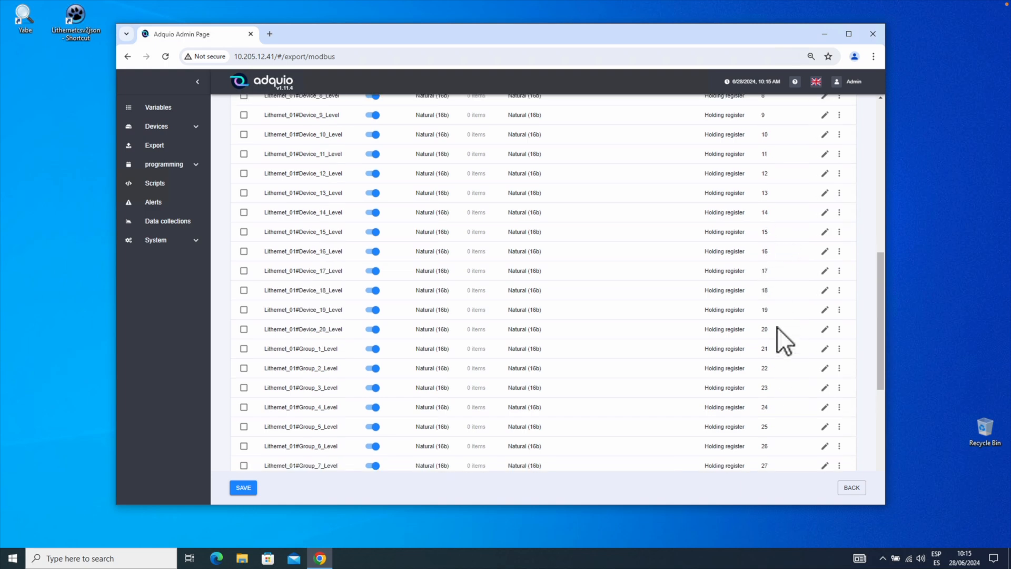
{"action": "scroll", "scroll_direction": "down", "scroll_amount": 3}
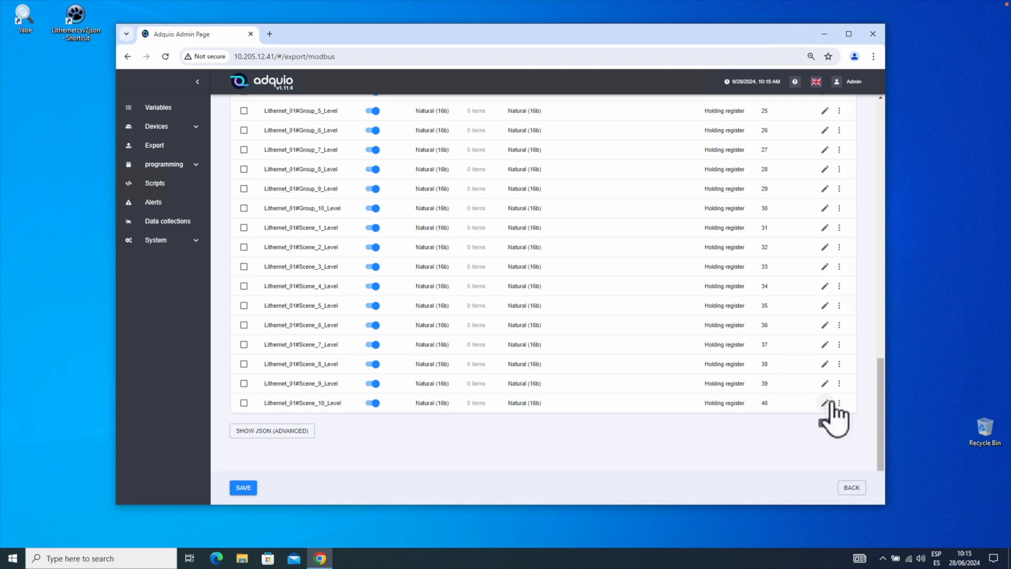
Add an empty value converter row to Lithernet_01#Scene_10_Level's converter list.
{"action": "left_click", "coordinate": [823, 402]}
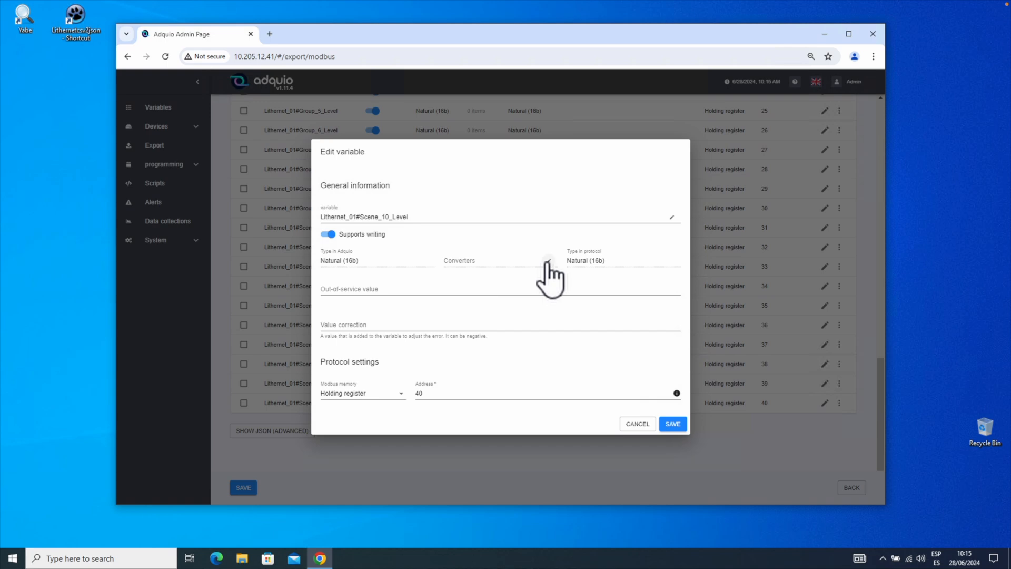
{"action": "left_click", "coordinate": [547, 260]}
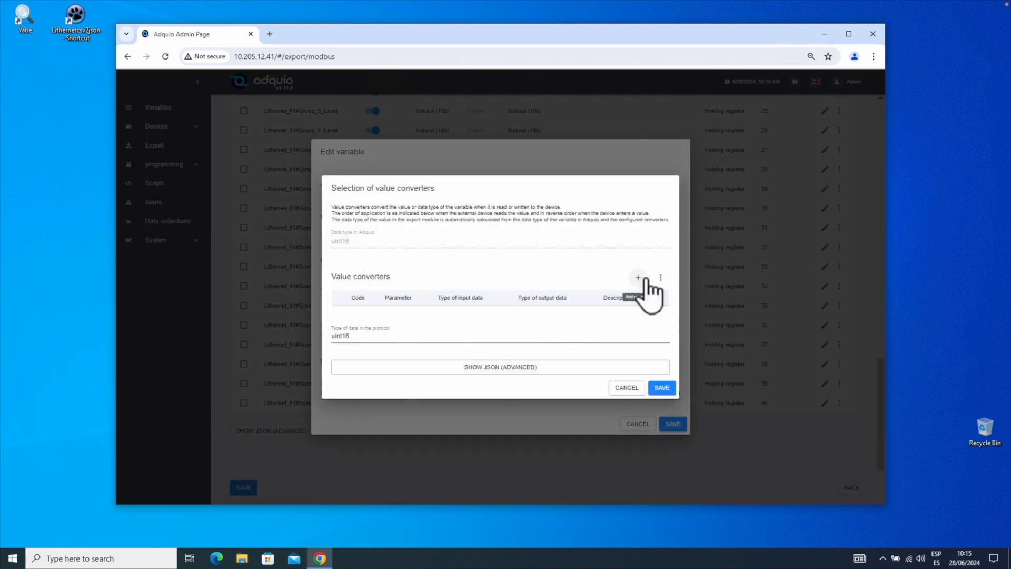
{"action": "mouse_move", "coordinate": [352, 338]}
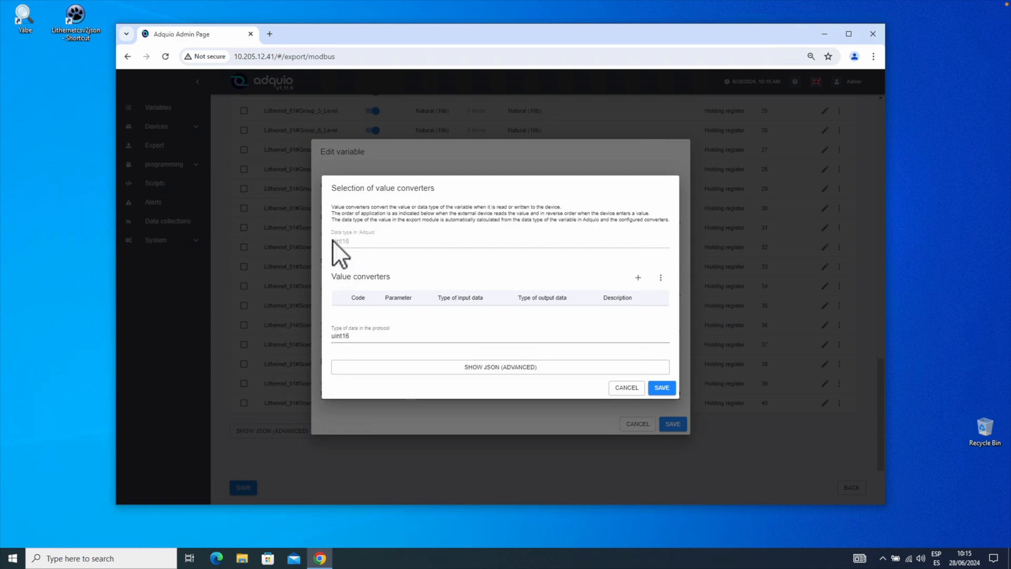
{"action": "mouse_move", "coordinate": [354, 257]}
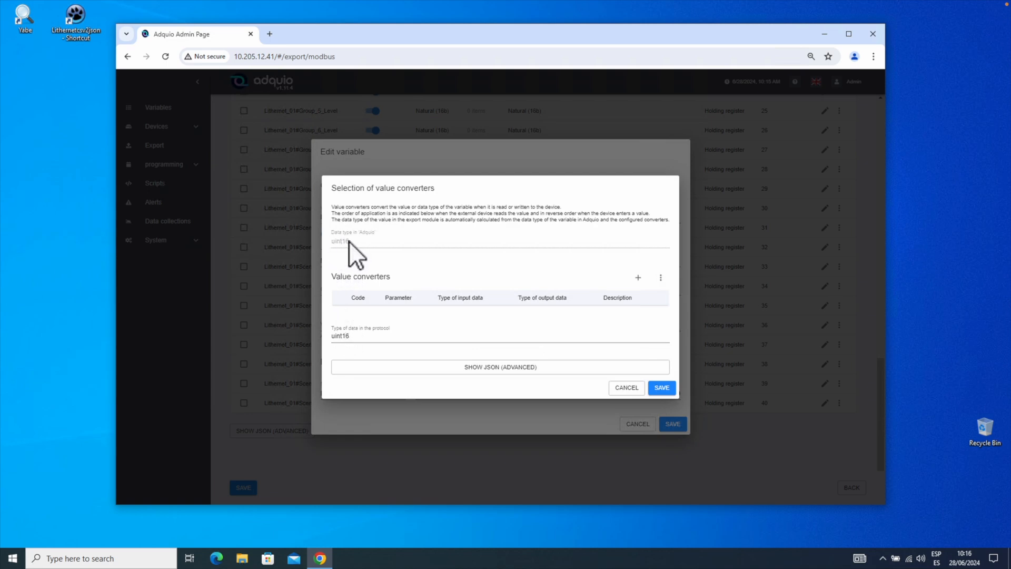
{"action": "mouse_move", "coordinate": [638, 277]}
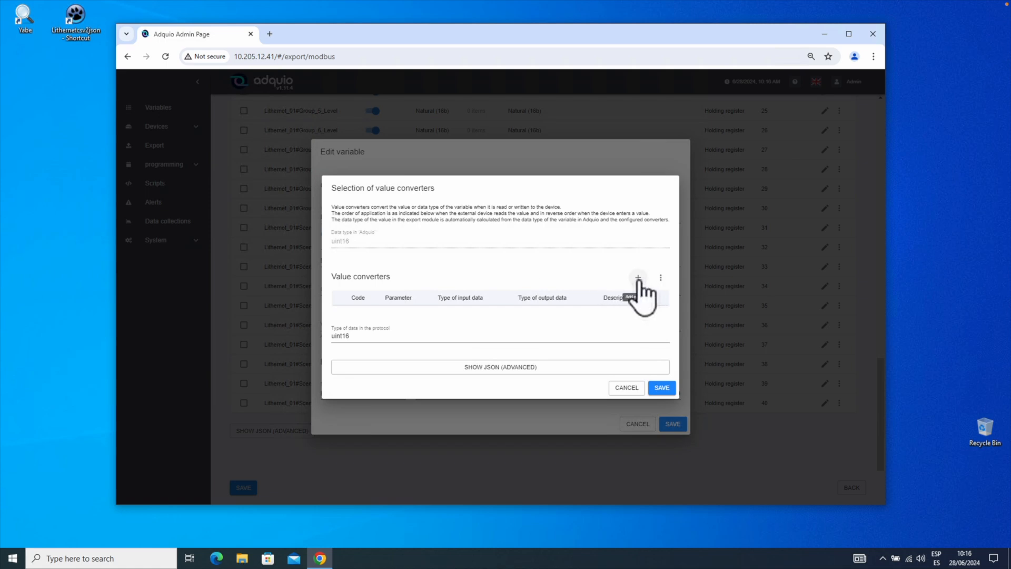
{"action": "mouse_move", "coordinate": [509, 314]}
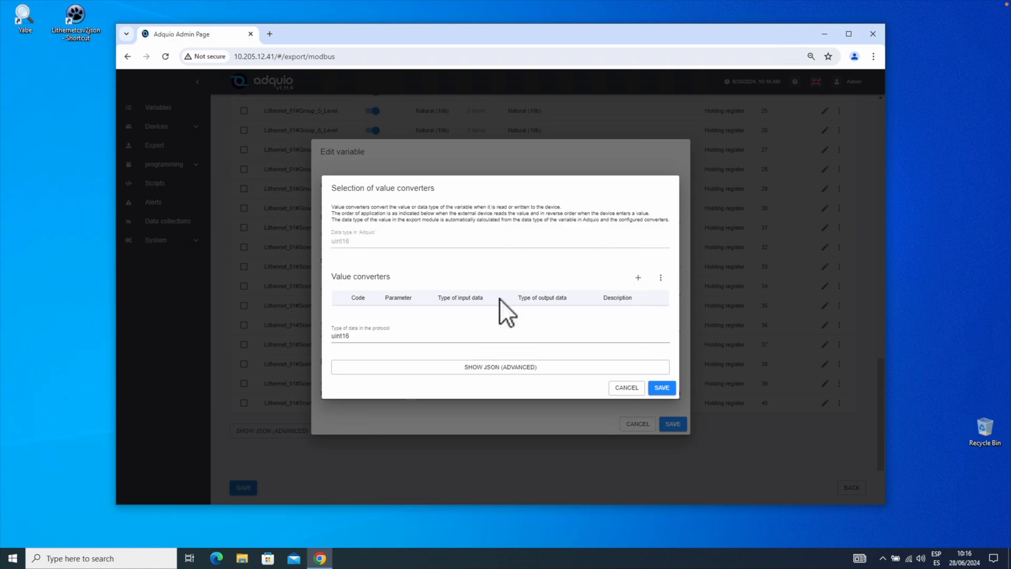
{"action": "mouse_move", "coordinate": [461, 303]}
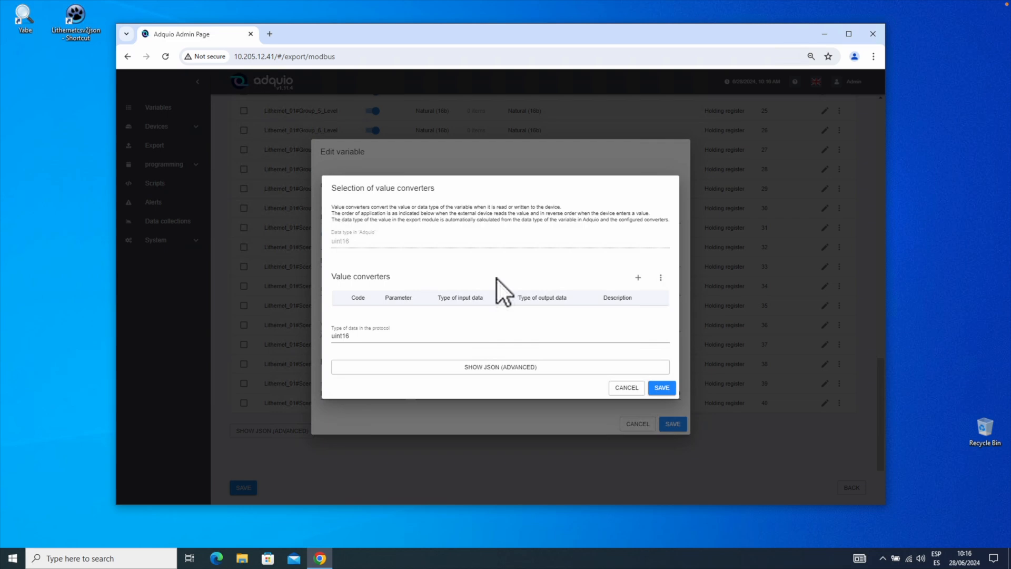
{"action": "mouse_move", "coordinate": [622, 303]}
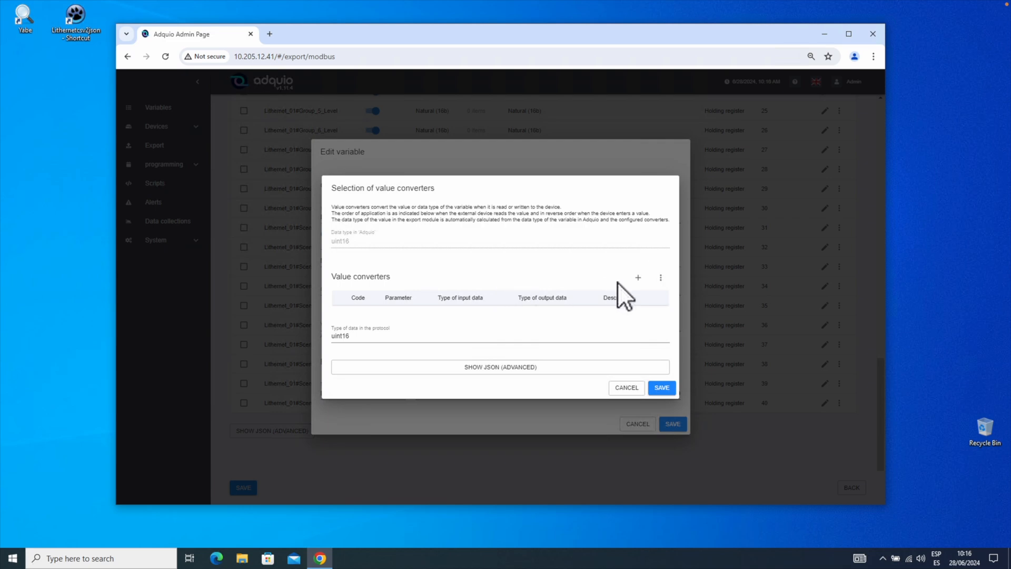
{"action": "left_click", "coordinate": [638, 277]}
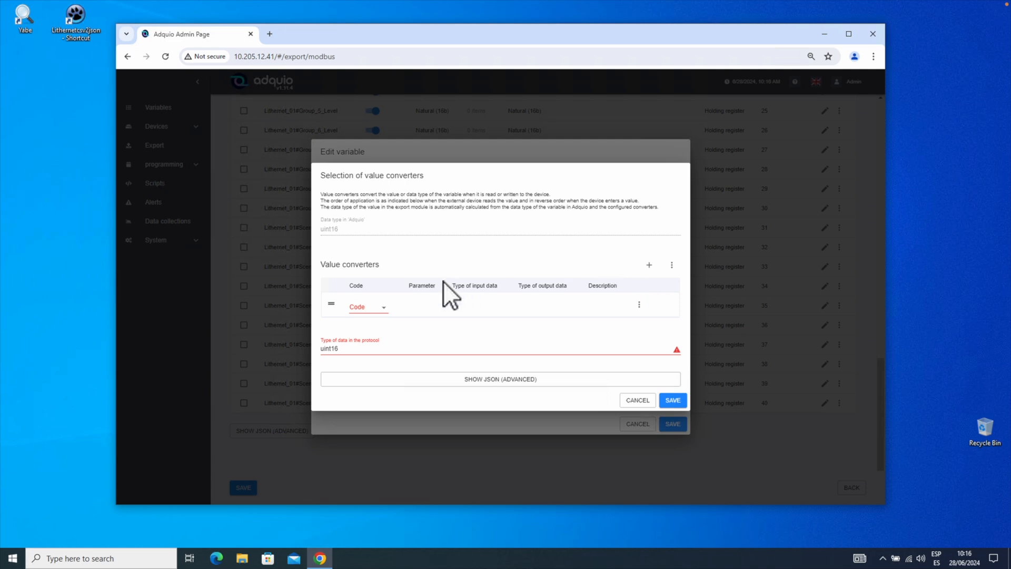
Configure the converter as a cast from uint16 input to float32 output.
{"action": "left_click", "coordinate": [365, 306]}
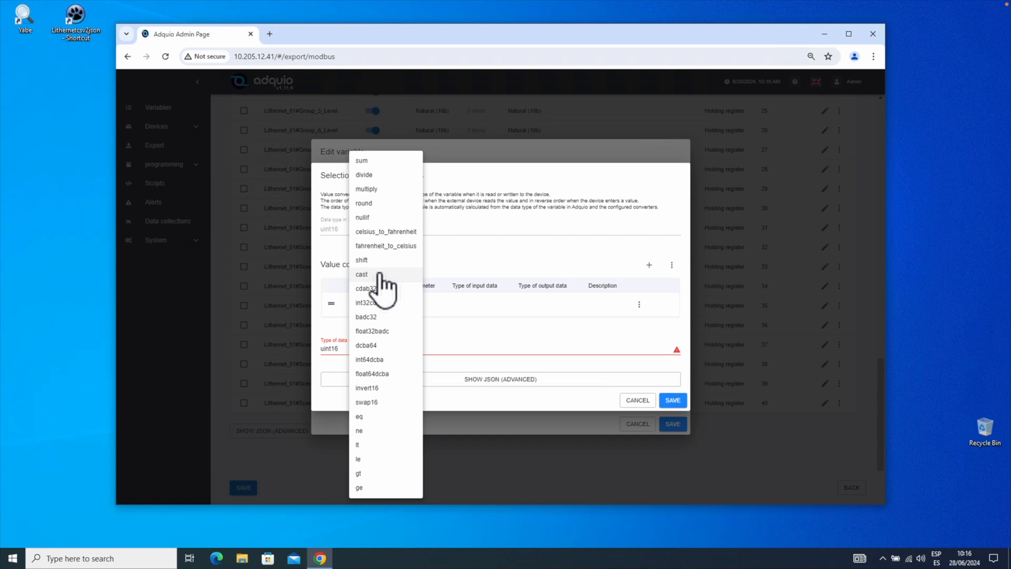
{"action": "left_click", "coordinate": [361, 274]}
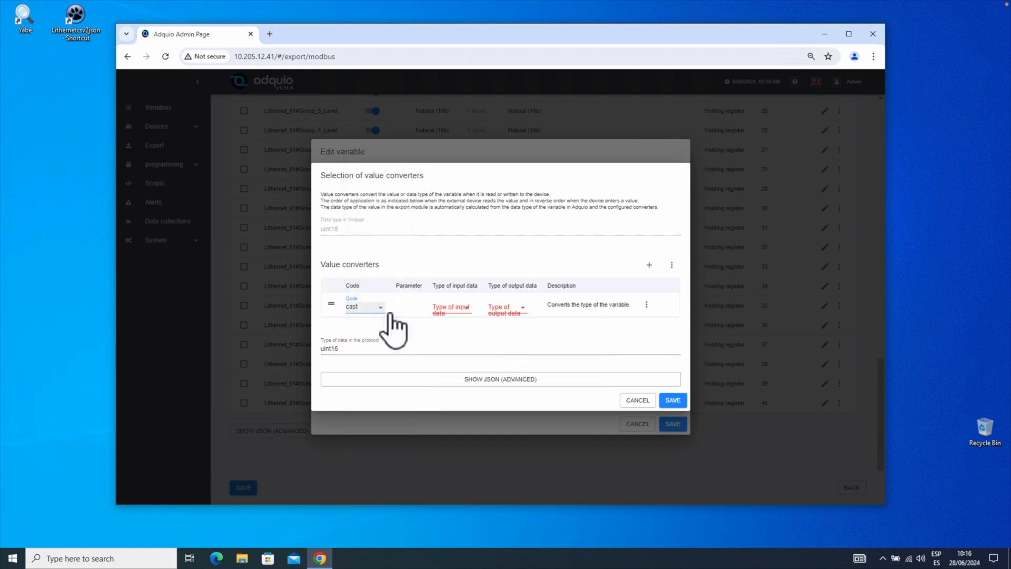
{"action": "left_click", "coordinate": [449, 310]}
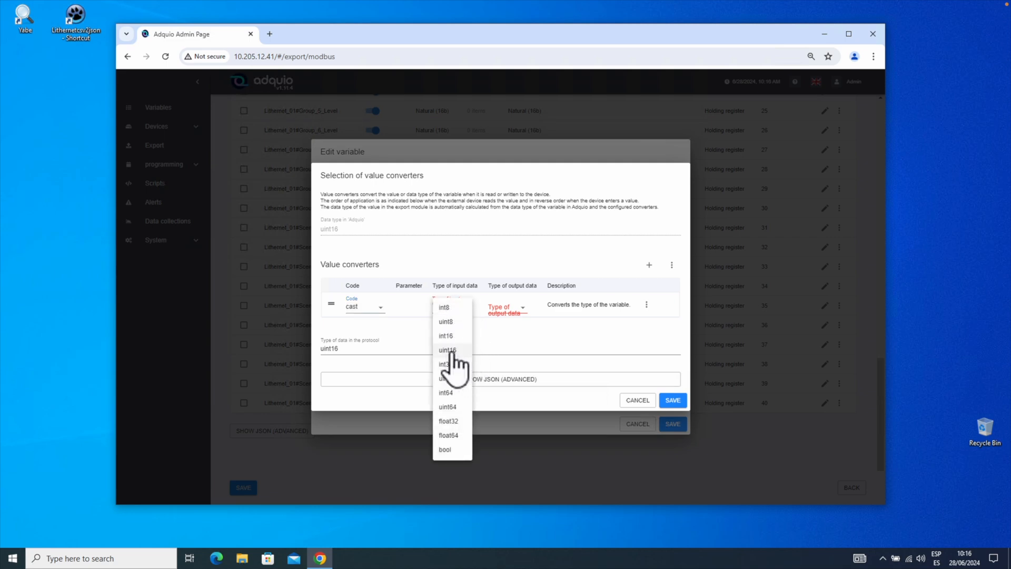
{"action": "left_click", "coordinate": [446, 349]}
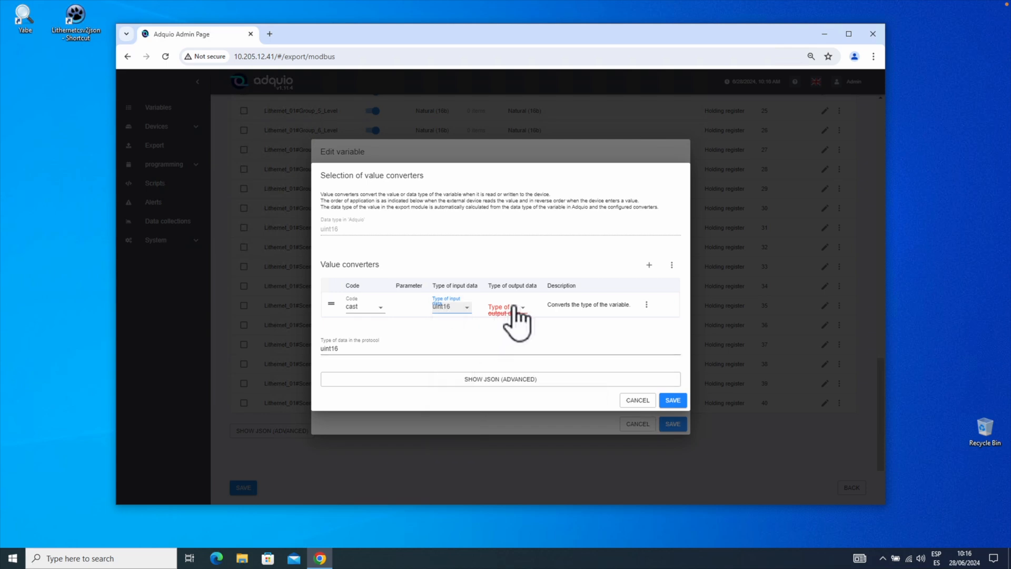
{"action": "left_click", "coordinate": [506, 309]}
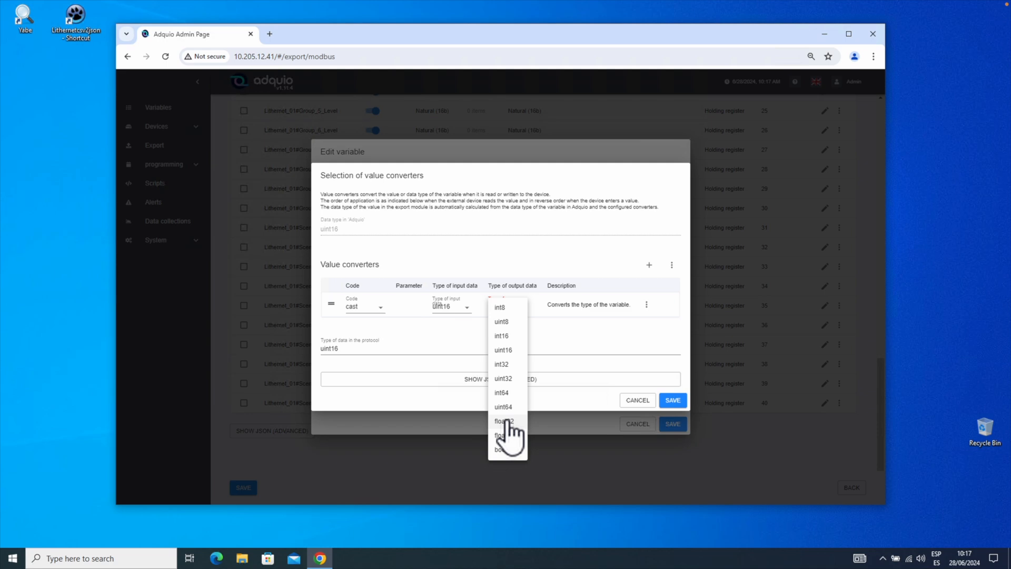
{"action": "left_click", "coordinate": [503, 420]}
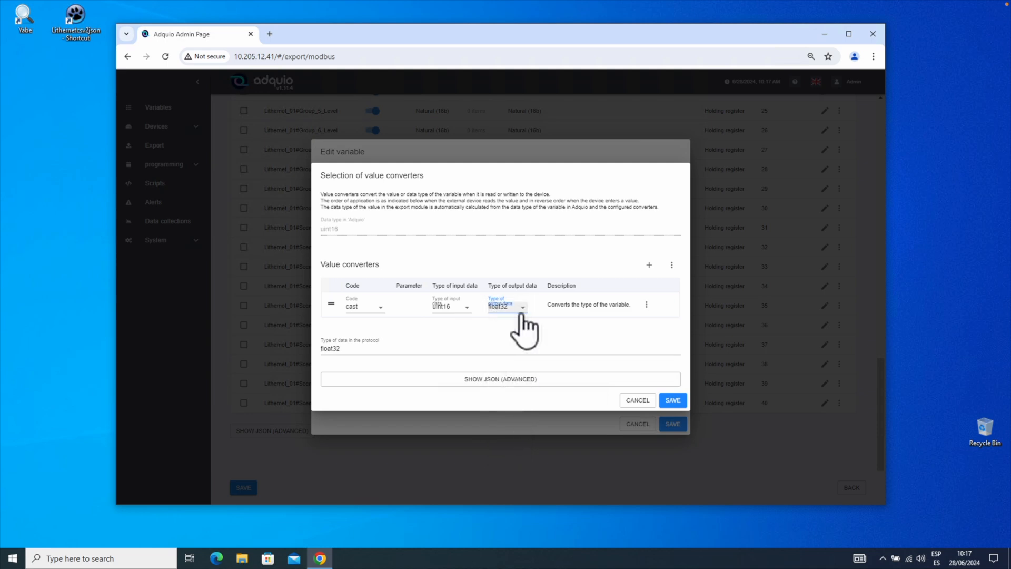
{"action": "mouse_move", "coordinate": [553, 326]}
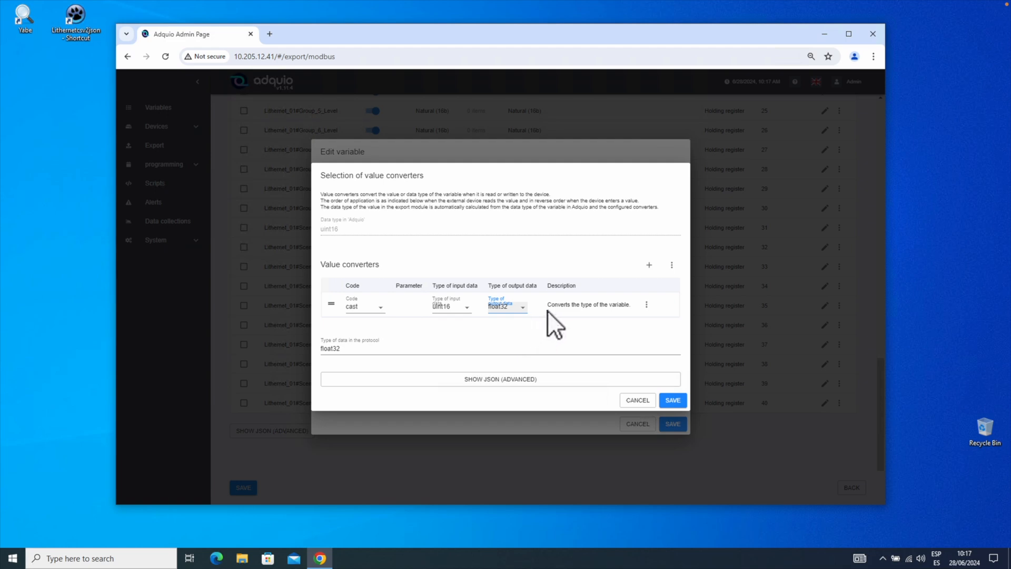
{"action": "left_click", "coordinate": [335, 348]}
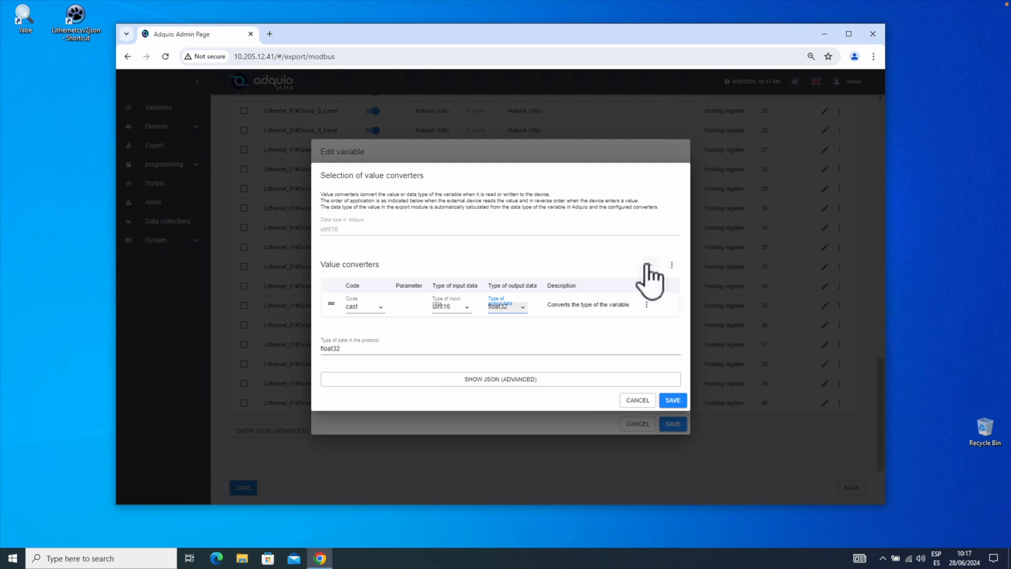
Add a second converter that divides the value by 100.
{"action": "left_click", "coordinate": [649, 264]}
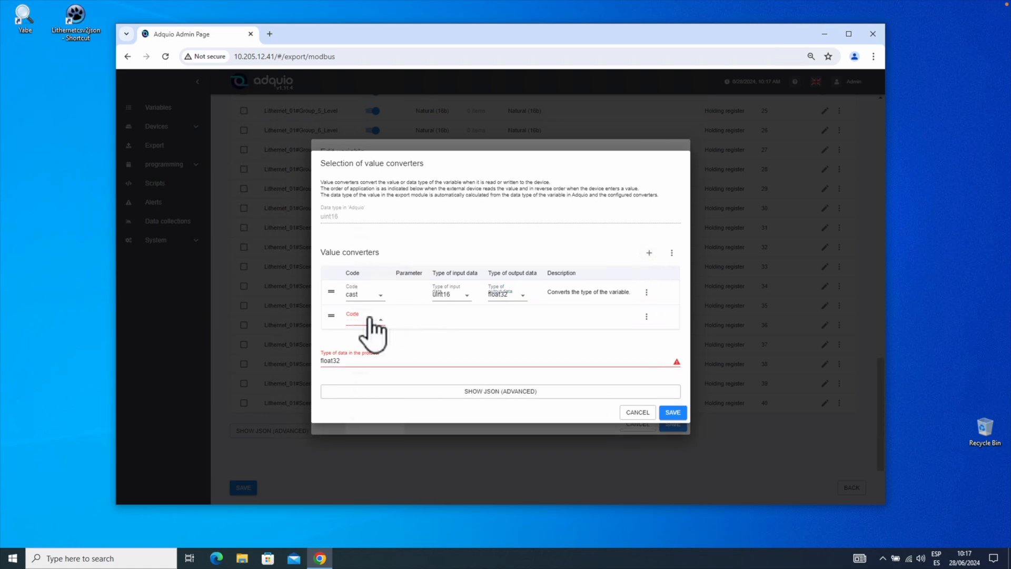
{"action": "left_click", "coordinate": [366, 316]}
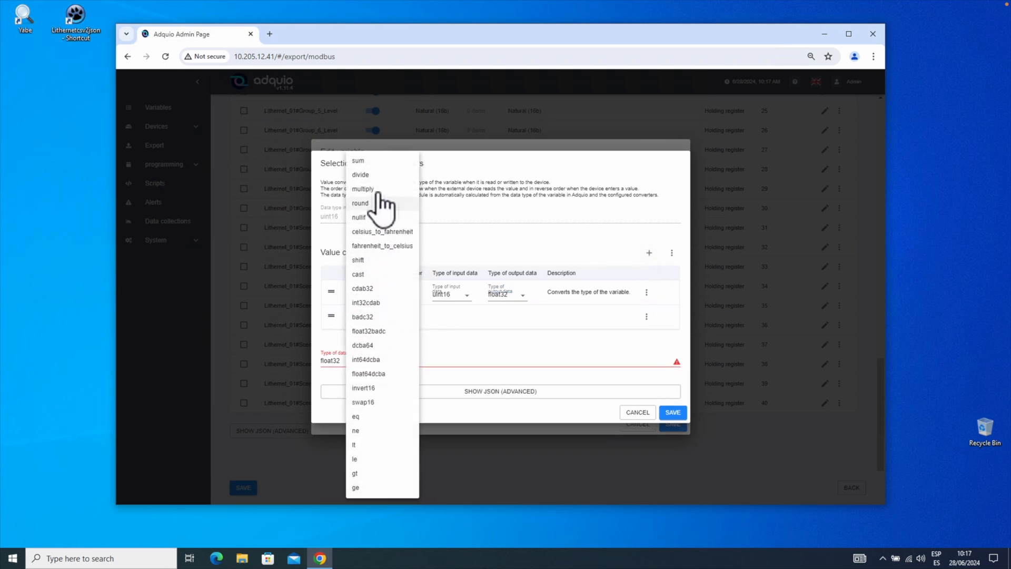
{"action": "left_click", "coordinate": [360, 174]}
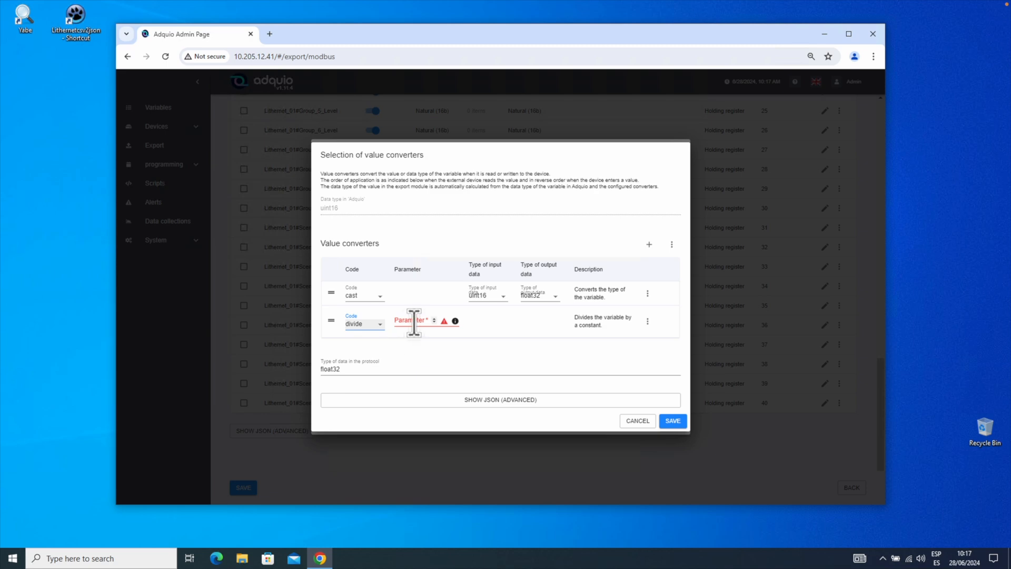
{"action": "type", "text": "100"}
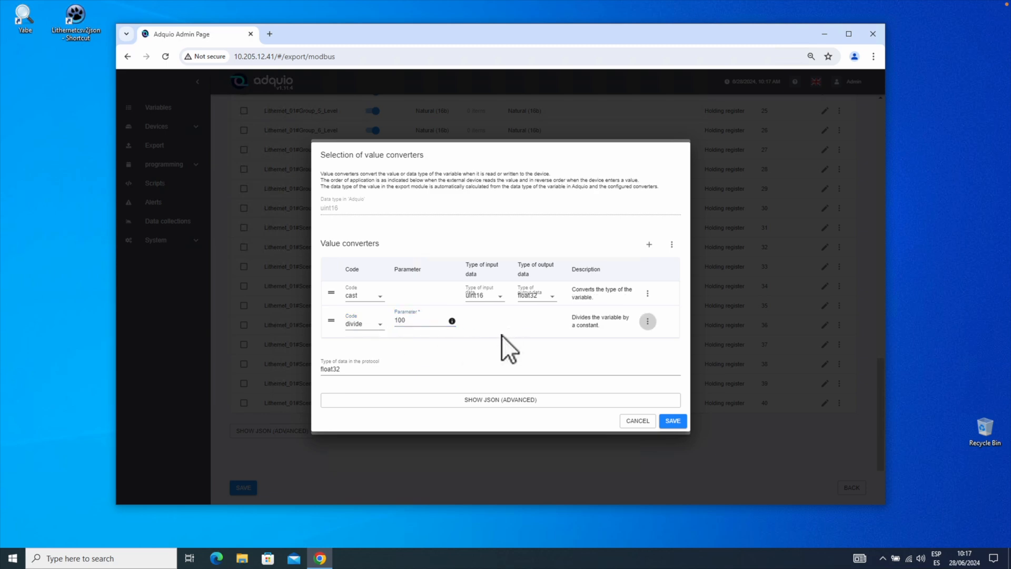
{"action": "mouse_move", "coordinate": [483, 365]}
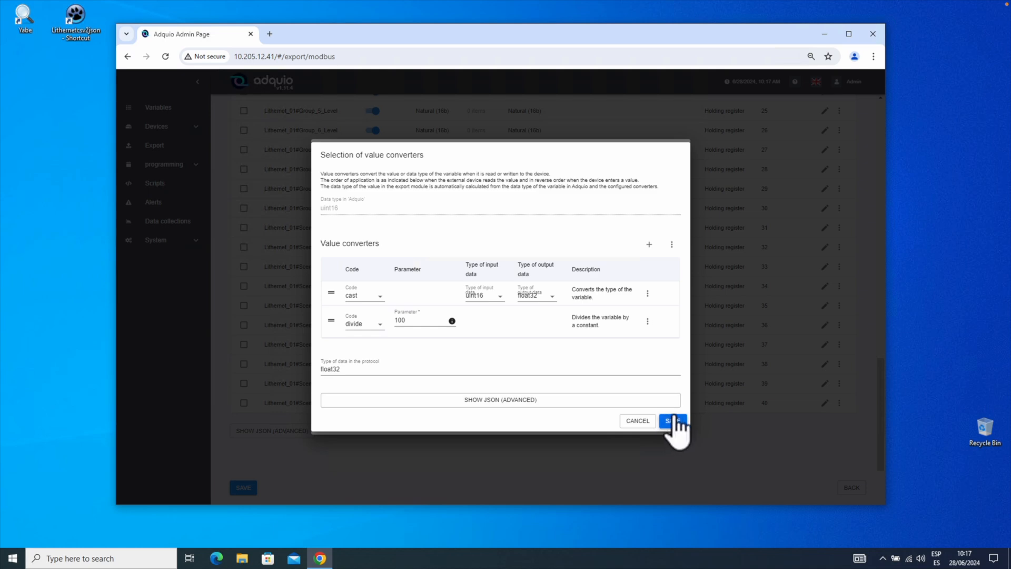
Save the two converters and the Scene_10_Level variable, giving Decimal (32b) protocol type.
{"action": "left_click", "coordinate": [672, 420]}
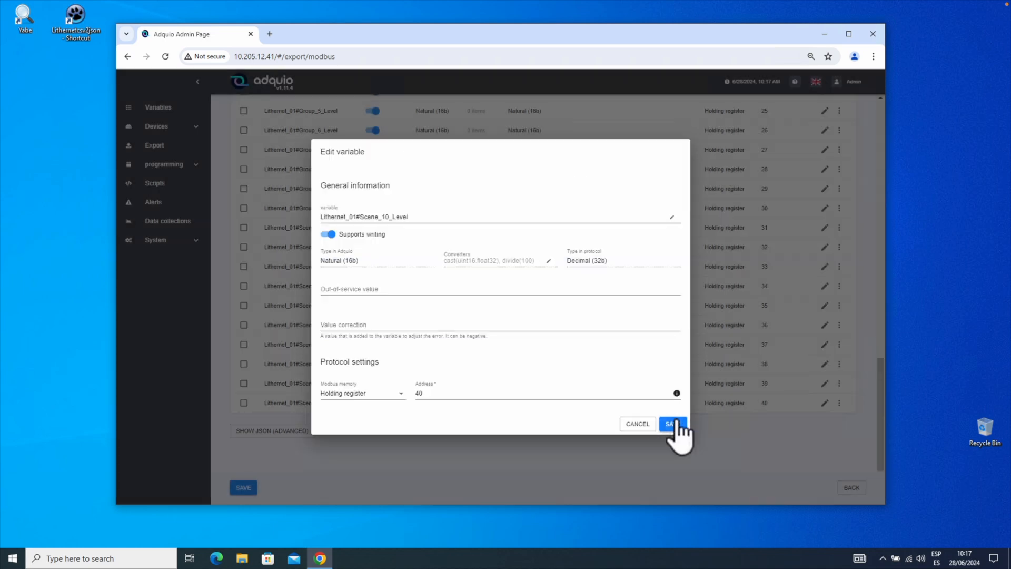
{"action": "left_click", "coordinate": [672, 424]}
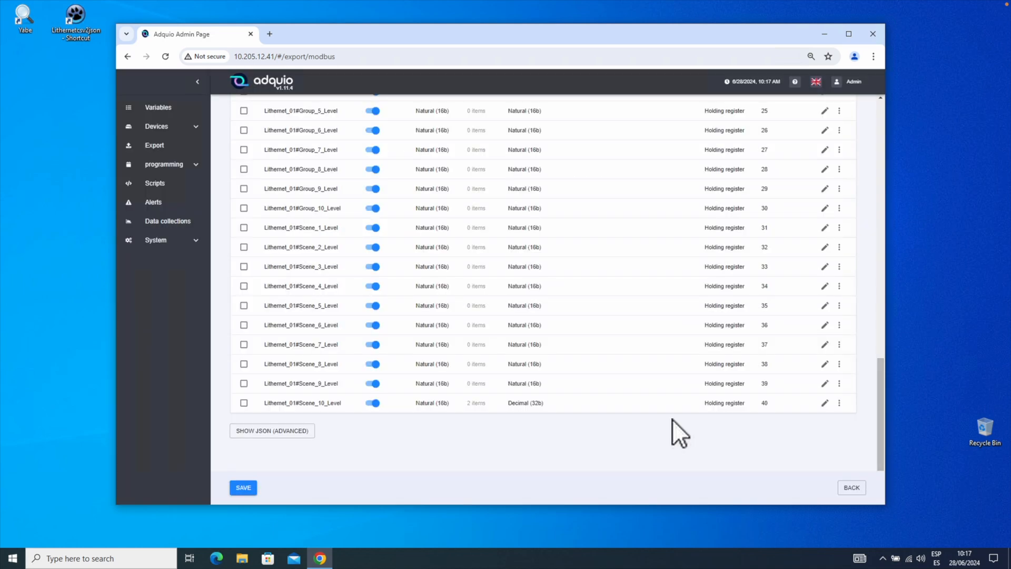
{"action": "mouse_move", "coordinate": [596, 416]}
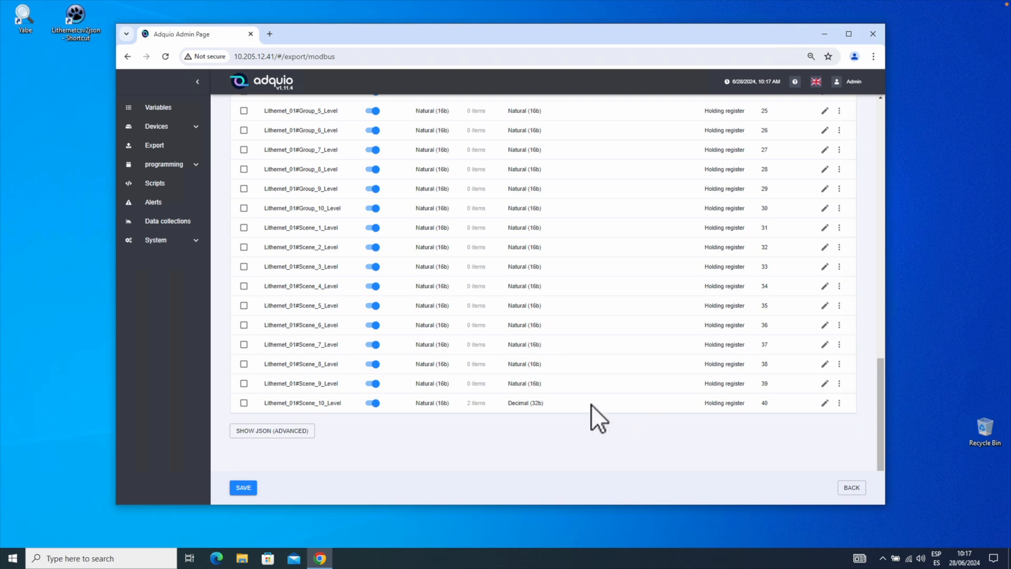
{"action": "mouse_move", "coordinate": [574, 432]}
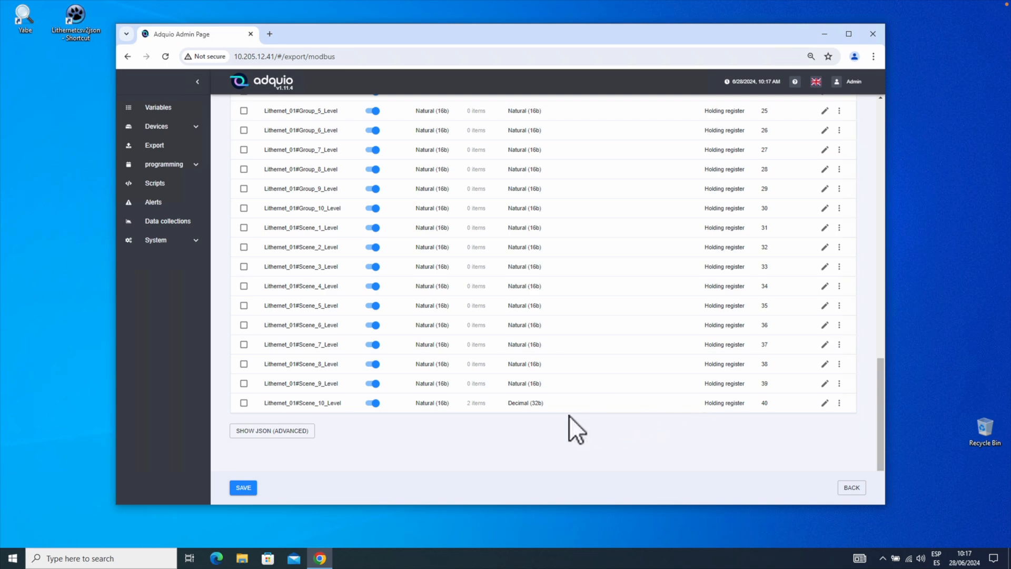
{"action": "mouse_move", "coordinate": [568, 422]}
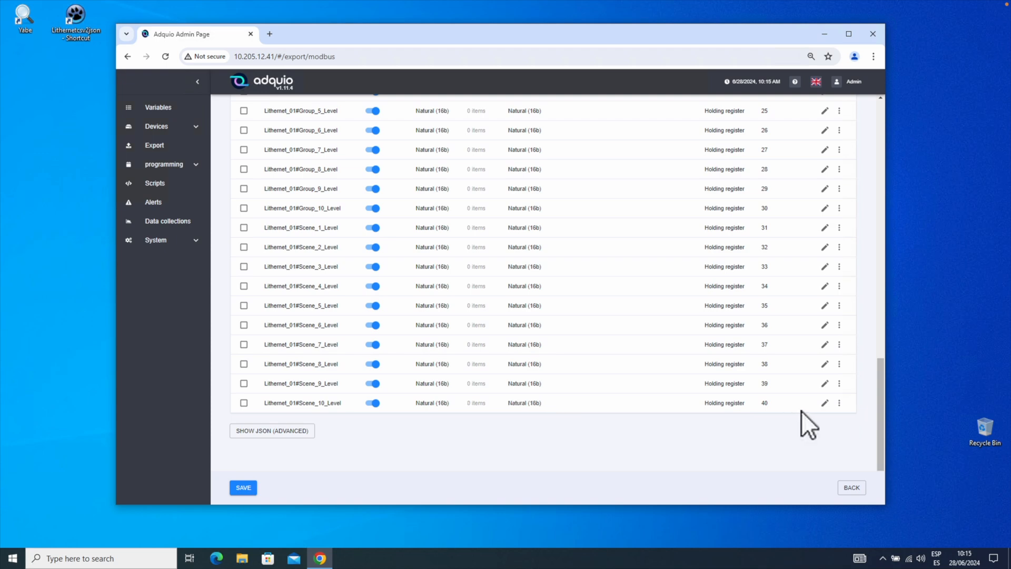
{"action": "mouse_move", "coordinate": [588, 416]}
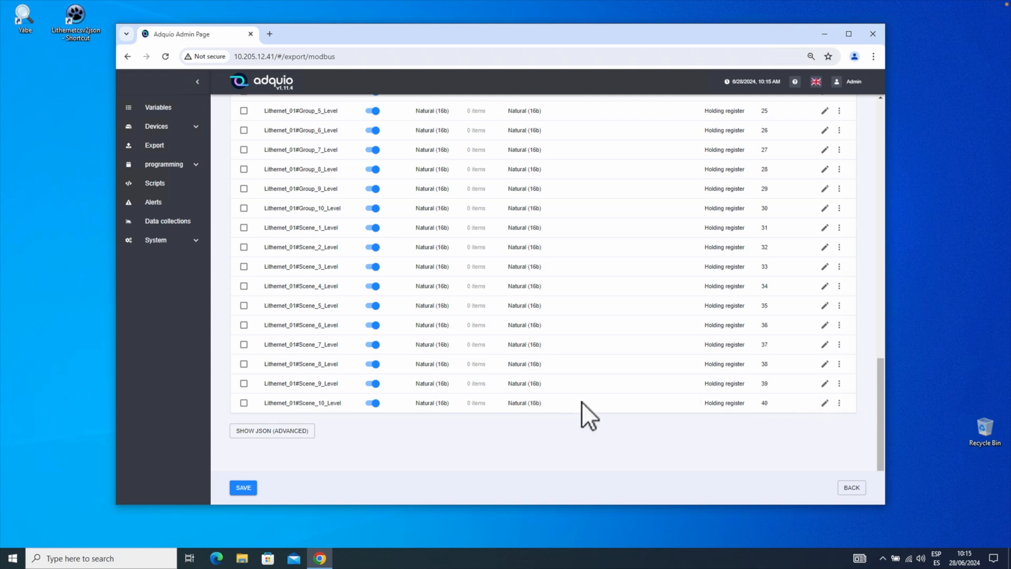
{"action": "mouse_move", "coordinate": [823, 402]}
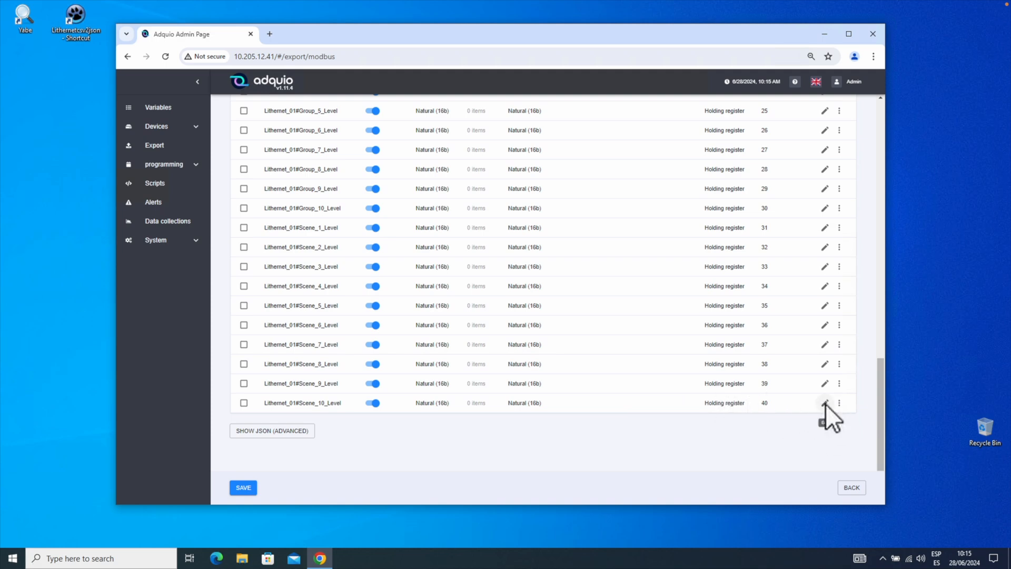
Delete both the cast and divide converters from Scene_10_Level, keeping an empty converter list.
{"action": "left_click", "coordinate": [824, 402]}
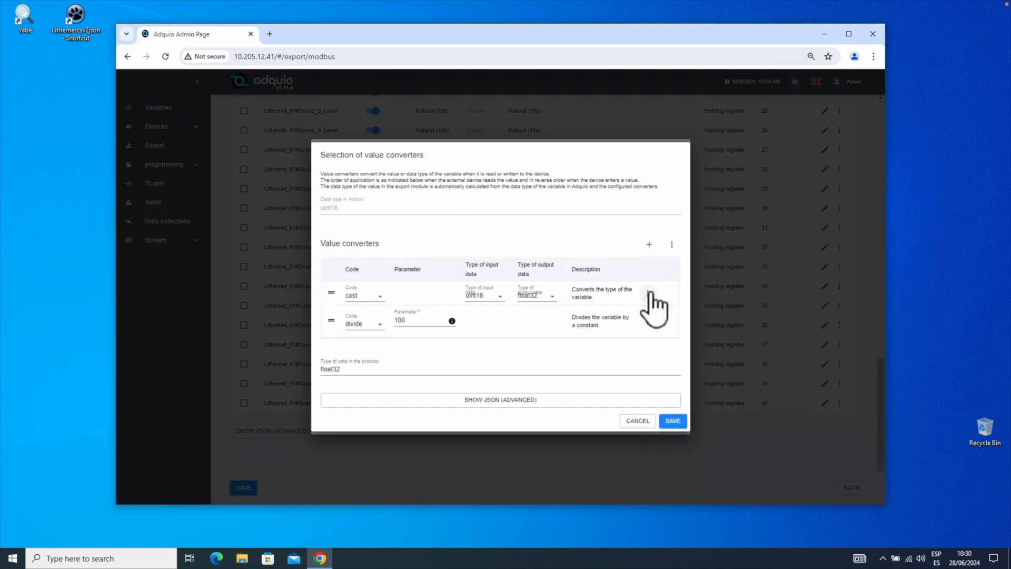
{"action": "left_click", "coordinate": [675, 292]}
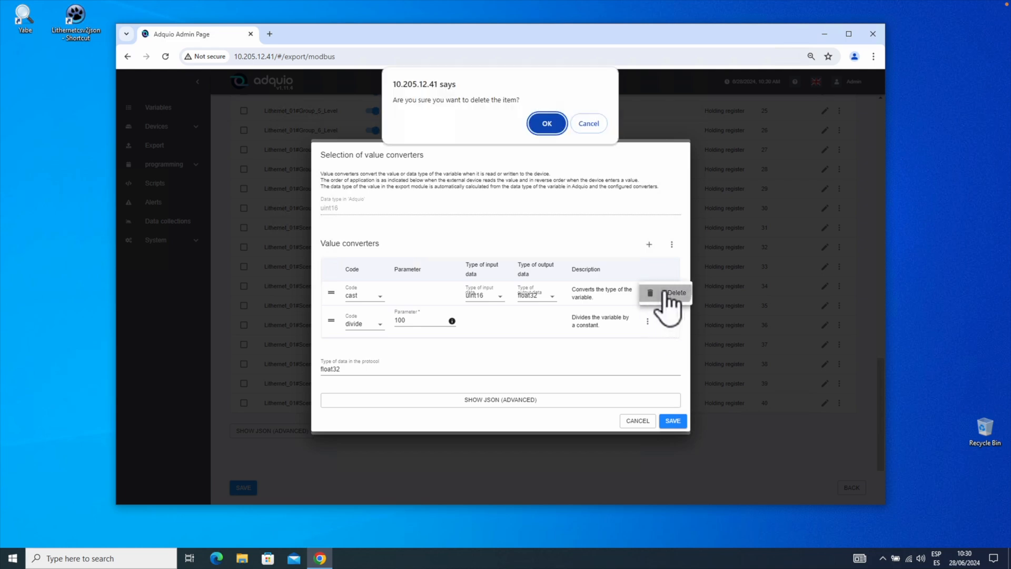
{"action": "left_click", "coordinate": [546, 123]}
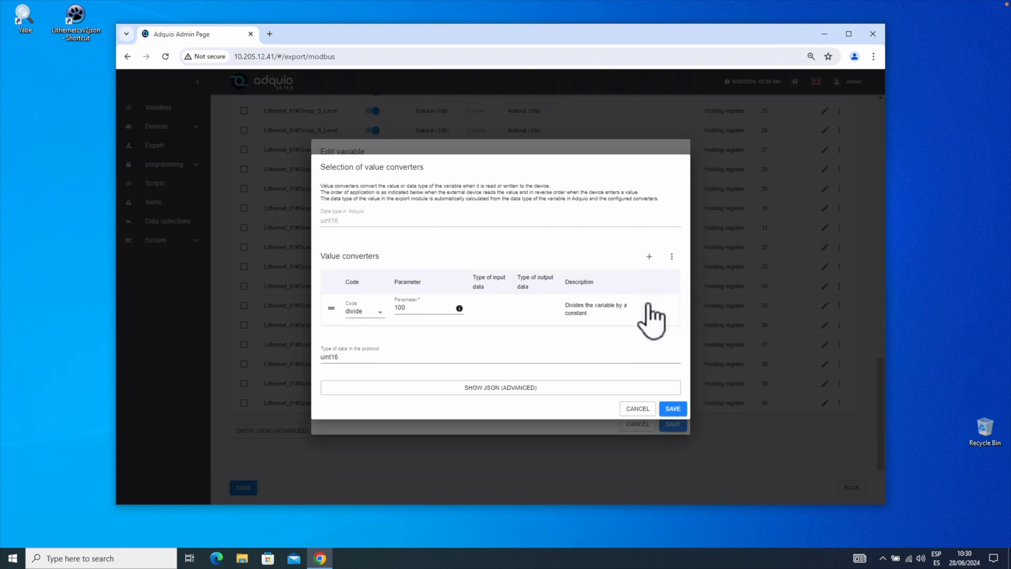
{"action": "left_click", "coordinate": [676, 309]}
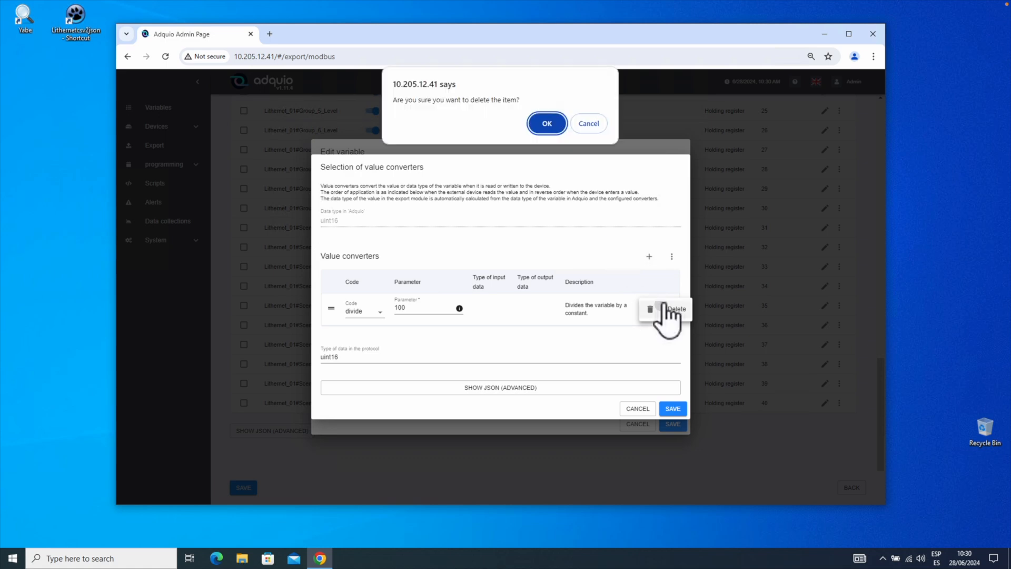
{"action": "left_click", "coordinate": [546, 123]}
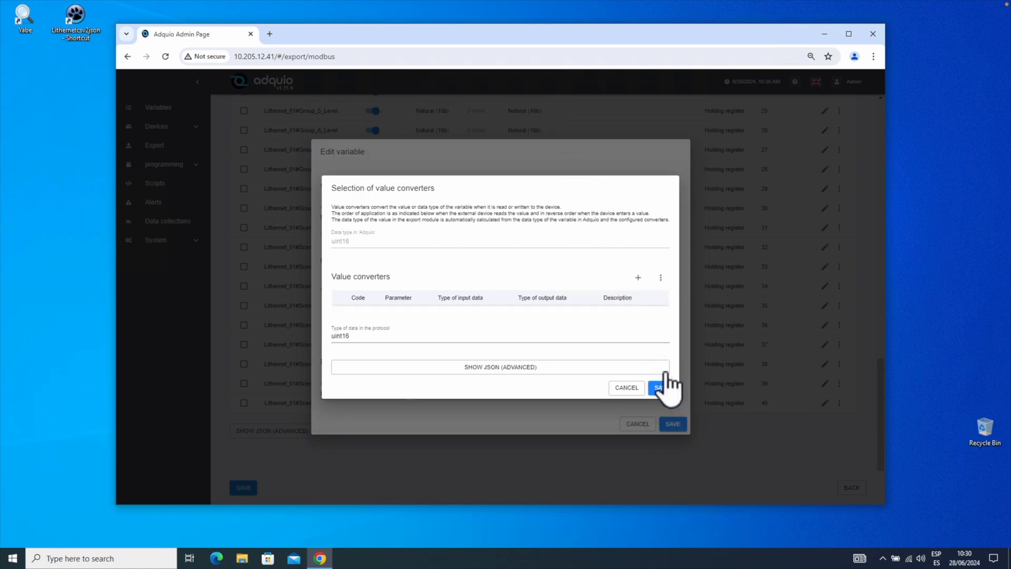
{"action": "left_click", "coordinate": [657, 386]}
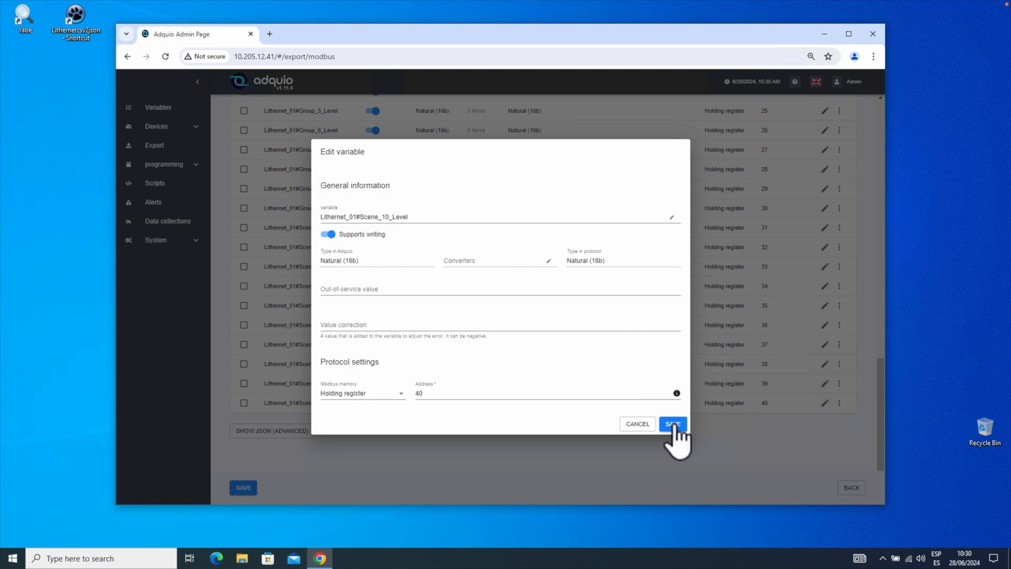
Save the variable back to Natural (16b) and save the Modbus export page.
{"action": "left_click", "coordinate": [673, 423]}
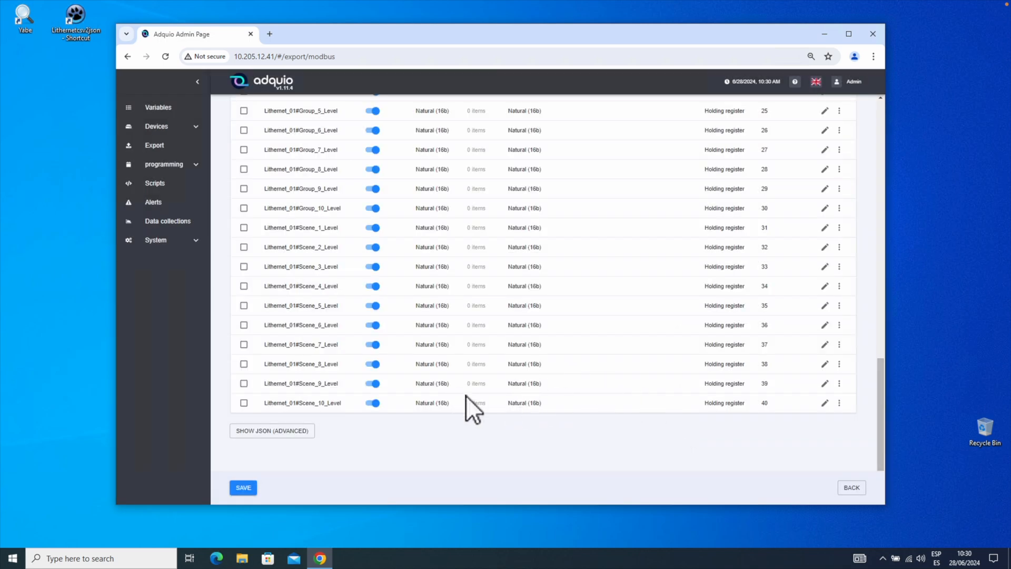
{"action": "left_click", "coordinate": [243, 486]}
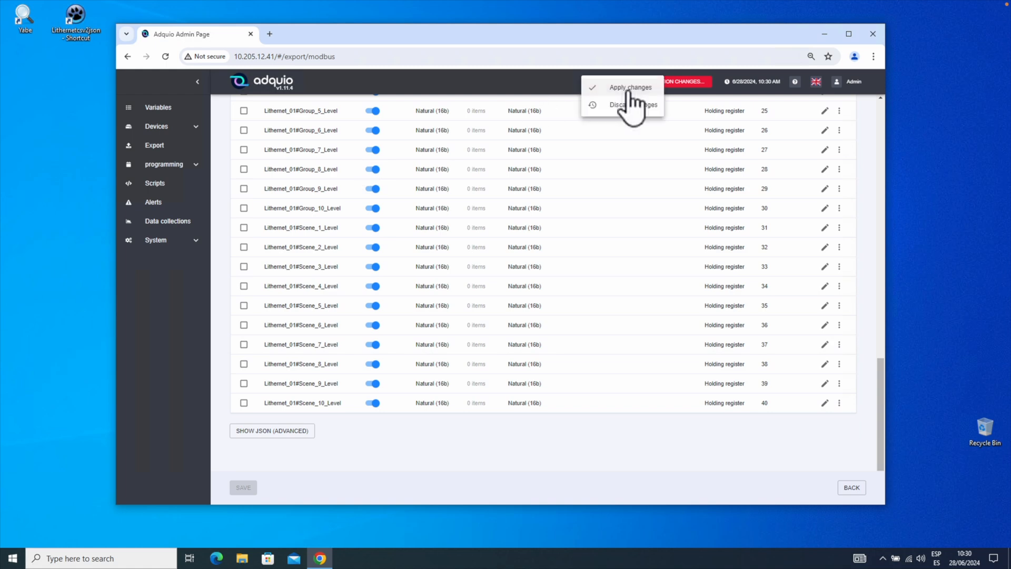
Apply pending changes, then put the logger call on its own line and save error-control.
{"action": "left_click", "coordinate": [154, 183]}
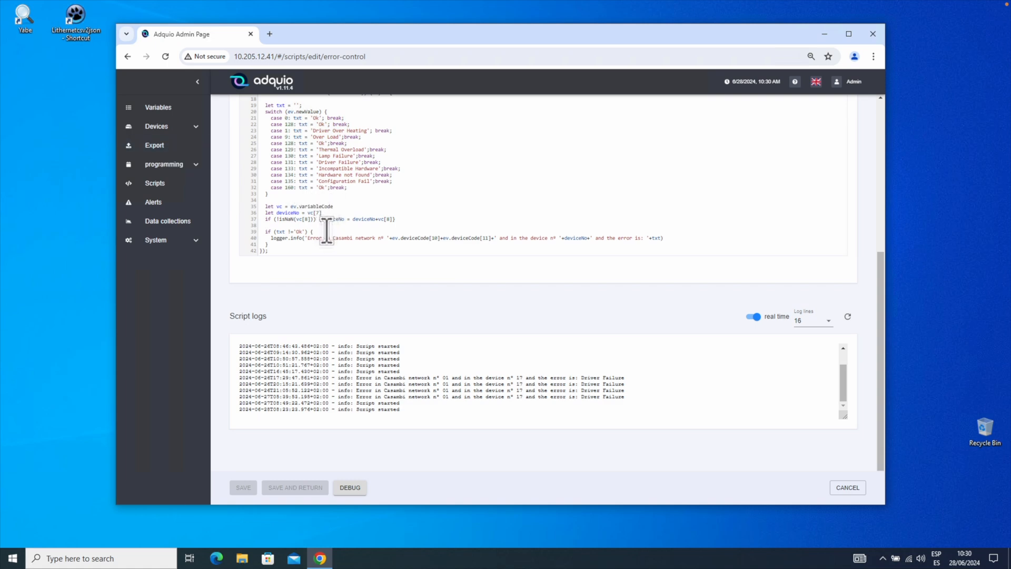
{"action": "key", "text": "enter"}
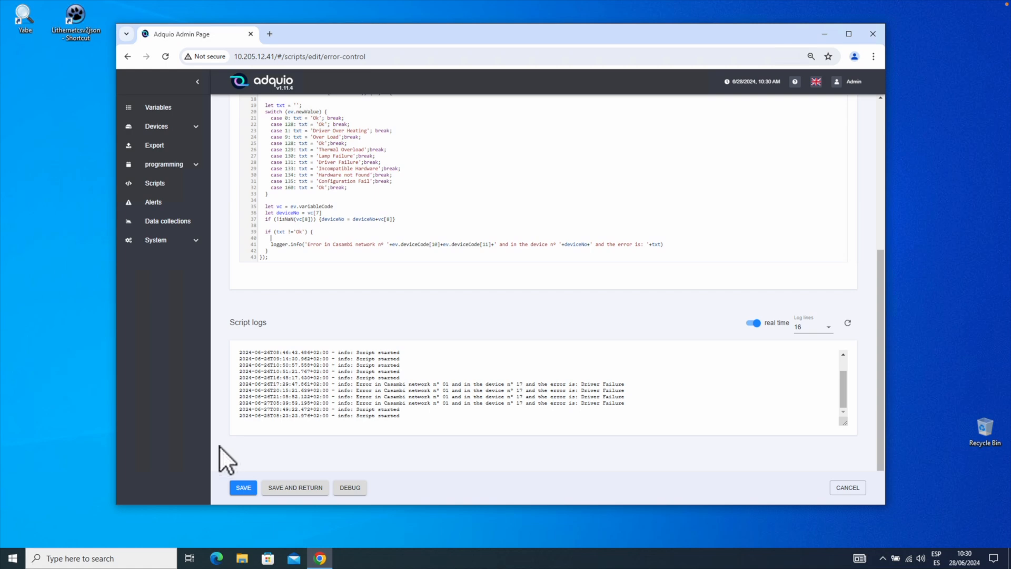
{"action": "left_click", "coordinate": [243, 486]}
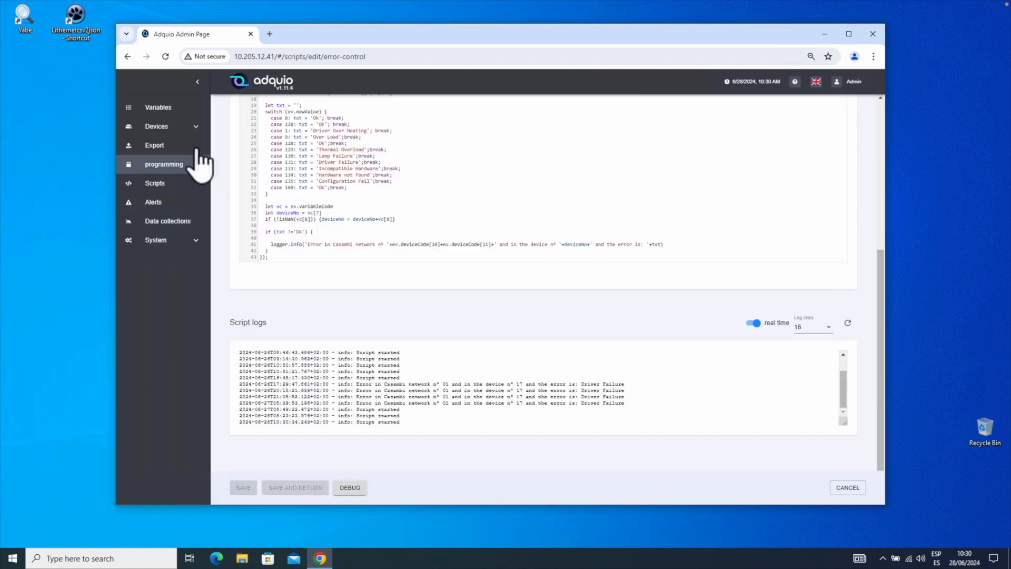
Start a new device from the Devices list and set its type to memory.
{"action": "left_click", "coordinate": [156, 125]}
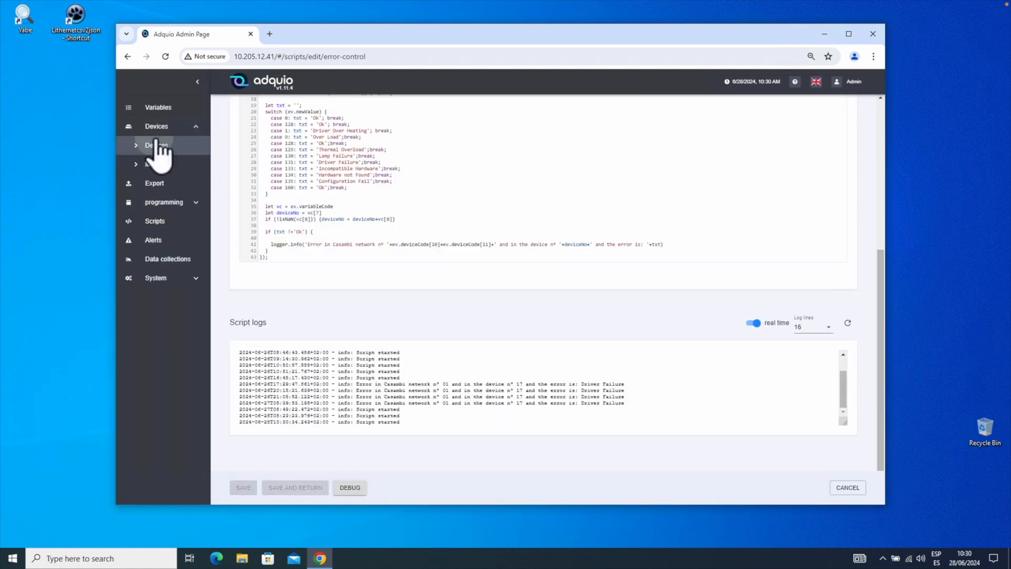
{"action": "left_click", "coordinate": [156, 144]}
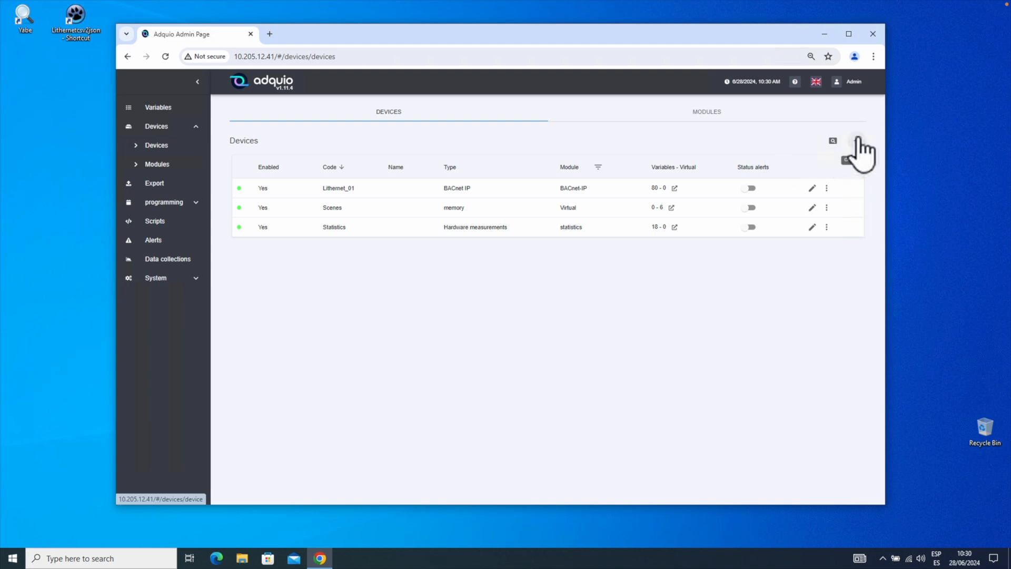
{"action": "left_click", "coordinate": [857, 140]}
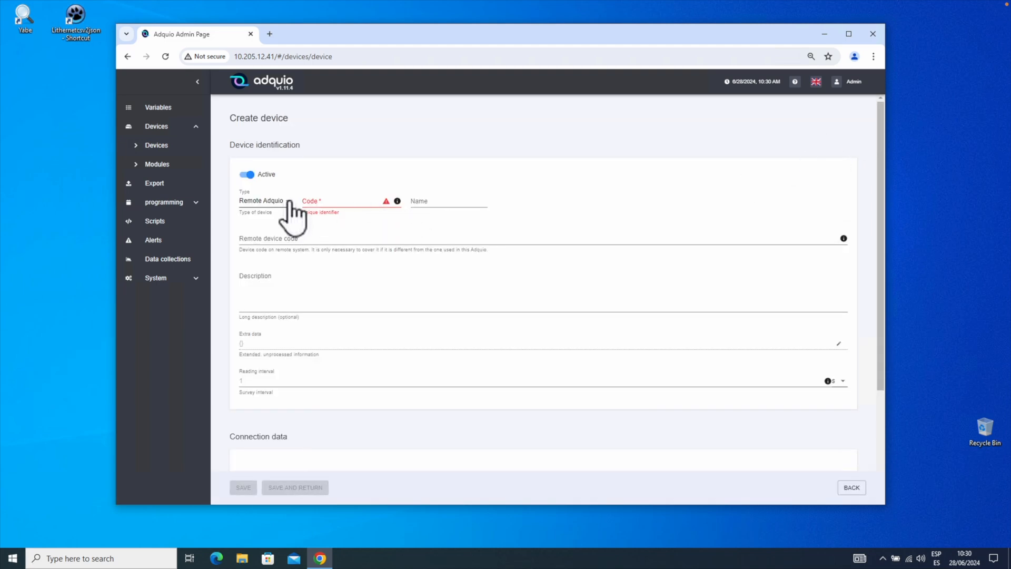
{"action": "left_click", "coordinate": [268, 200]}
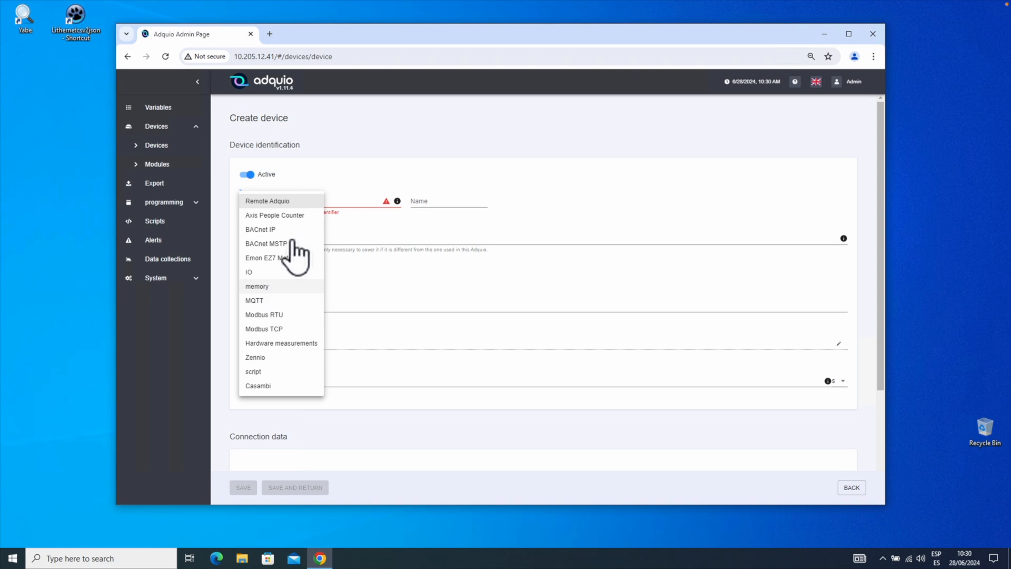
{"action": "left_click", "coordinate": [257, 285]}
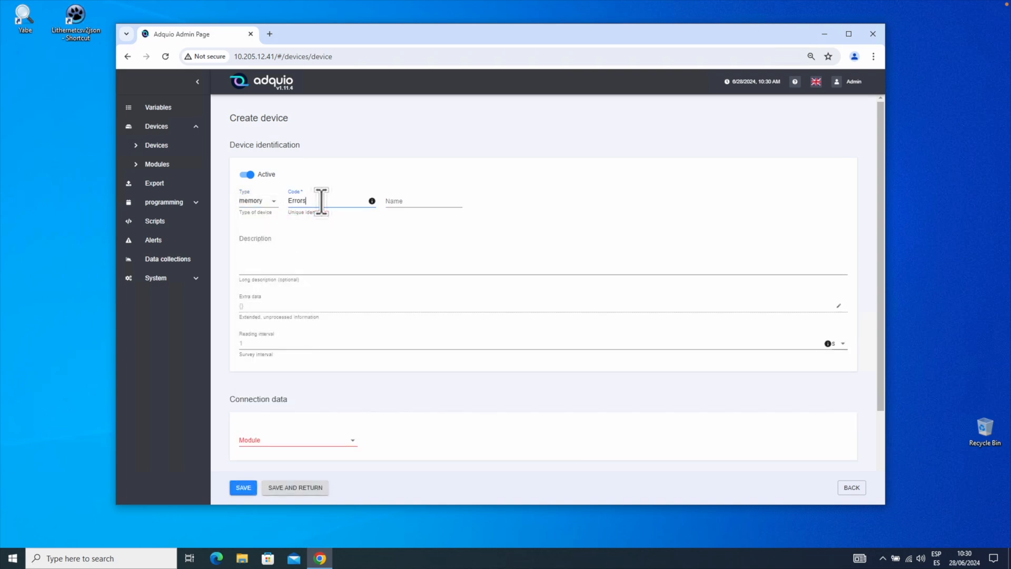
{"action": "scroll", "scroll_direction": "down", "scroll_amount": 3}
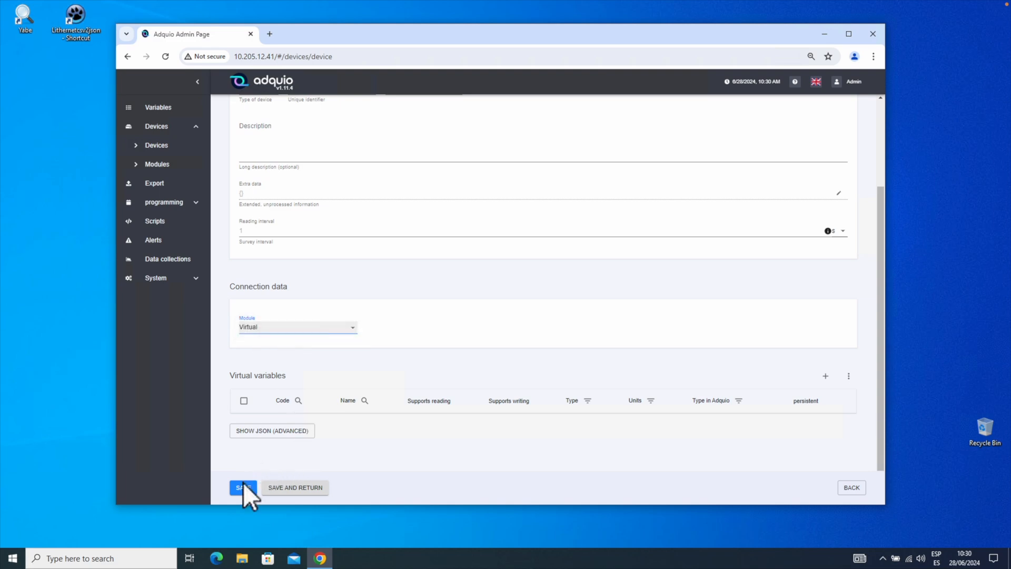
Save the Errors device and add a persistent Integer (16b) virtual variable netNo.
{"action": "left_click", "coordinate": [243, 486]}
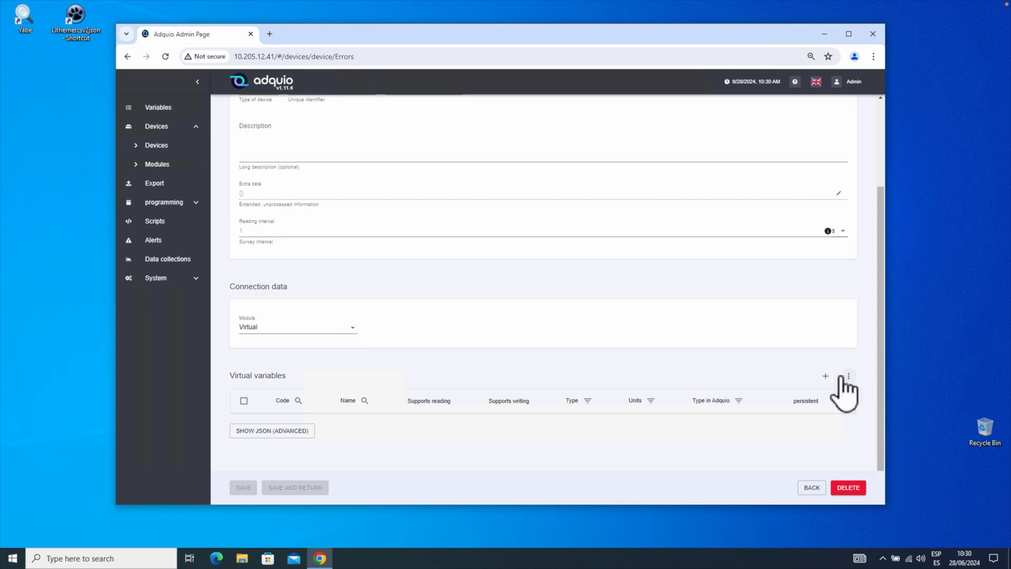
{"action": "left_click", "coordinate": [825, 375]}
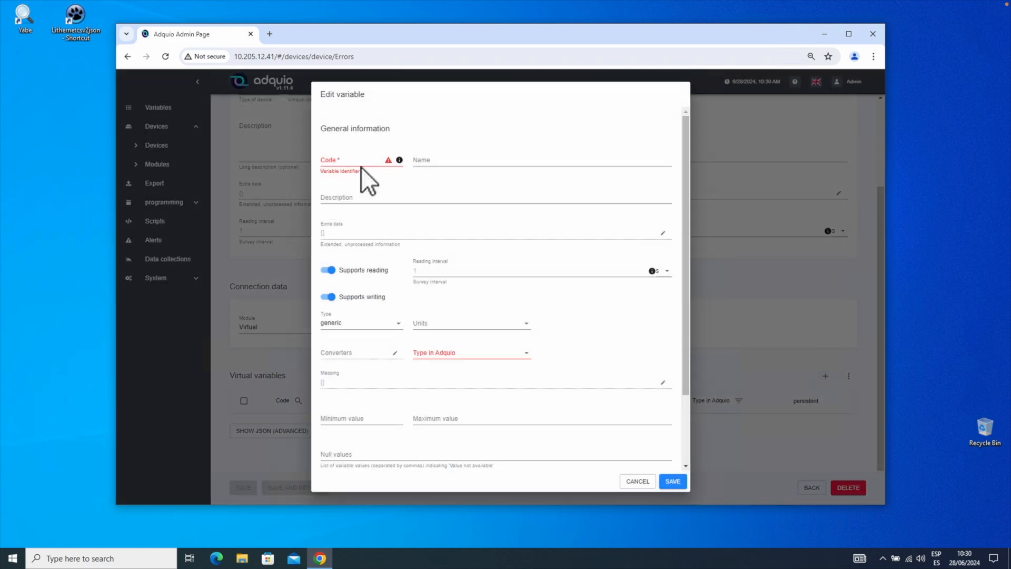
{"action": "type", "text": "netNo"}
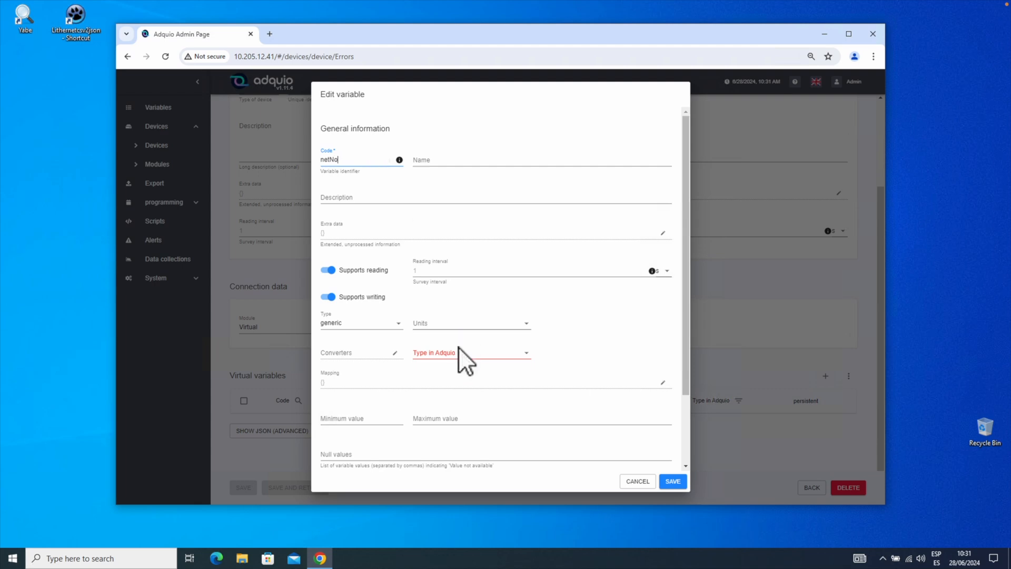
{"action": "left_click", "coordinate": [471, 353]}
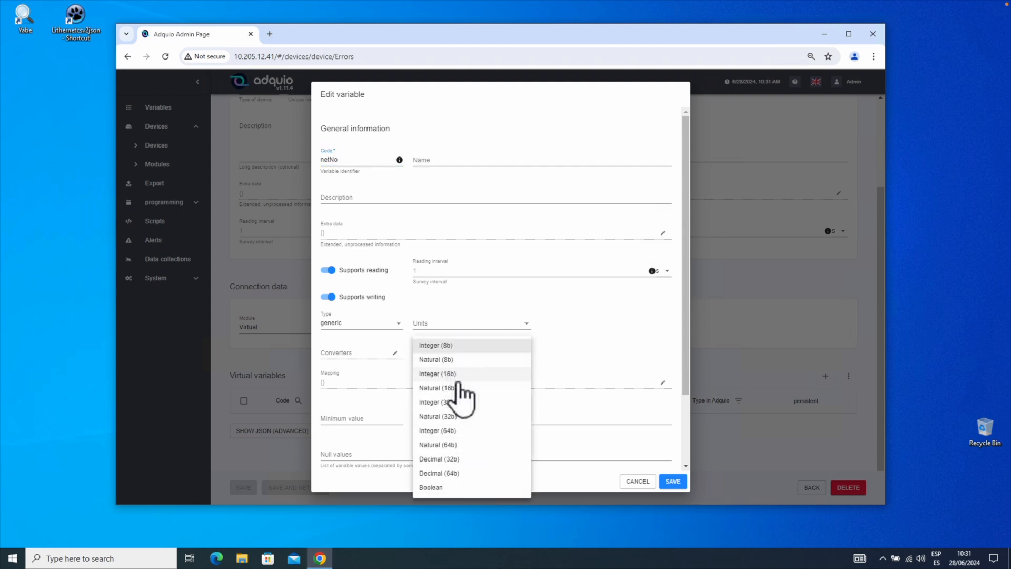
{"action": "left_click", "coordinate": [437, 373]}
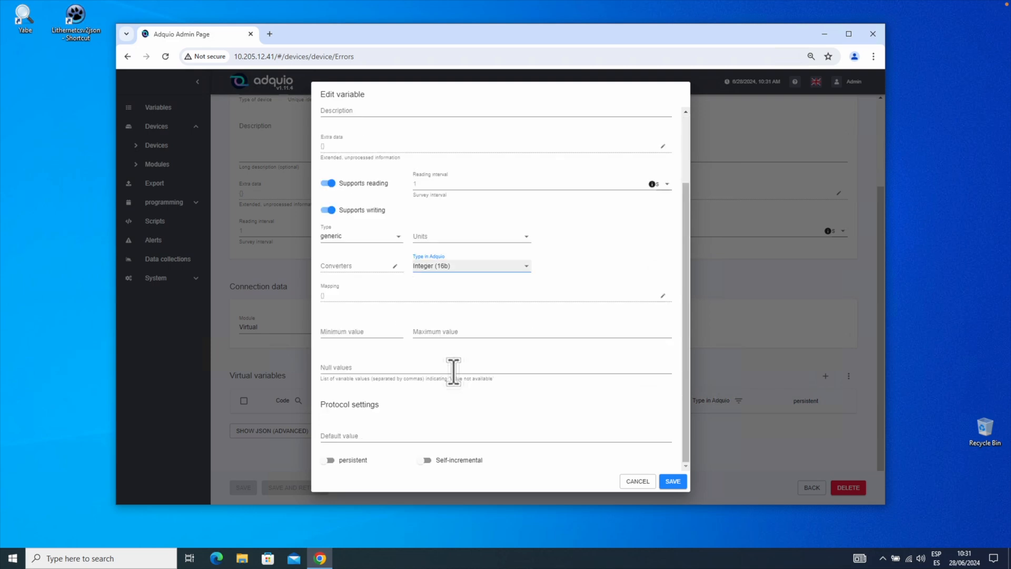
{"action": "left_click", "coordinate": [329, 460]}
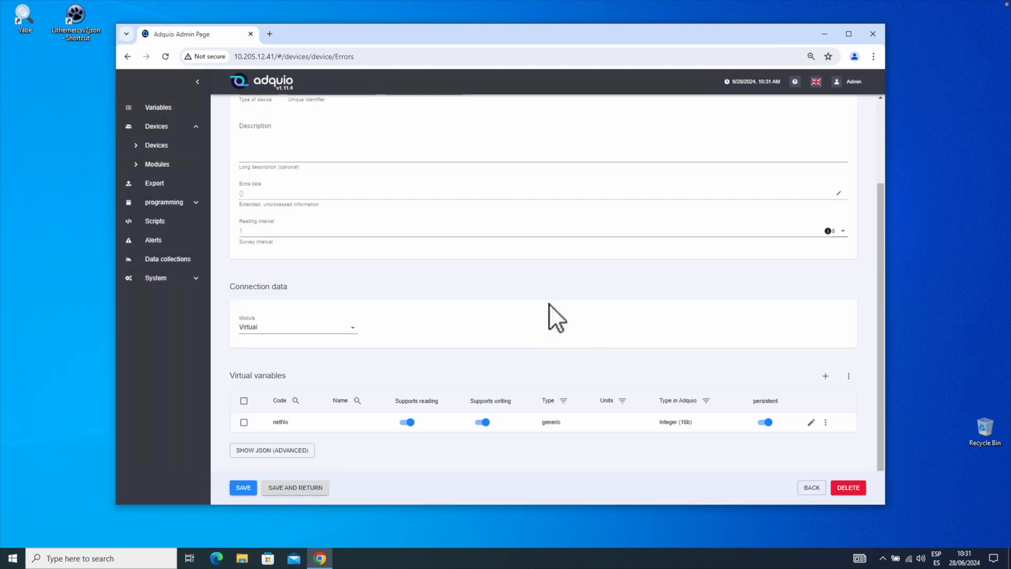
{"action": "left_click", "coordinate": [824, 375]}
{"action": "type", "text": "D"}
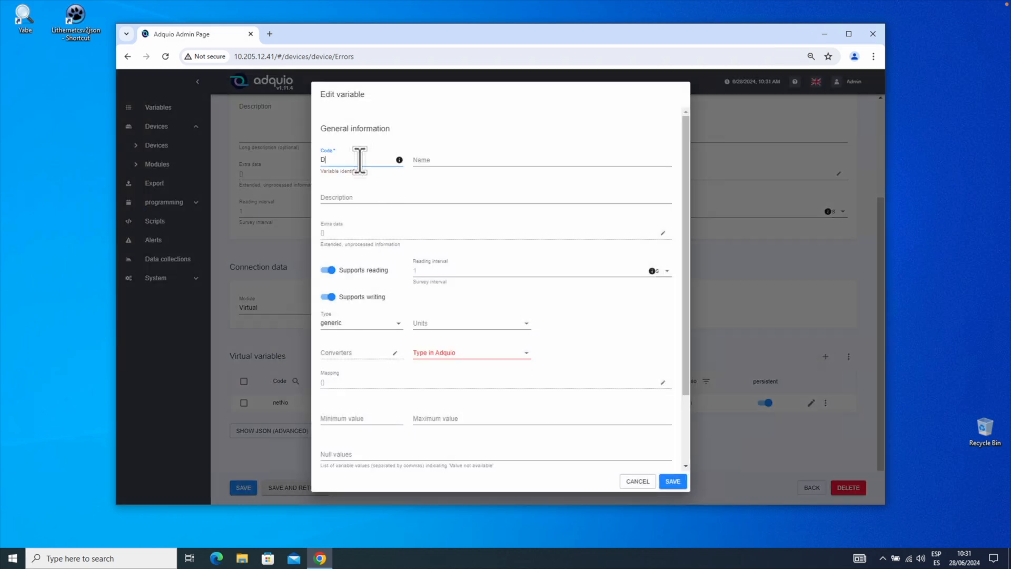
Add a persistent Integer (16b) virtual variable deviceNo to the Errors device.
{"action": "type", "text": "eviceNo"}
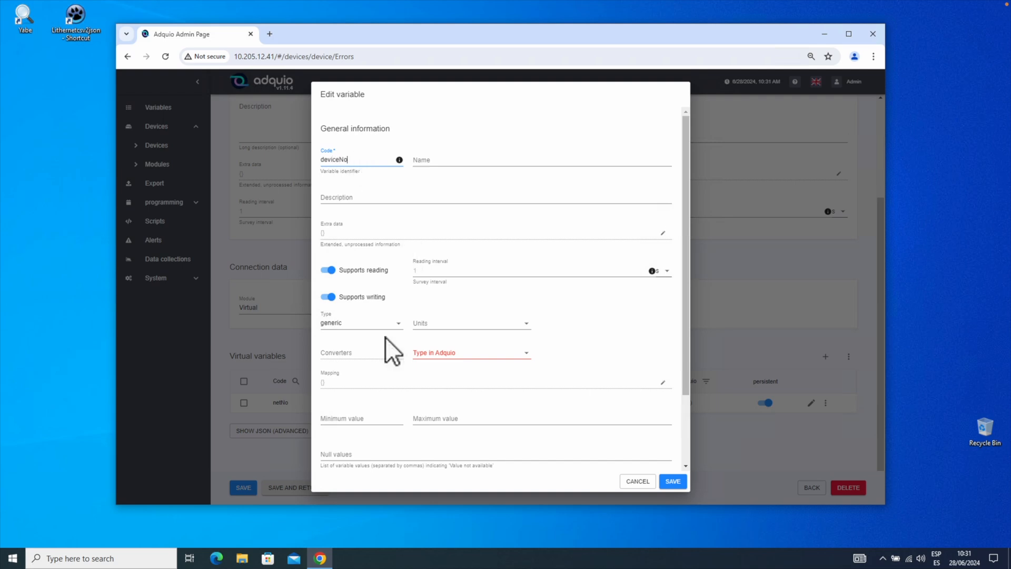
{"action": "left_click", "coordinate": [471, 352]}
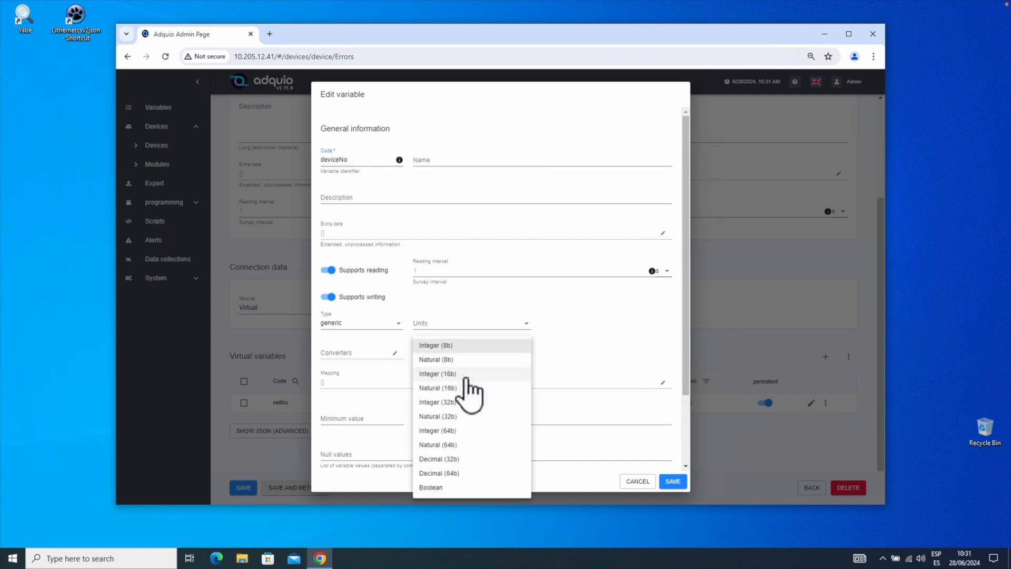
{"action": "left_click", "coordinate": [437, 373]}
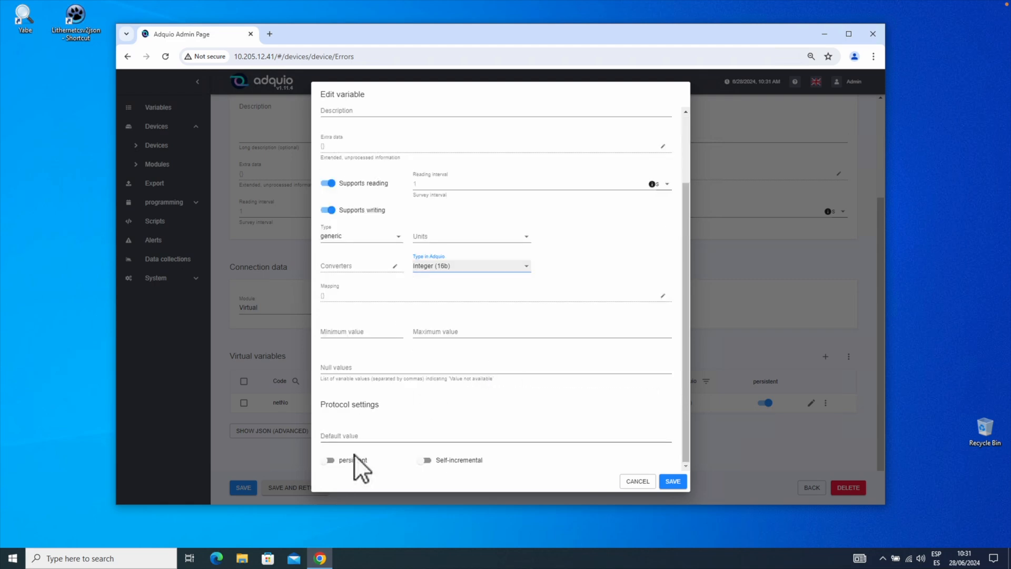
{"action": "left_click", "coordinate": [329, 460]}
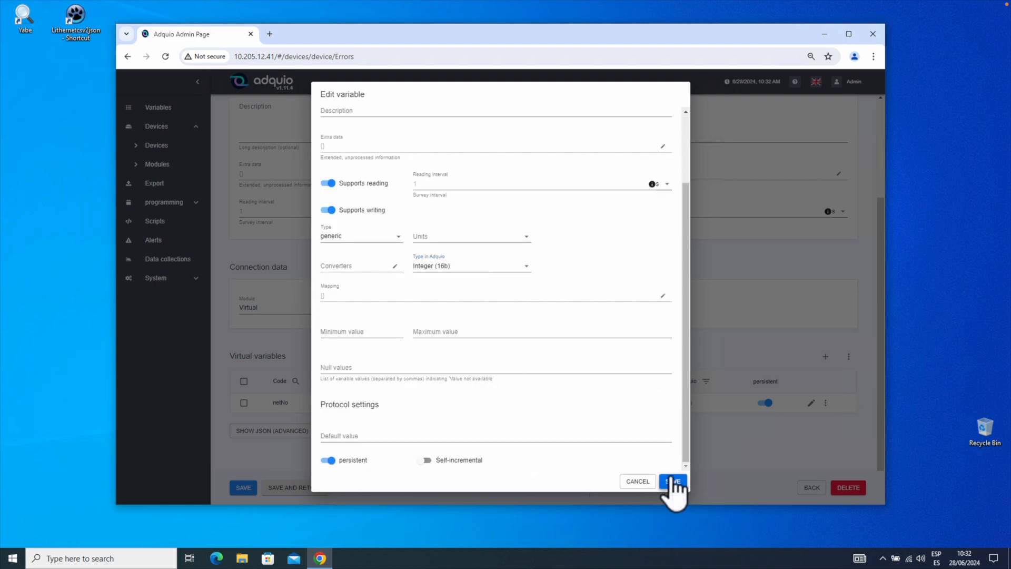
{"action": "left_click", "coordinate": [673, 481]}
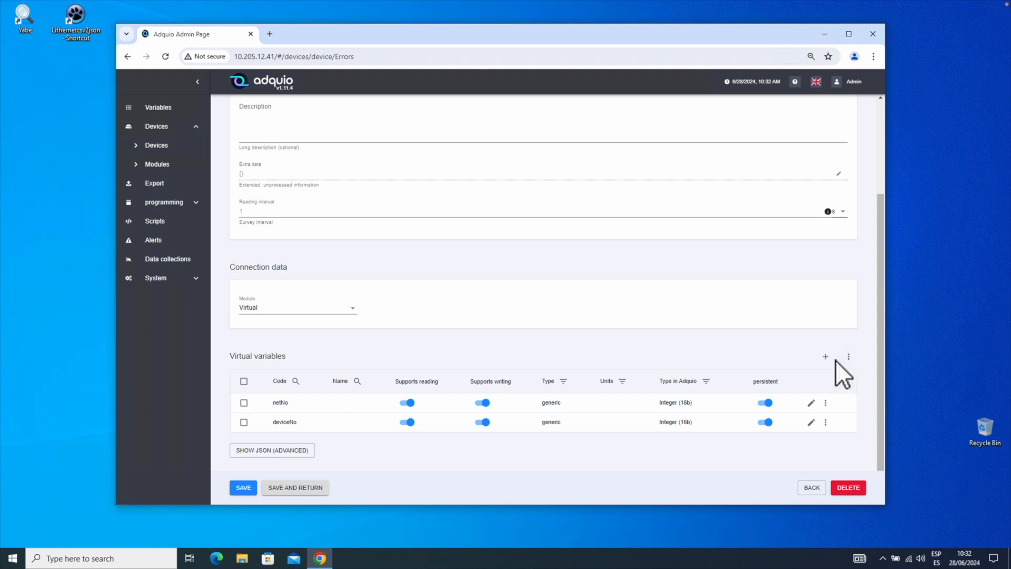
Add a persistent Integer (16b) virtual variable errorNo to the Errors device.
{"action": "left_click", "coordinate": [826, 356]}
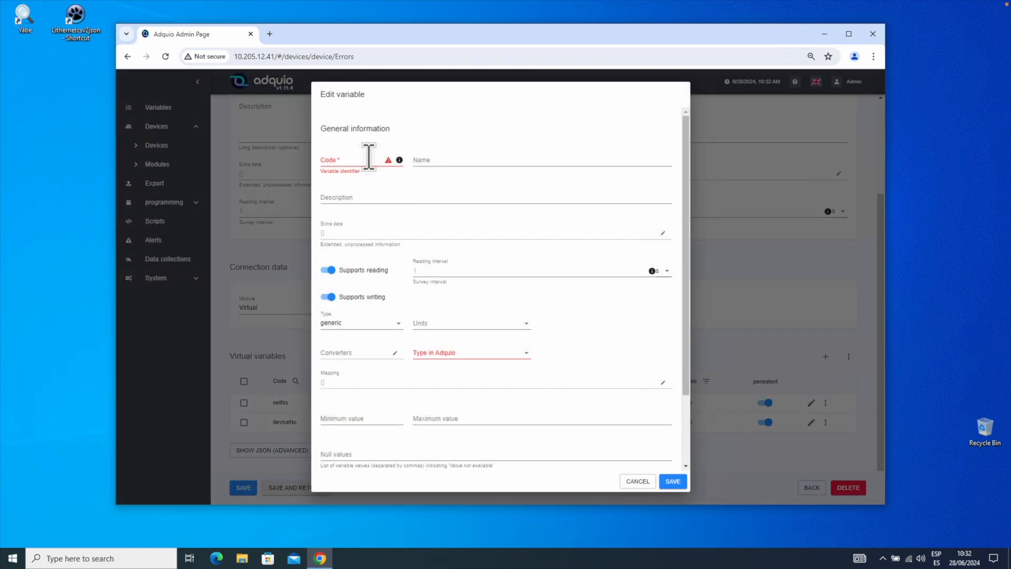
{"action": "type", "text": "errorNo"}
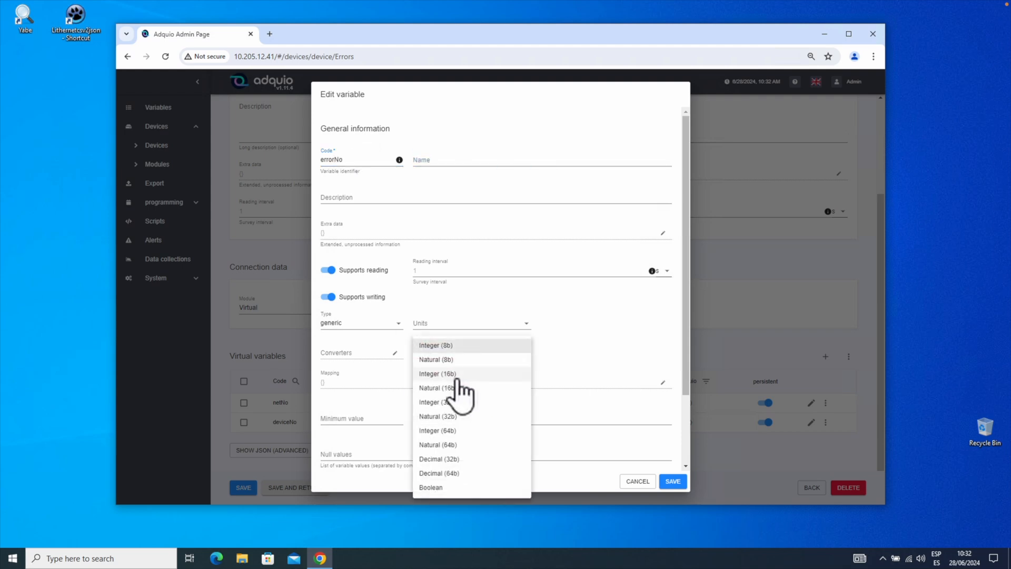
{"action": "left_click", "coordinate": [437, 372]}
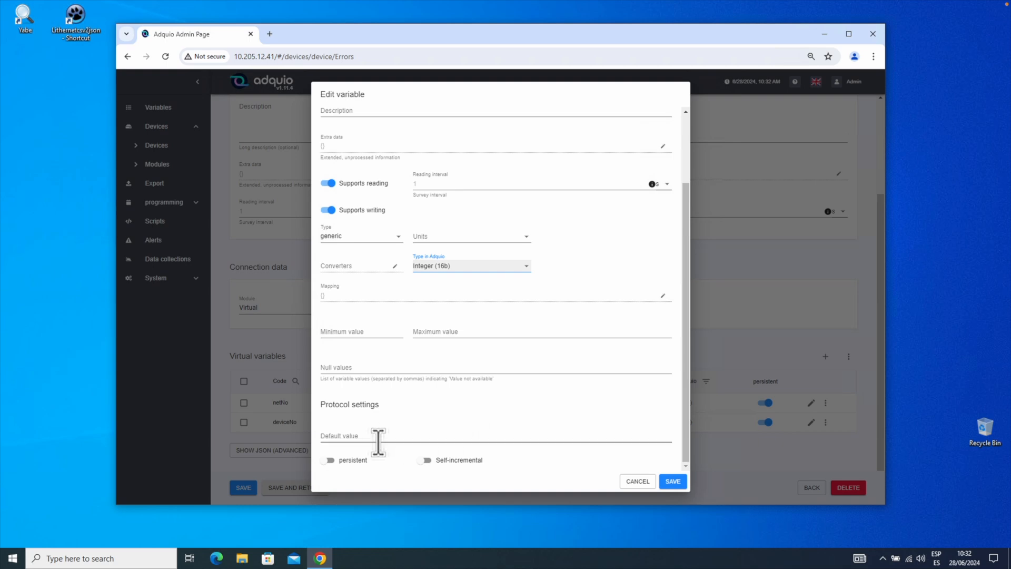
{"action": "left_click", "coordinate": [328, 460]}
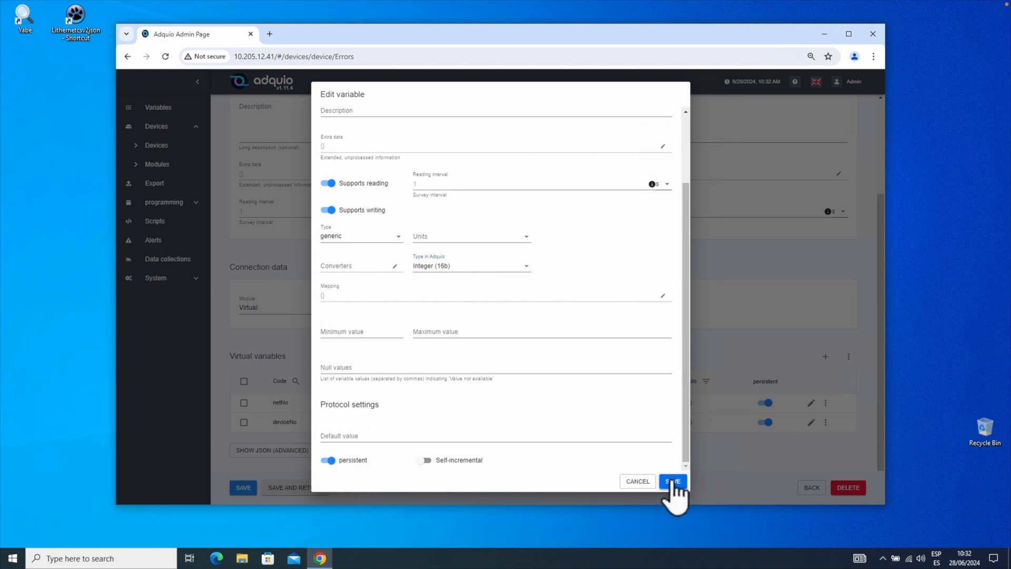
{"action": "left_click", "coordinate": [673, 481]}
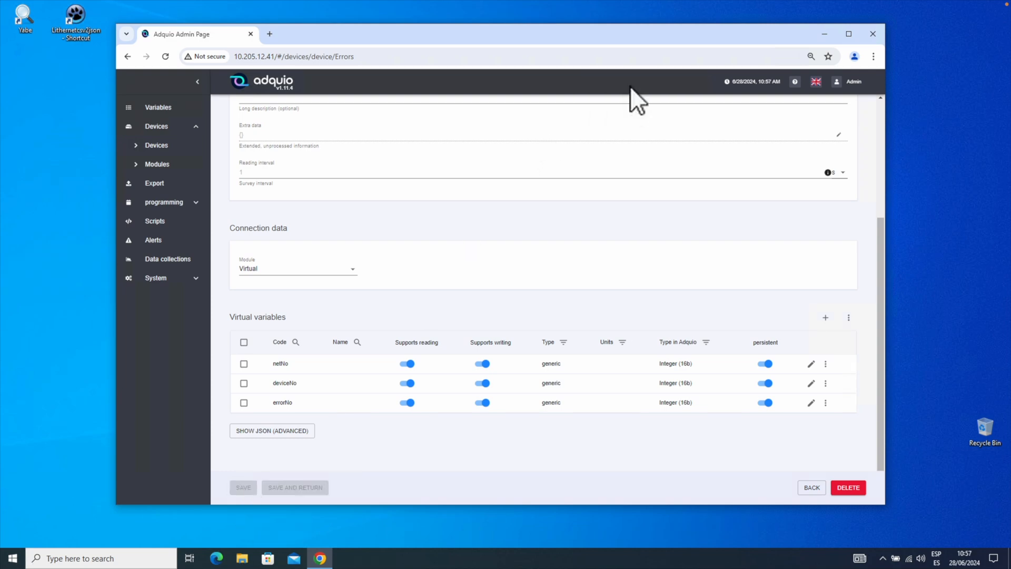
{"action": "mouse_move", "coordinate": [315, 305]}
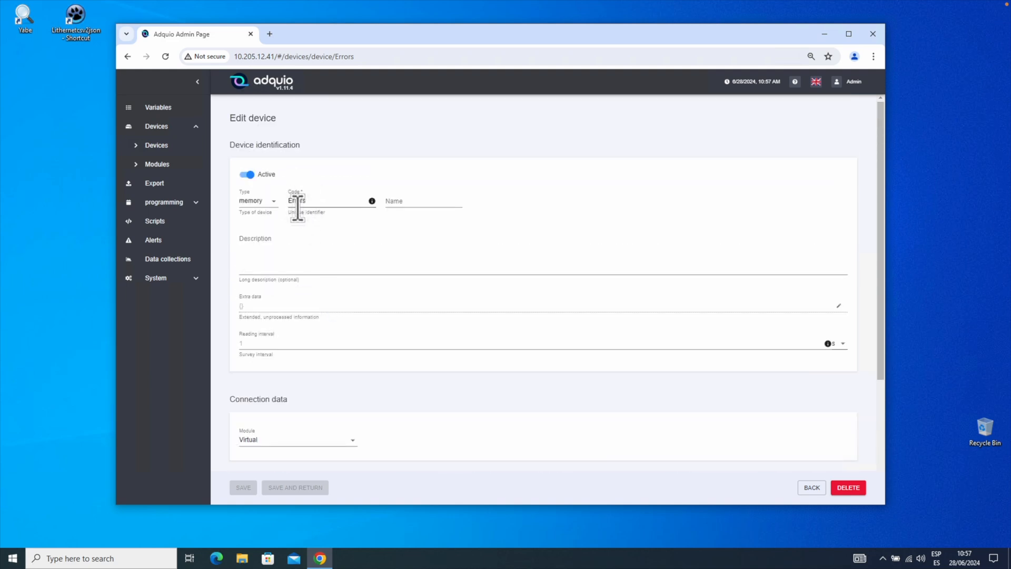
Review the Errors device's three variables and return to the Scripts section.
{"action": "scroll", "scroll_direction": "down", "scroll_amount": 3}
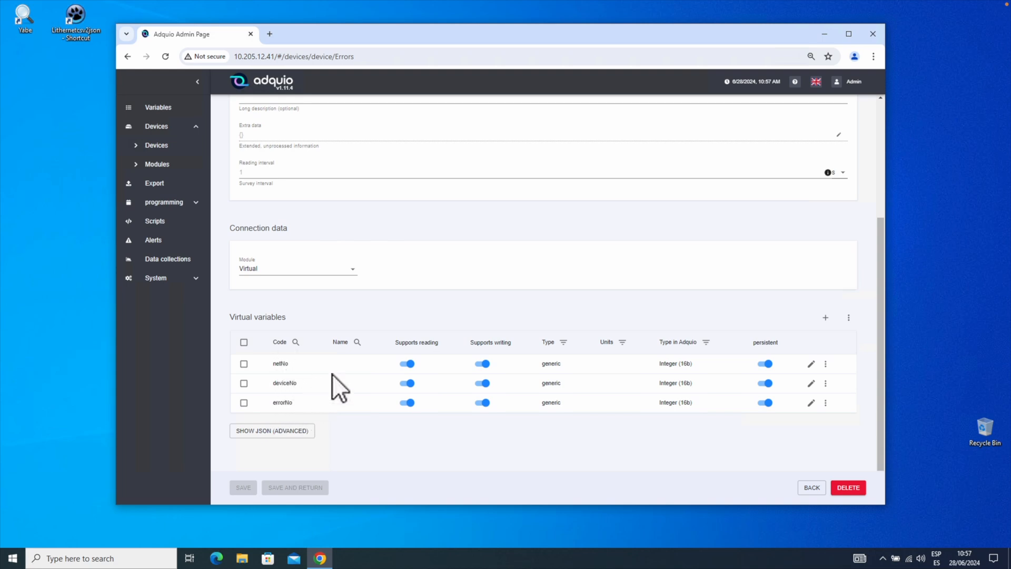
{"action": "mouse_move", "coordinate": [153, 240]}
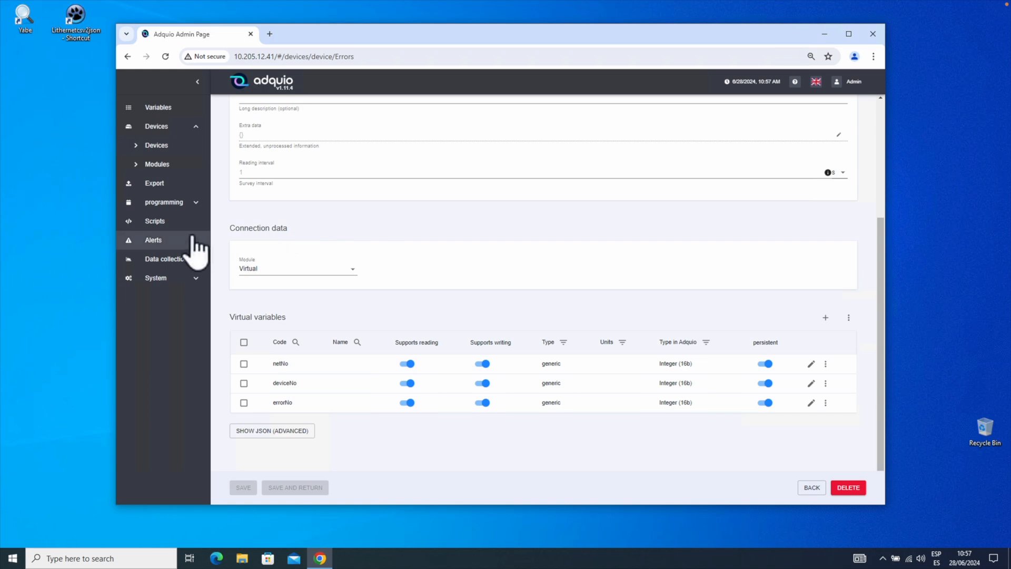
{"action": "left_click", "coordinate": [154, 221]}
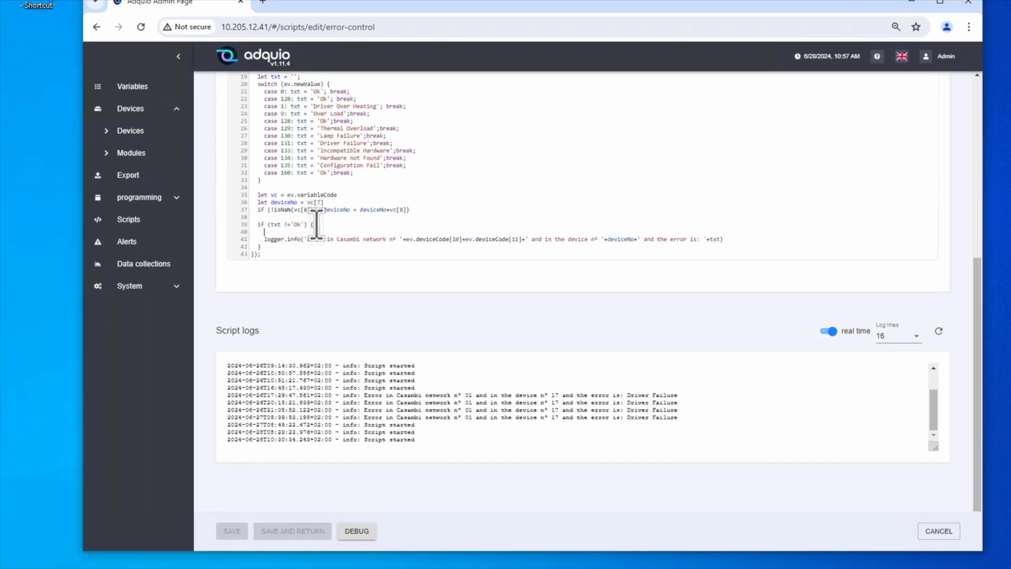
Write a devices.write('Errors','netNo',...) call reusing the network number expression from the logger line.
{"action": "type", "text": "devices."}
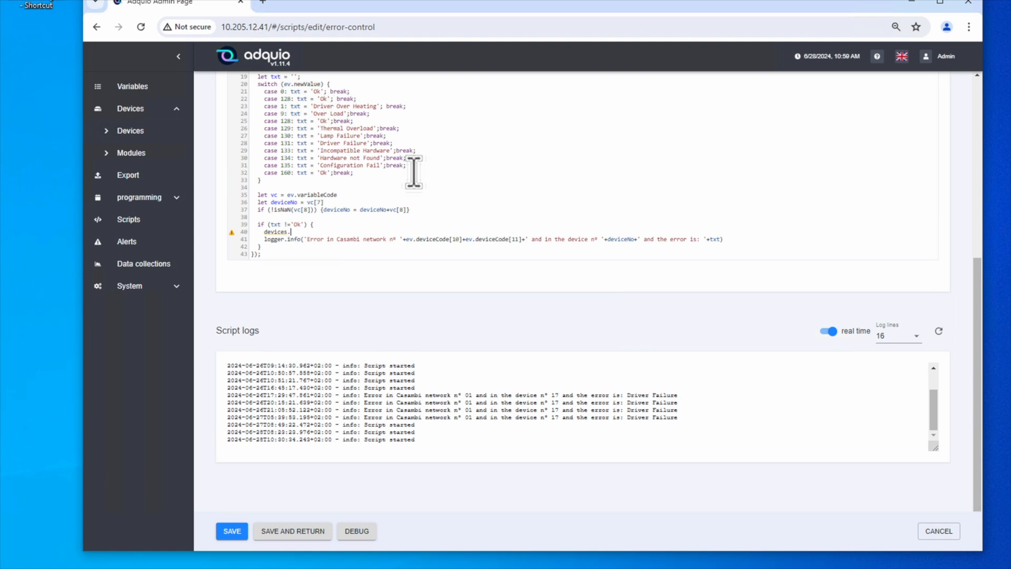
{"action": "type", "text": "write('Errors','netNo',);"}
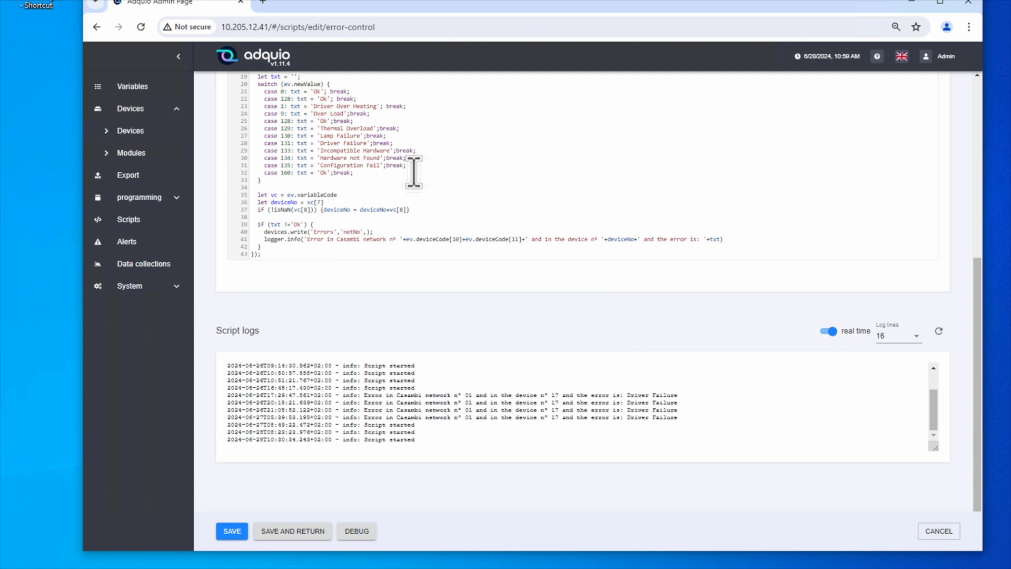
{"action": "mouse_move", "coordinate": [465, 197]}
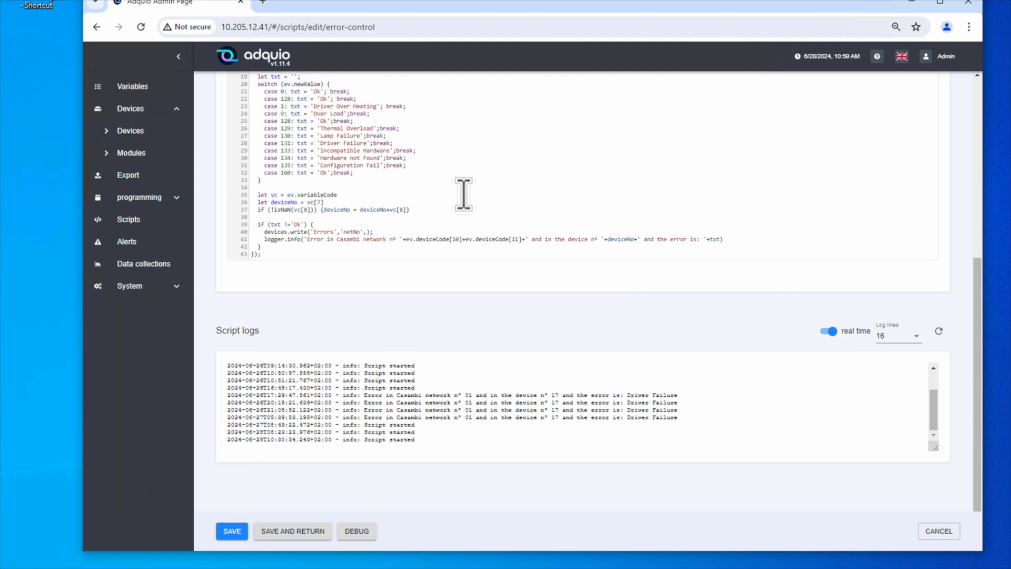
{"action": "left_click", "coordinate": [388, 239]}
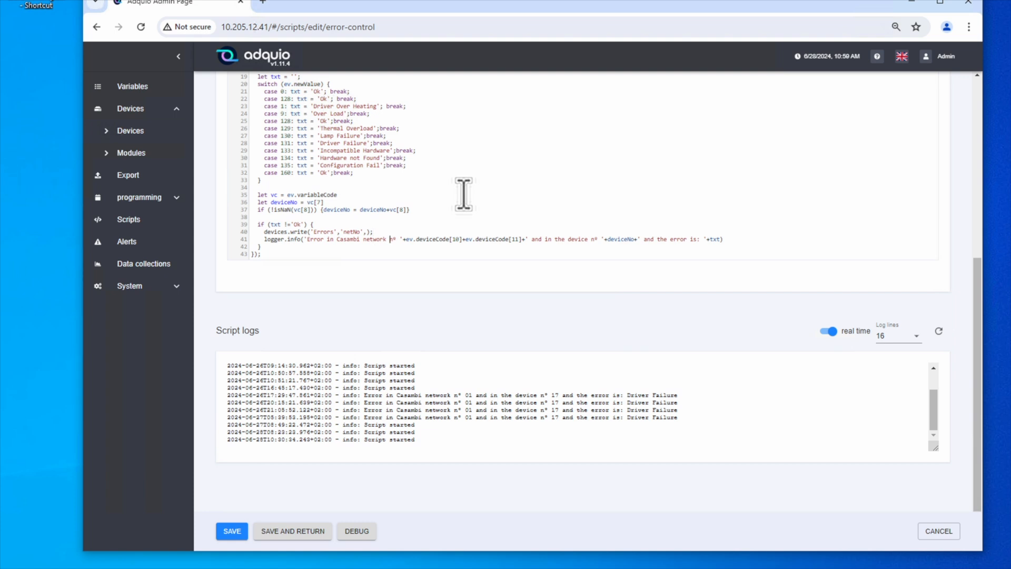
{"action": "left_click_drag", "start_coordinate": [390, 239], "coordinate": [525, 239]}
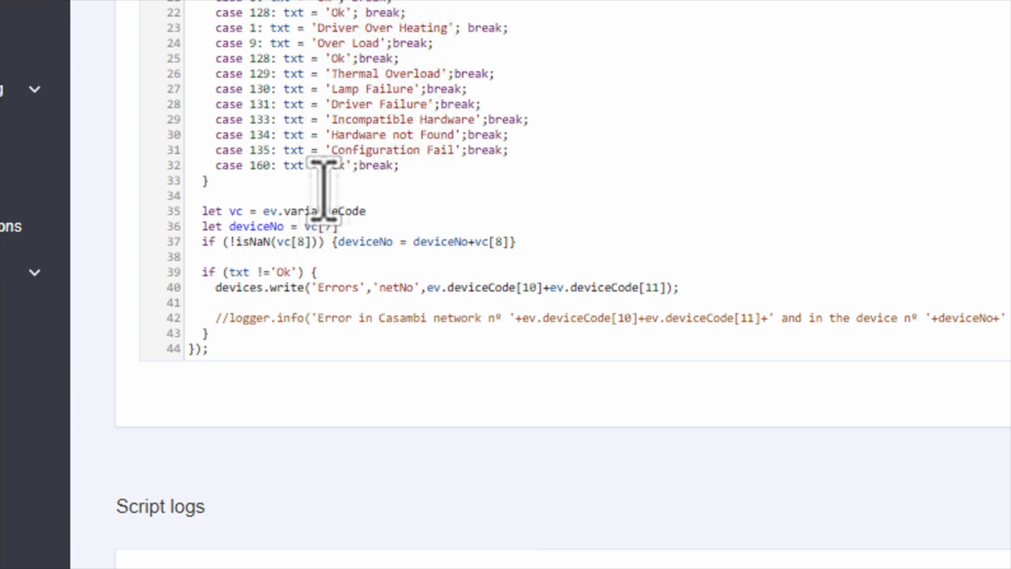
{"action": "type", "text": "Futur"}
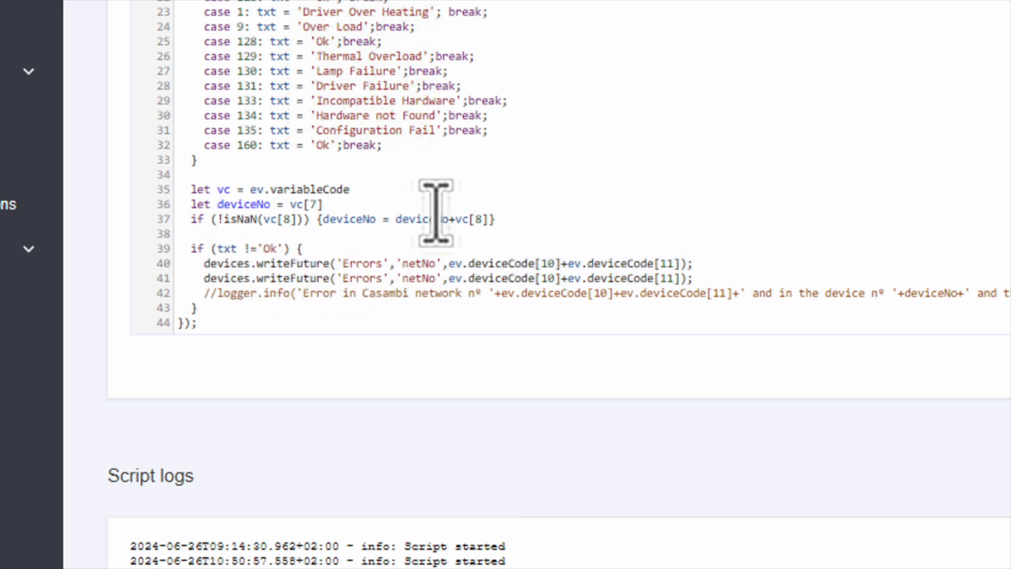
Add writeFuture calls storing deviceNo and ev.newValue into 'deviceNo' and 'errorNo', then save the script.
{"action": "type", "text": "device"}
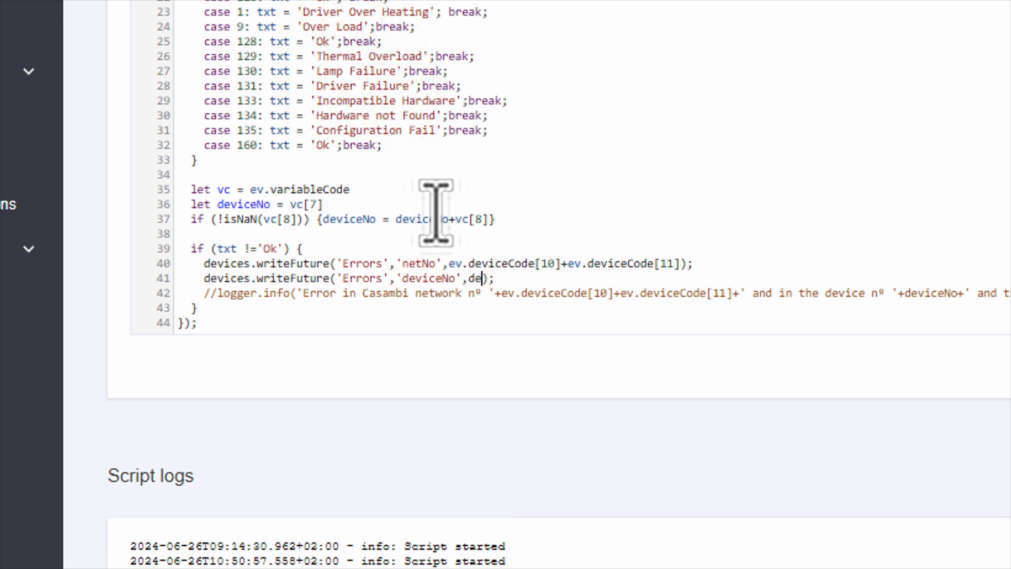
{"action": "type", "text": "viceNo"}
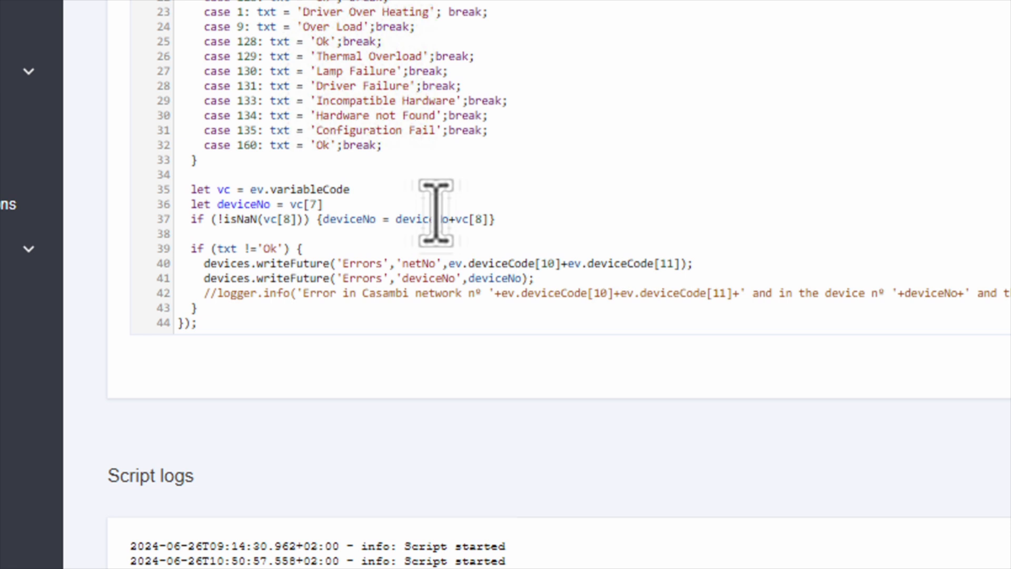
{"action": "type", "text": "devices.writeFuture('Errors','netNo',ev.deviceCode[10]+ev.deviceCode[11]);"}
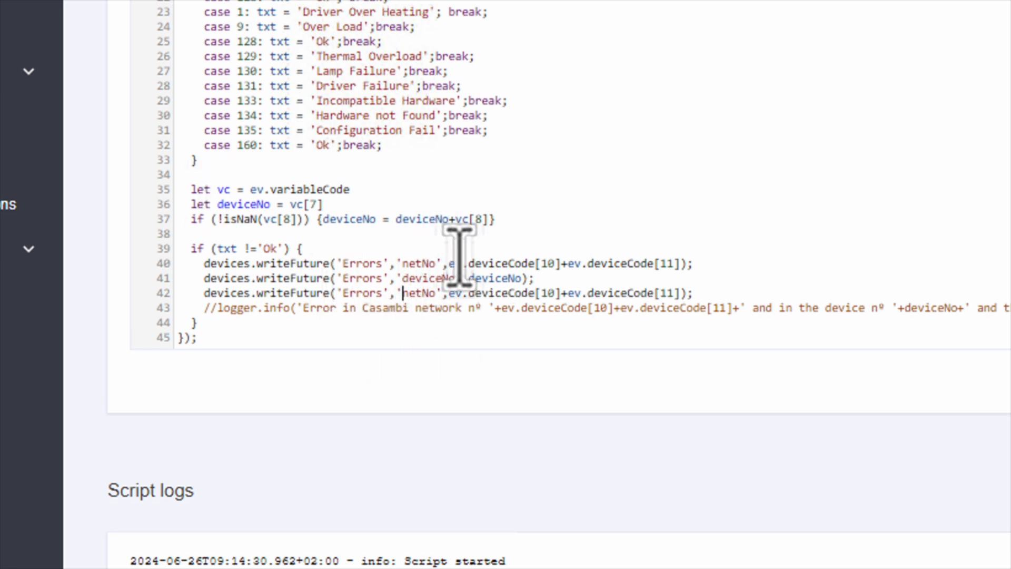
{"action": "type", "text": "error"}
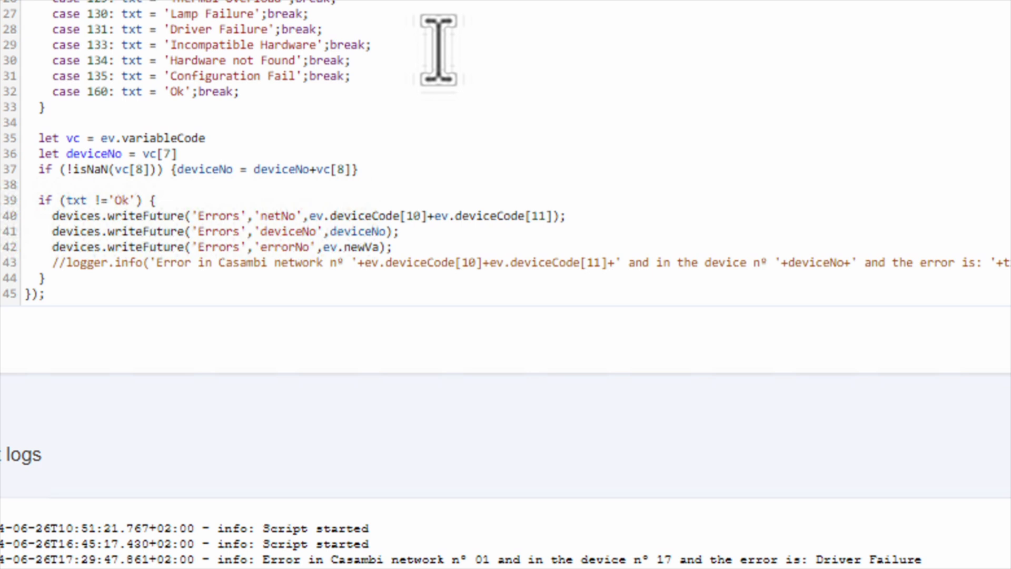
{"action": "type", "text": "lue"}
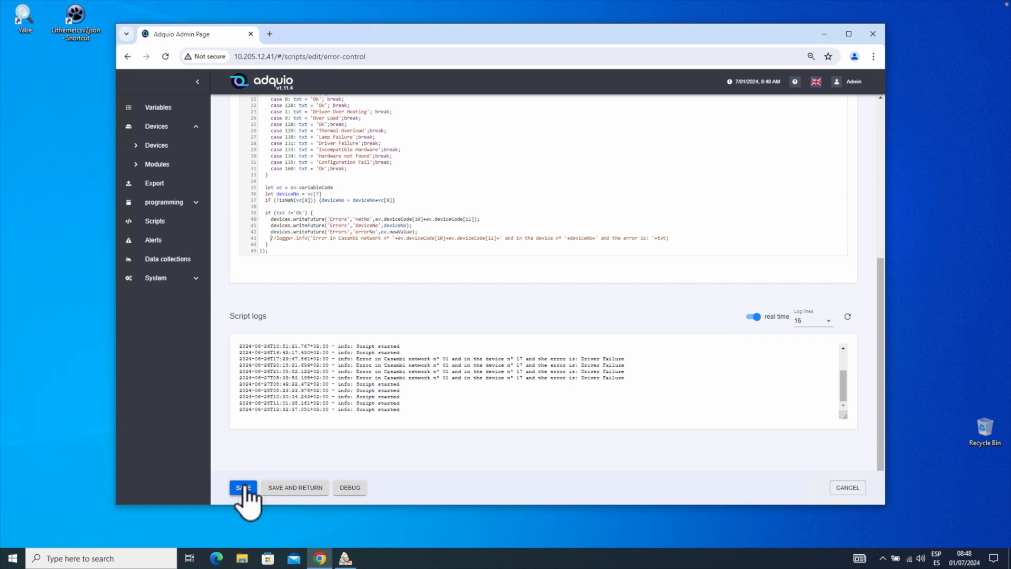
{"action": "left_click", "coordinate": [244, 487]}
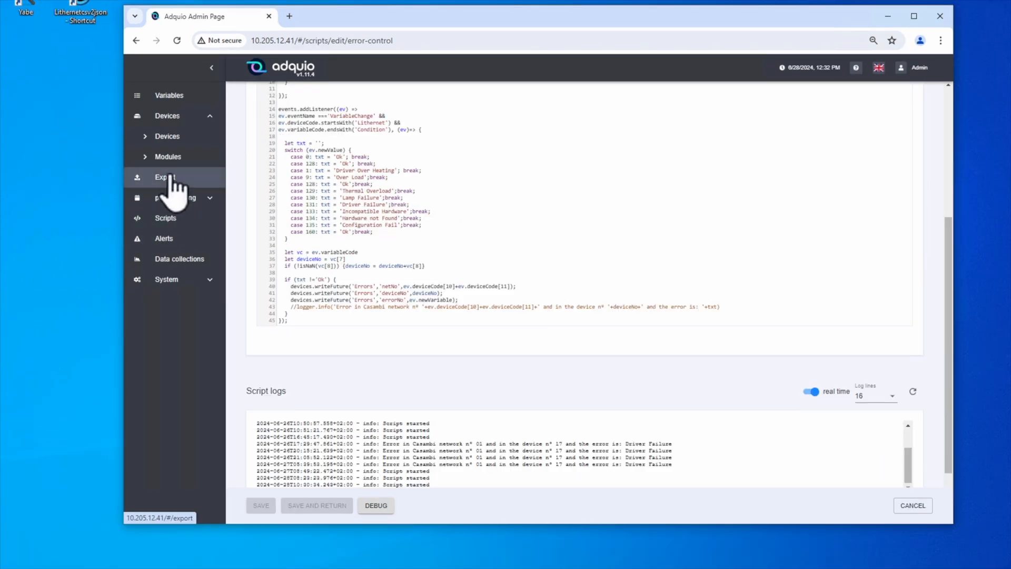
Add the three Errors variables to the Modbus export with automatic addressing from register 1.
{"action": "left_click", "coordinate": [164, 177]}
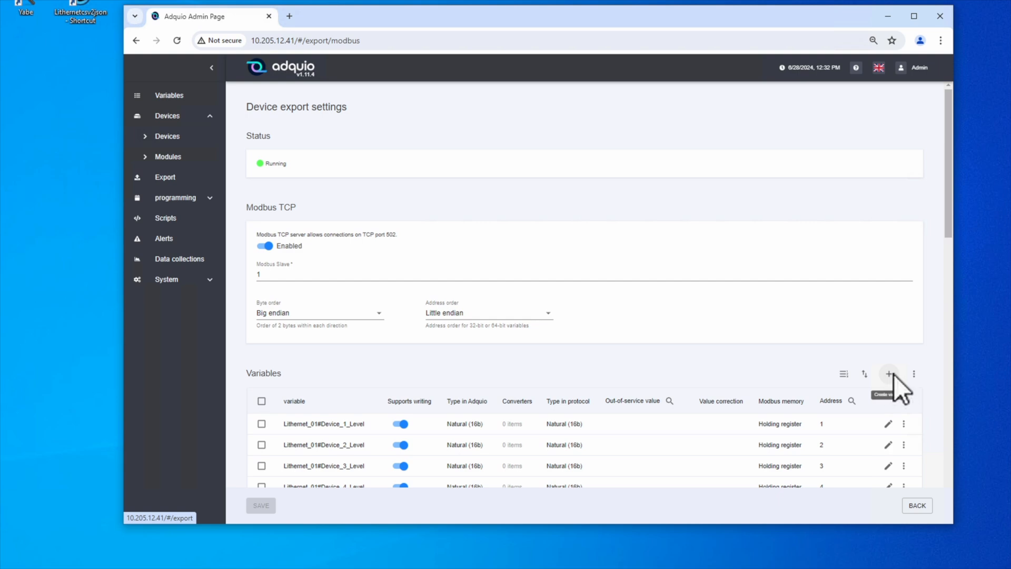
{"action": "left_click", "coordinate": [889, 373]}
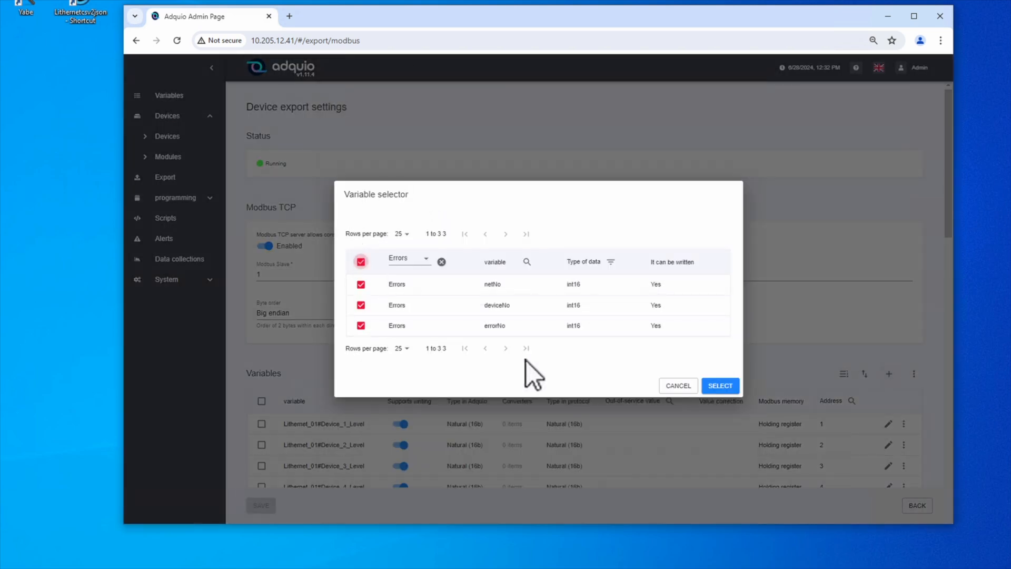
{"action": "left_click", "coordinate": [719, 386]}
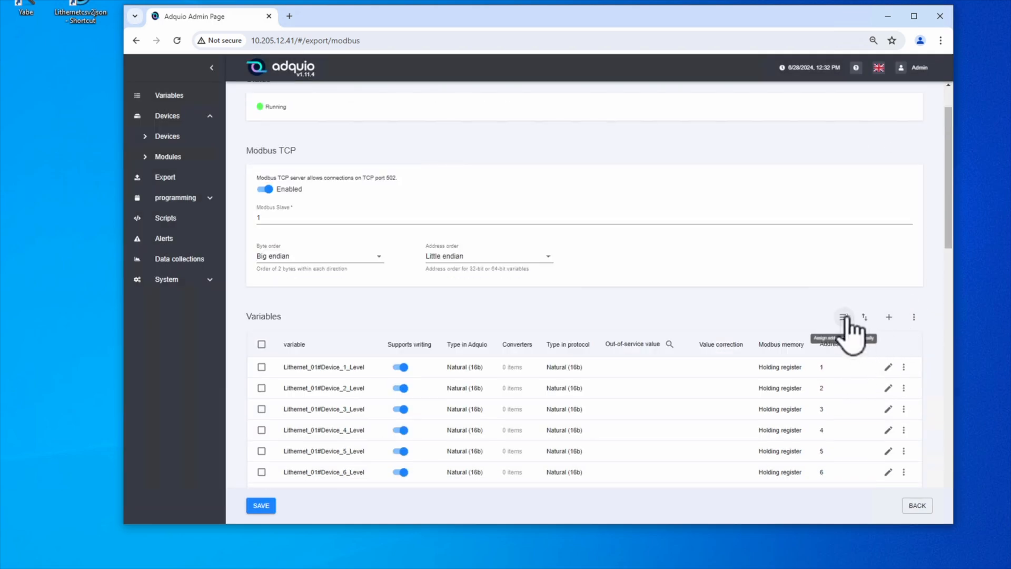
{"action": "left_click", "coordinate": [843, 317]}
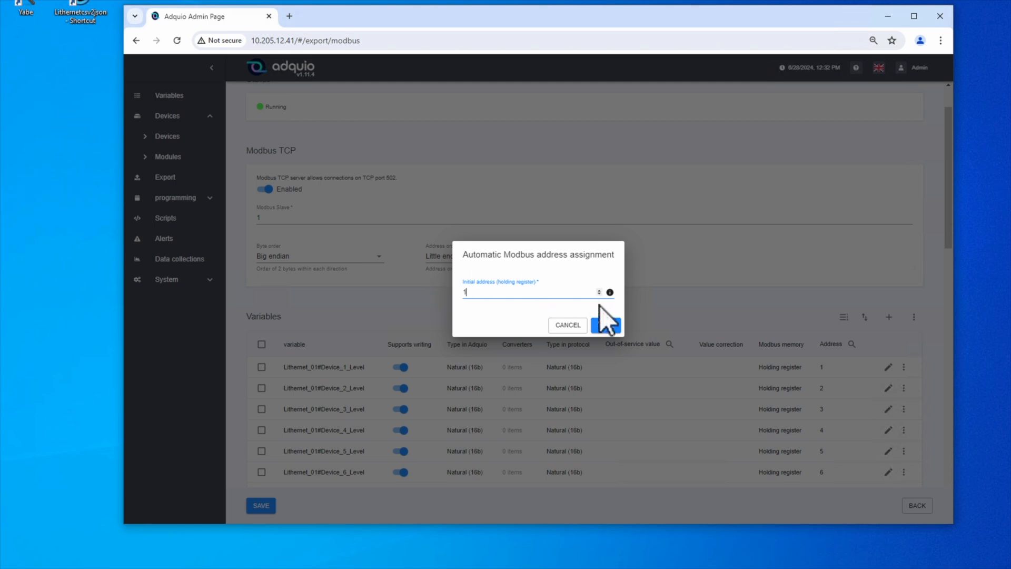
{"action": "left_click", "coordinate": [601, 324]}
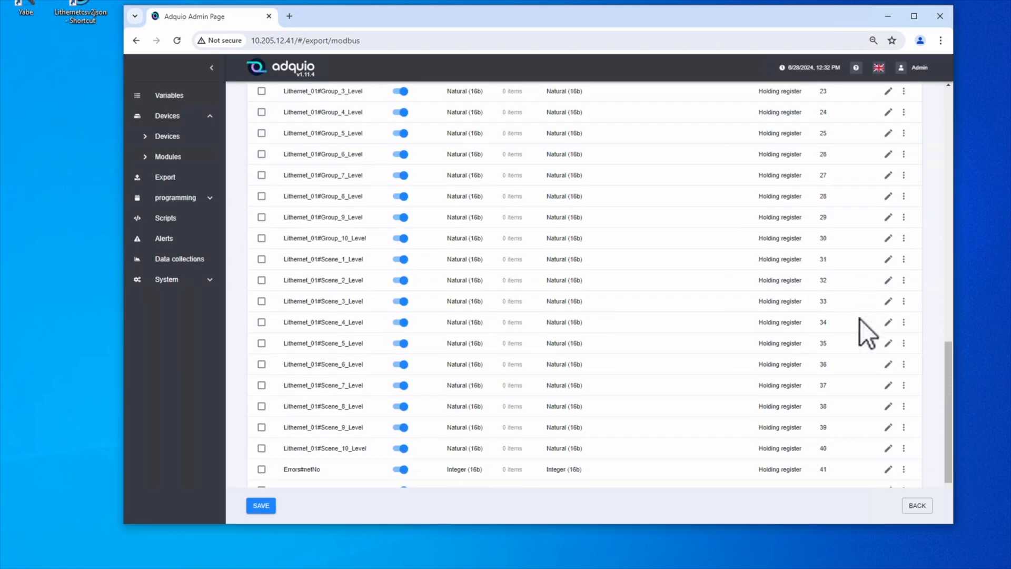
Save the Modbus export settings and apply the pending configuration changes.
{"action": "scroll", "scroll_direction": "down", "scroll_amount": 3}
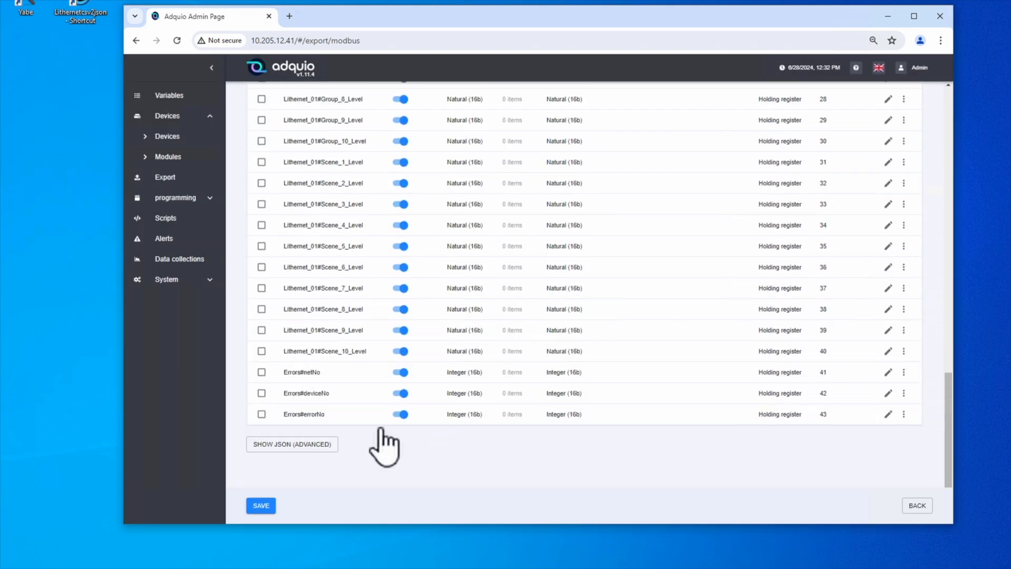
{"action": "left_click", "coordinate": [260, 504]}
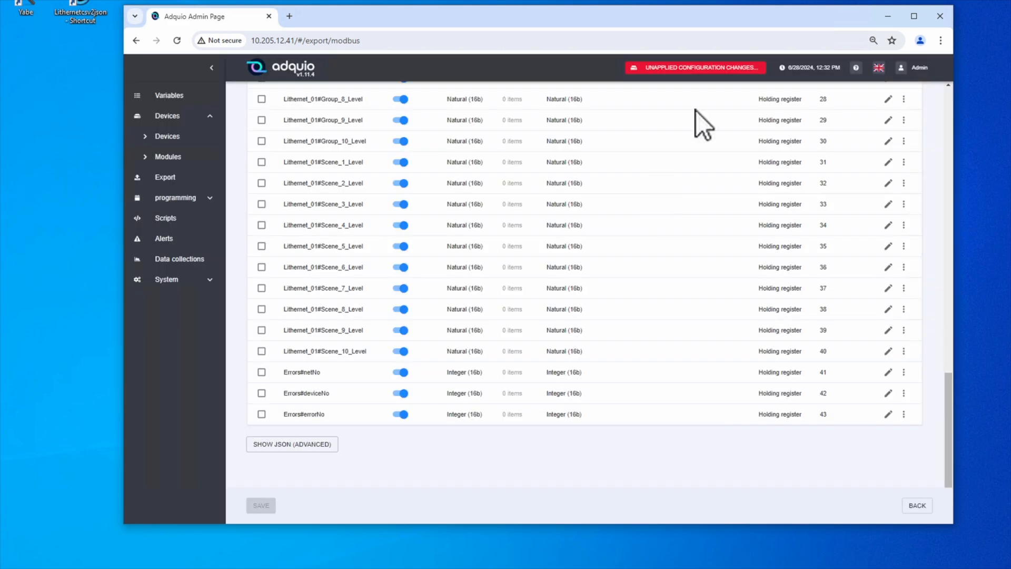
{"action": "left_click", "coordinate": [695, 67]}
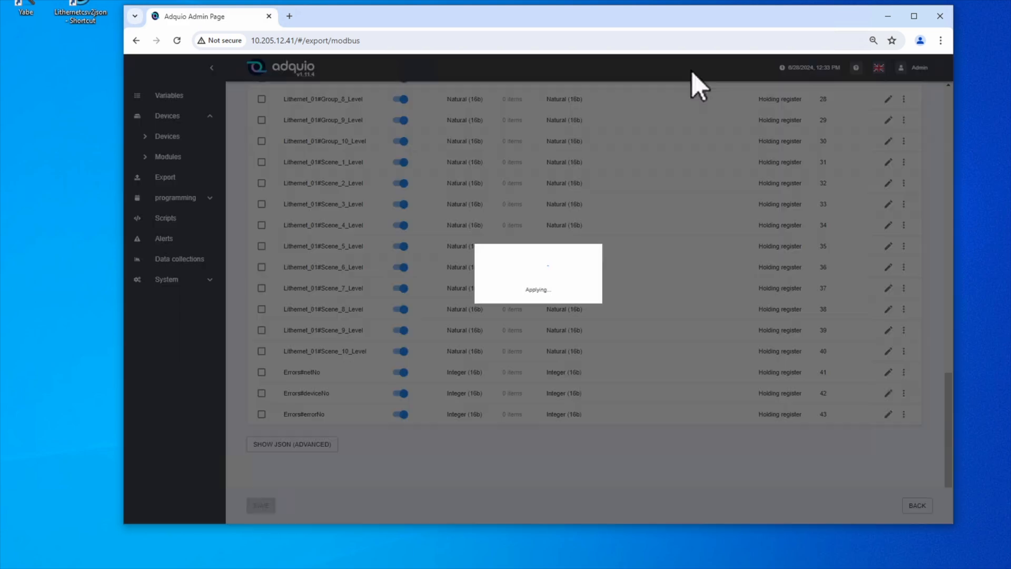